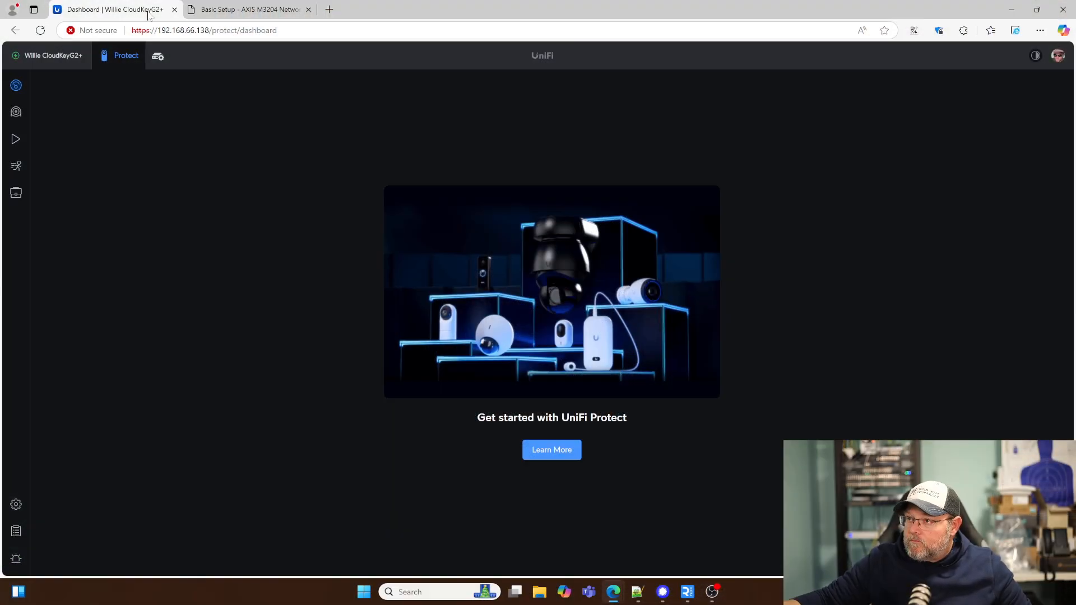
mouse_move(123, 95)
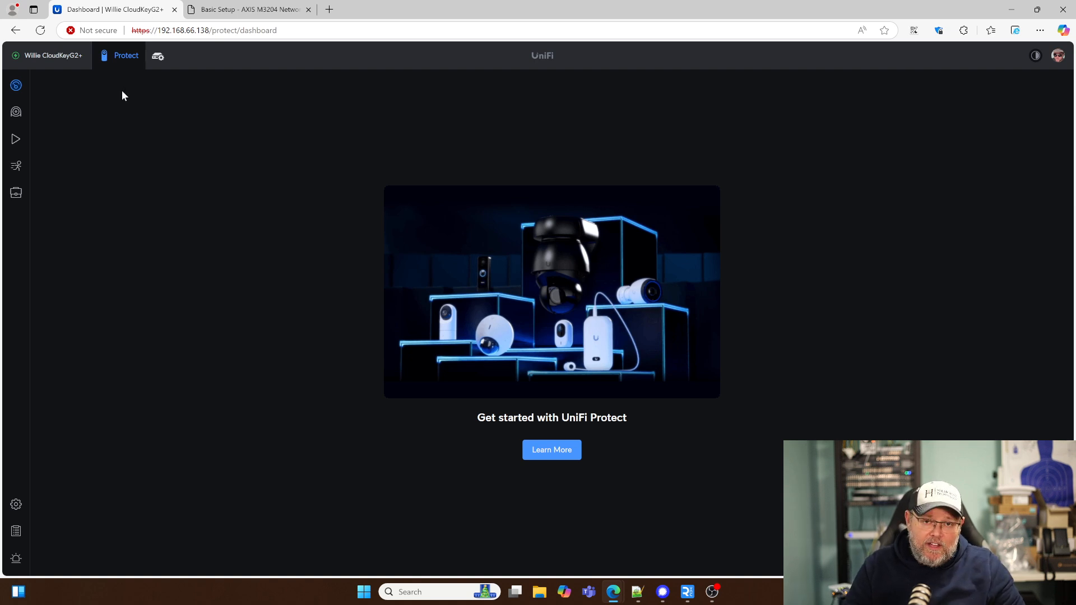
mouse_move(143, 155)
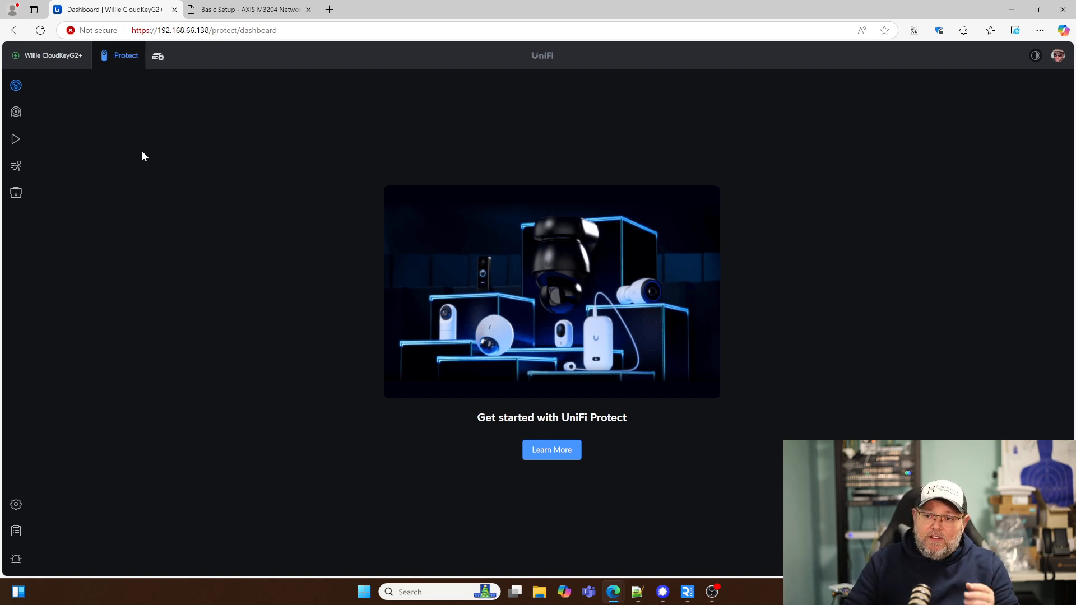
mouse_move(148, 175)
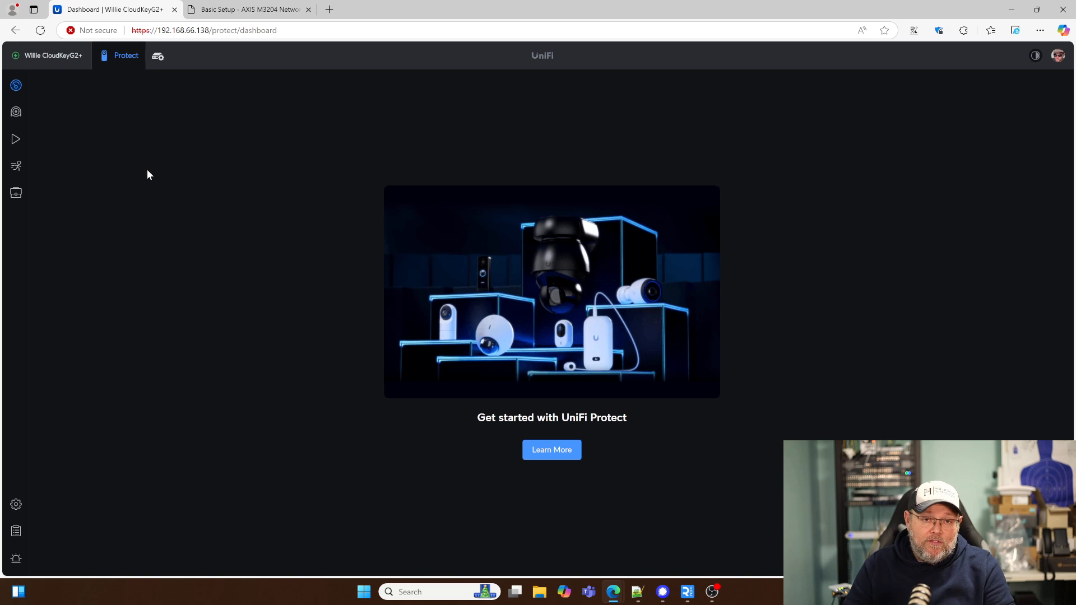
mouse_move(16, 504)
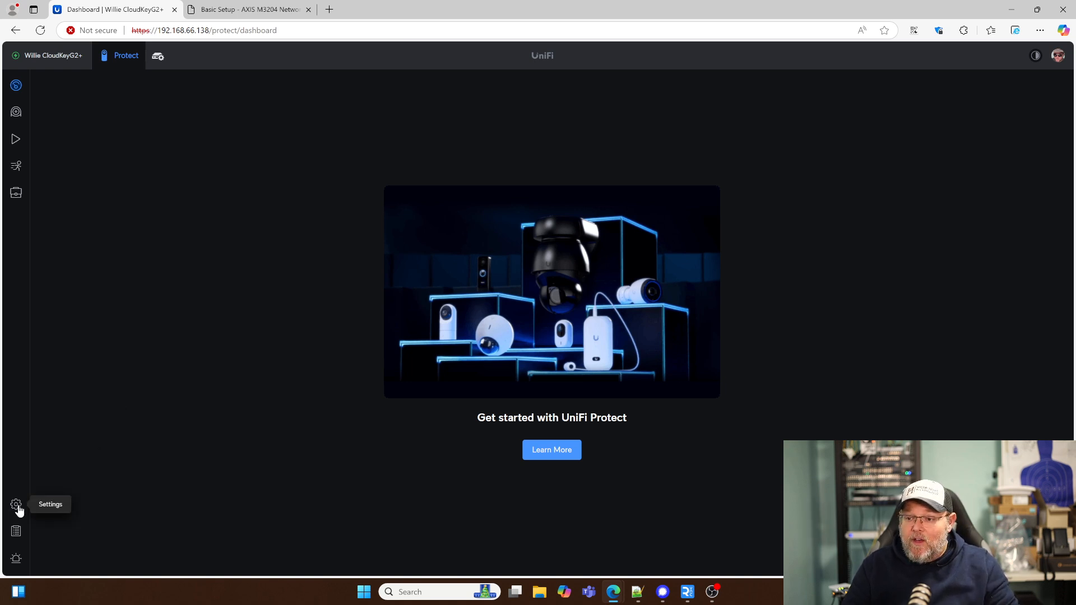
Open the console's OS settings showing installed applications and UniFi OS v4.1.9
click(16, 504)
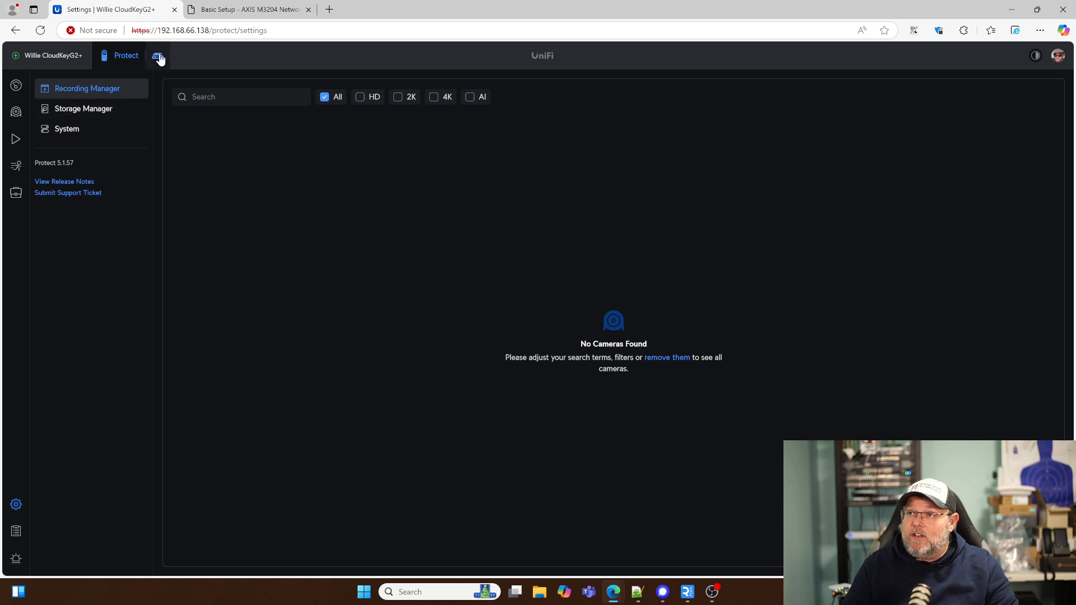
click(157, 56)
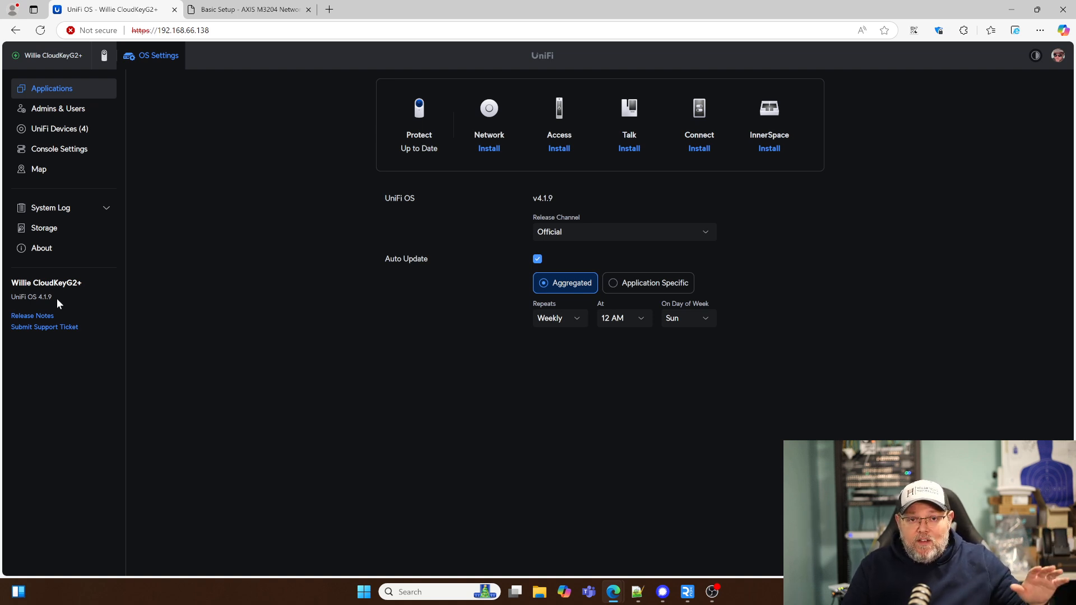
mouse_move(585, 261)
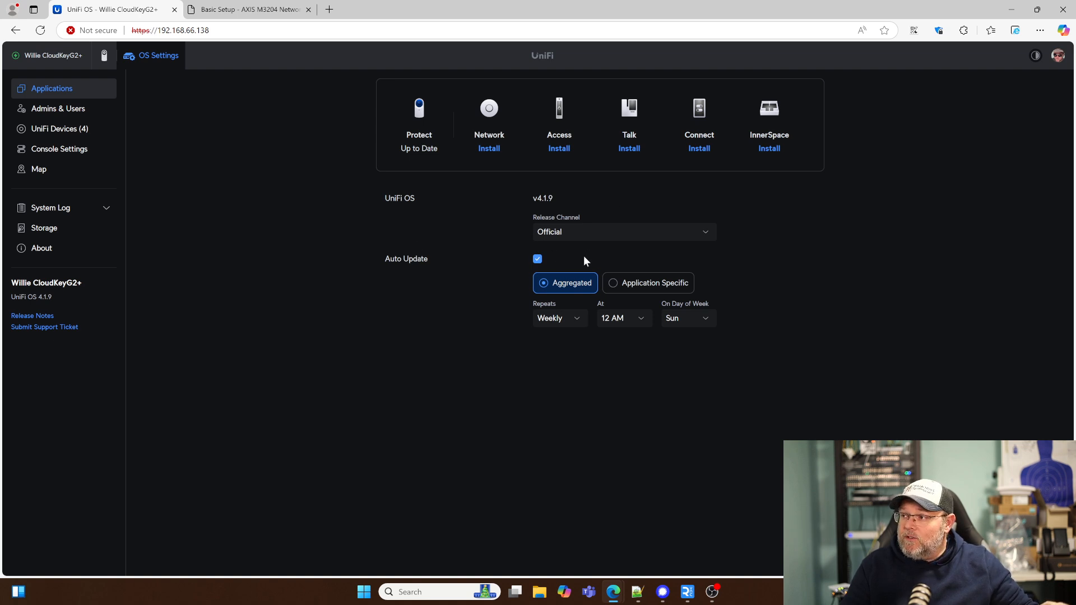
mouse_move(578, 125)
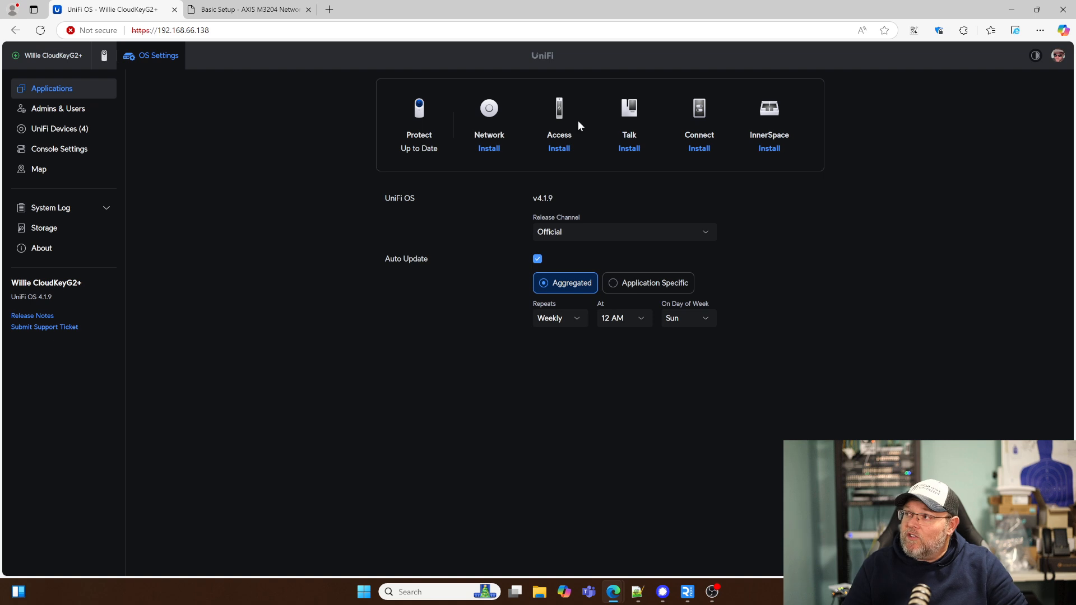
mouse_move(324, 261)
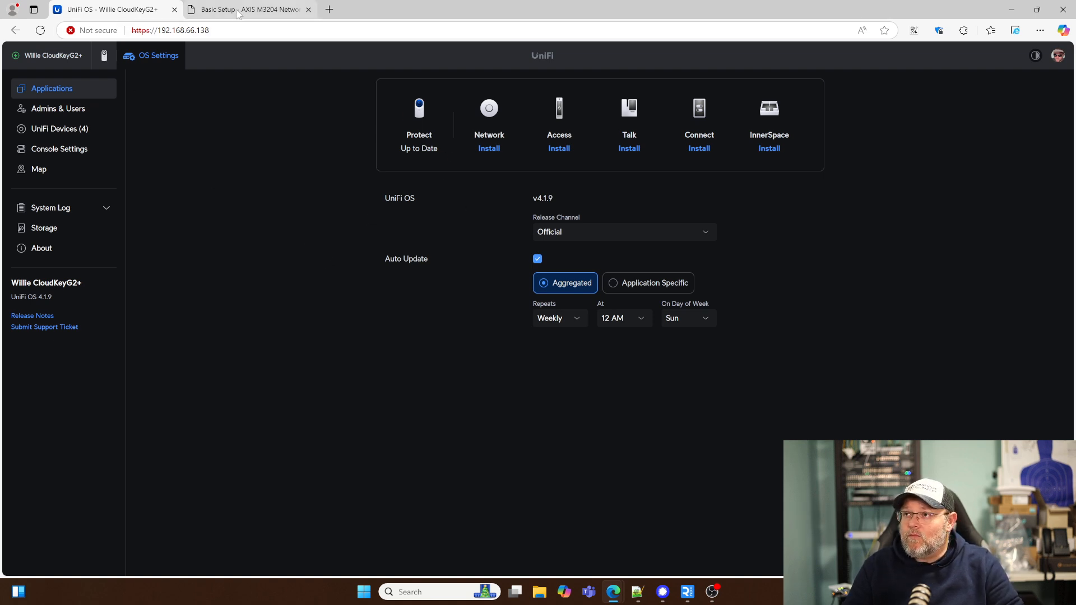
Check the AXIS M3204 live feed in its web page and return to UniFi Protect
click(246, 9)
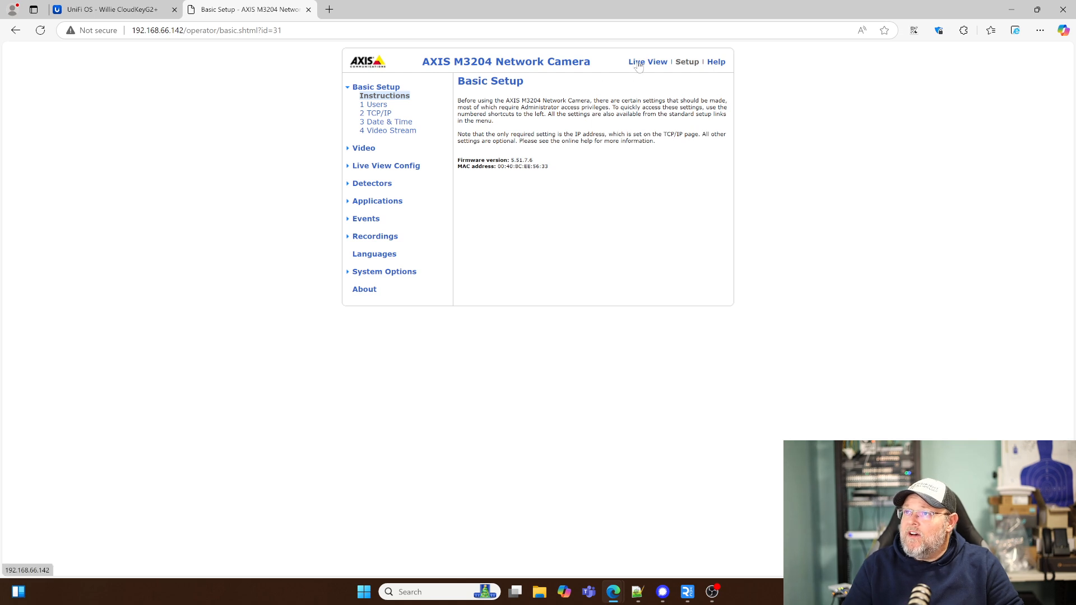
click(645, 61)
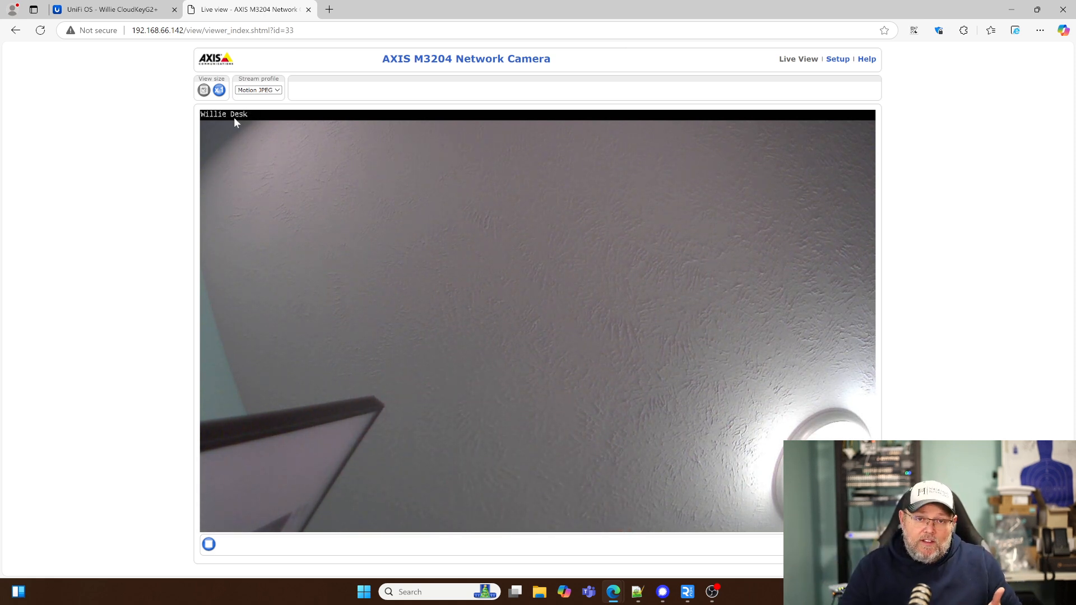
click(110, 9)
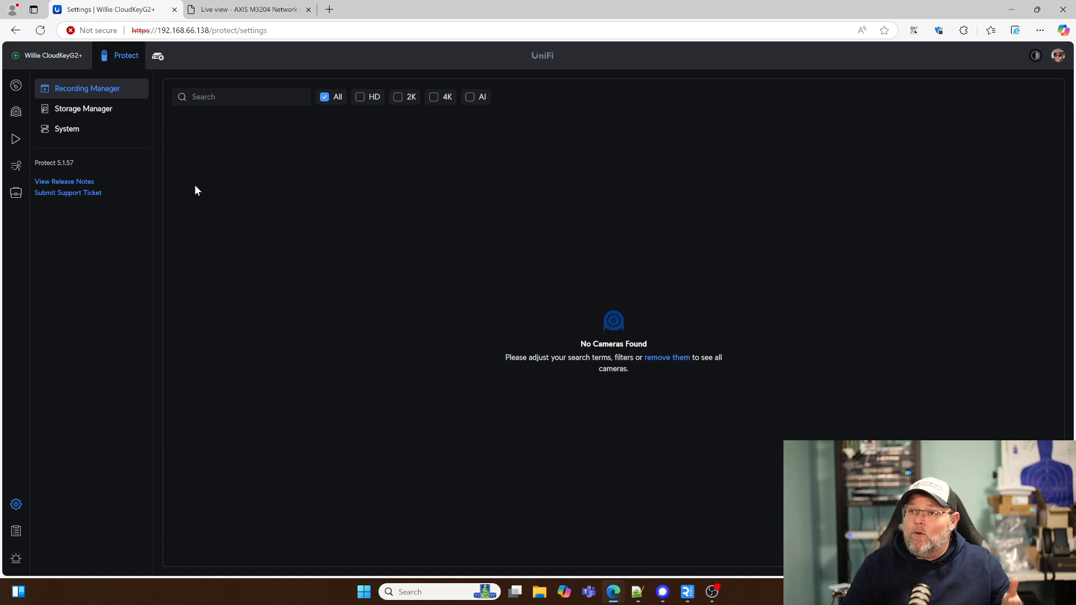
Enable Discover Third-Party Cameras under System > Advanced and apply the change
click(15, 84)
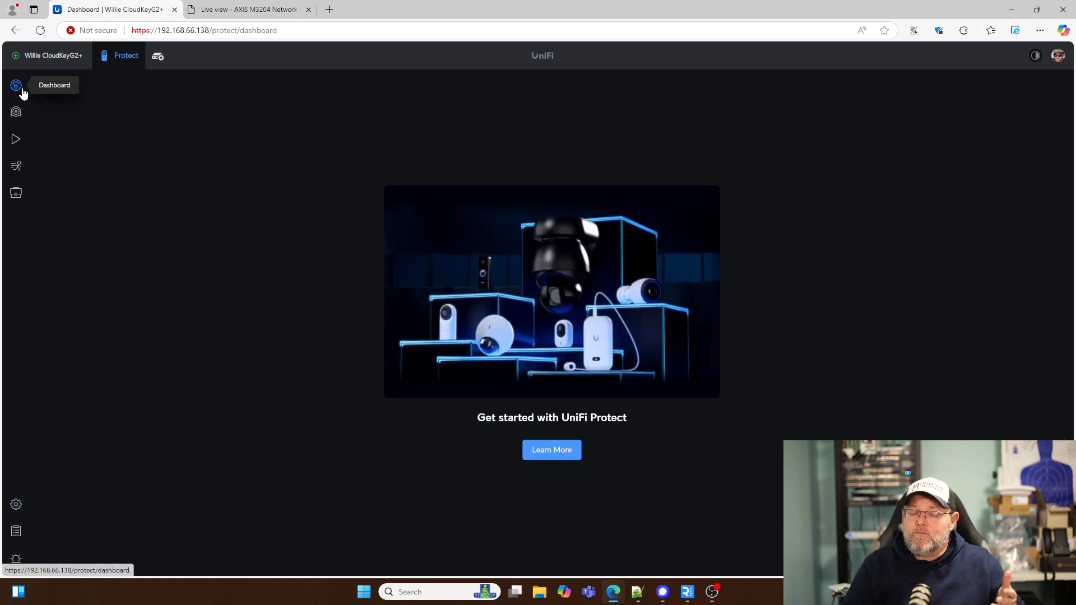
mouse_move(96, 267)
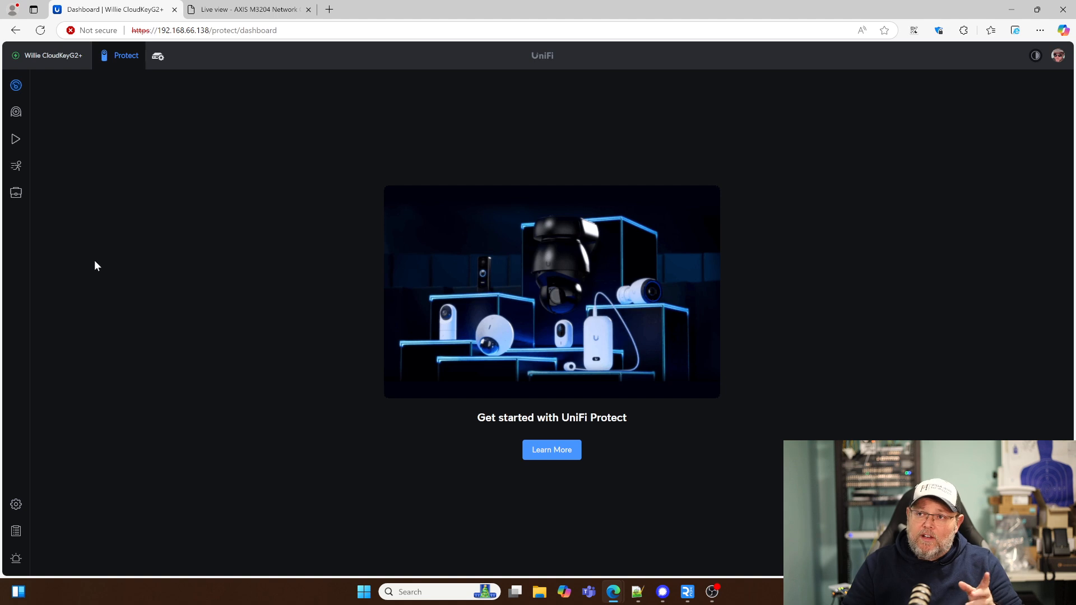
mouse_move(16, 504)
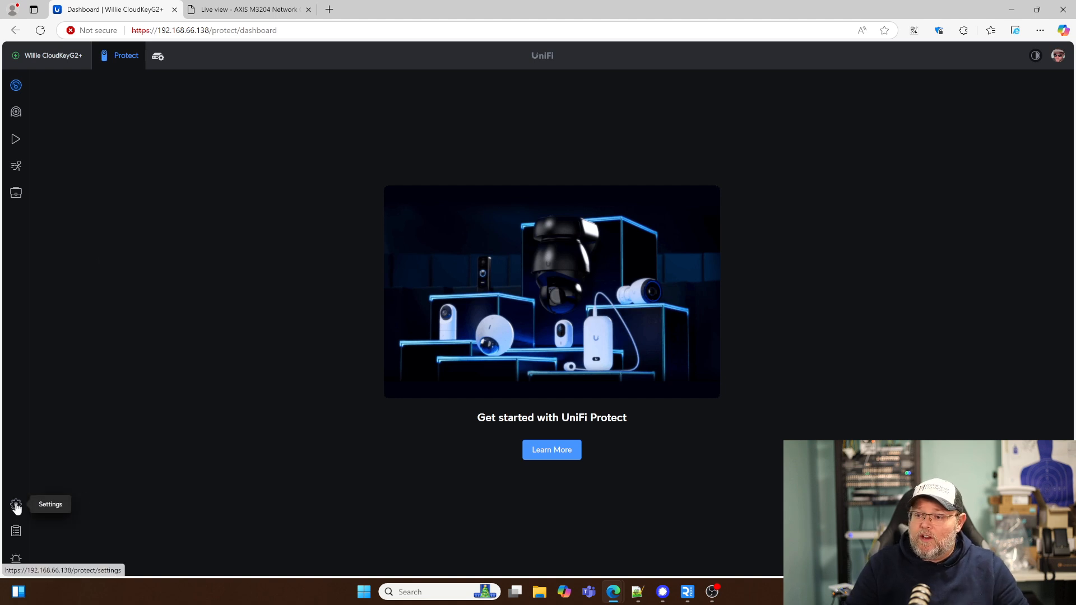
click(16, 504)
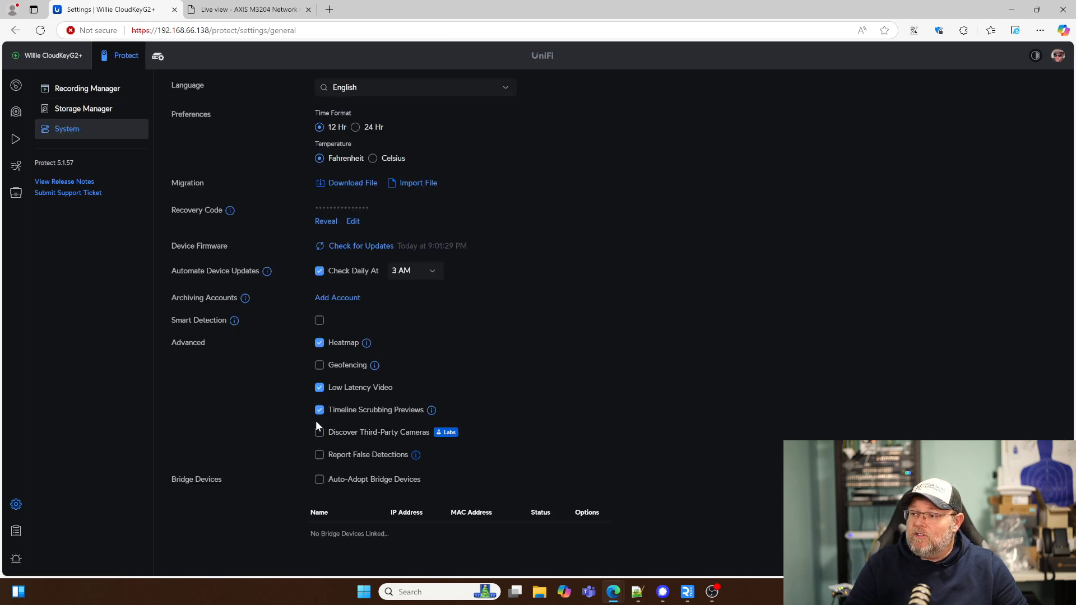
click(319, 432)
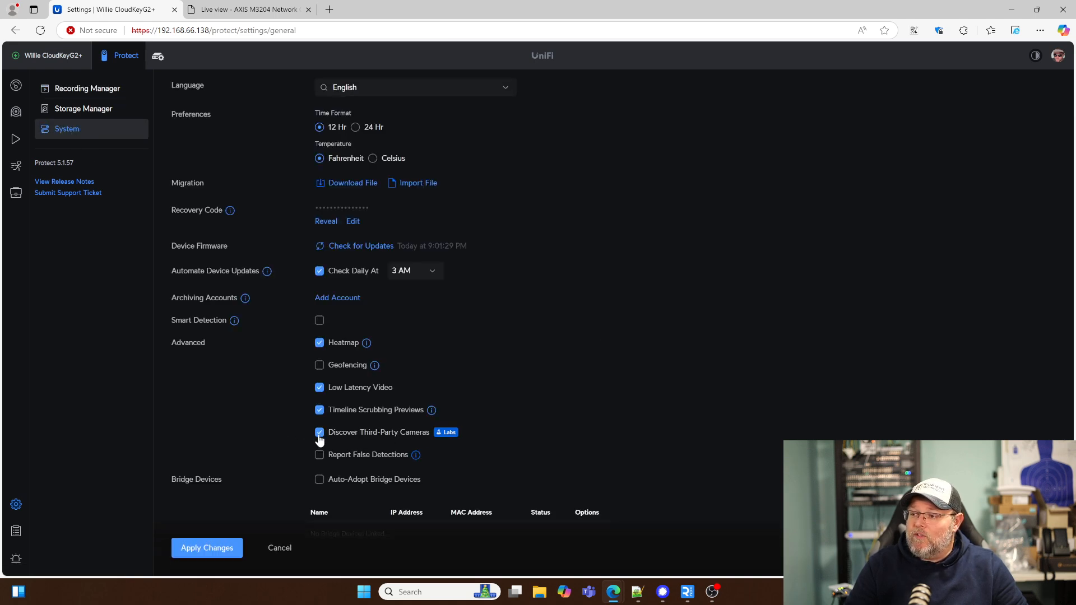
click(206, 548)
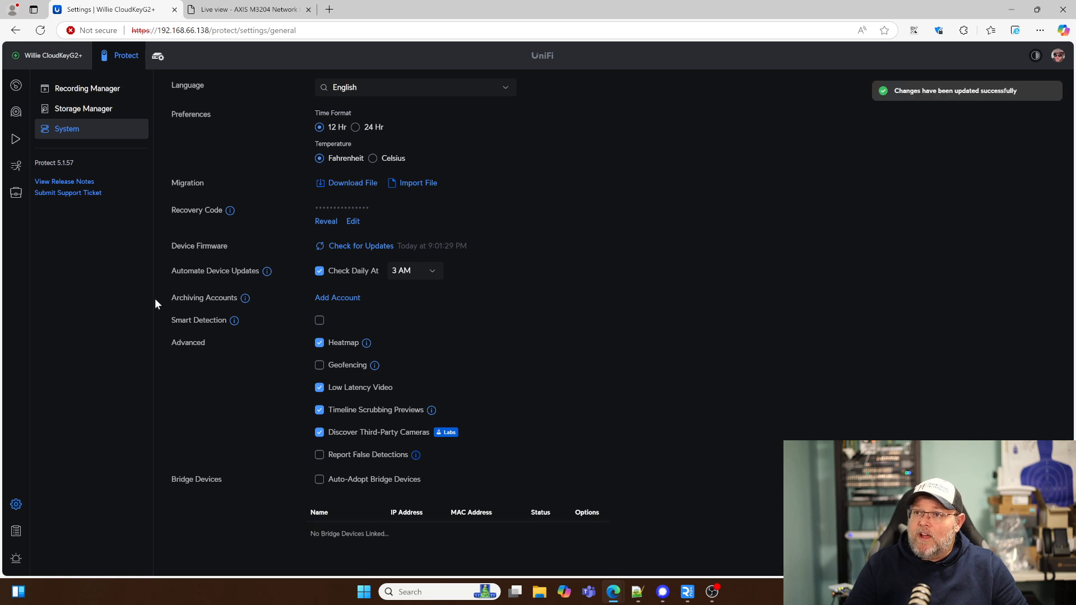
mouse_move(169, 315)
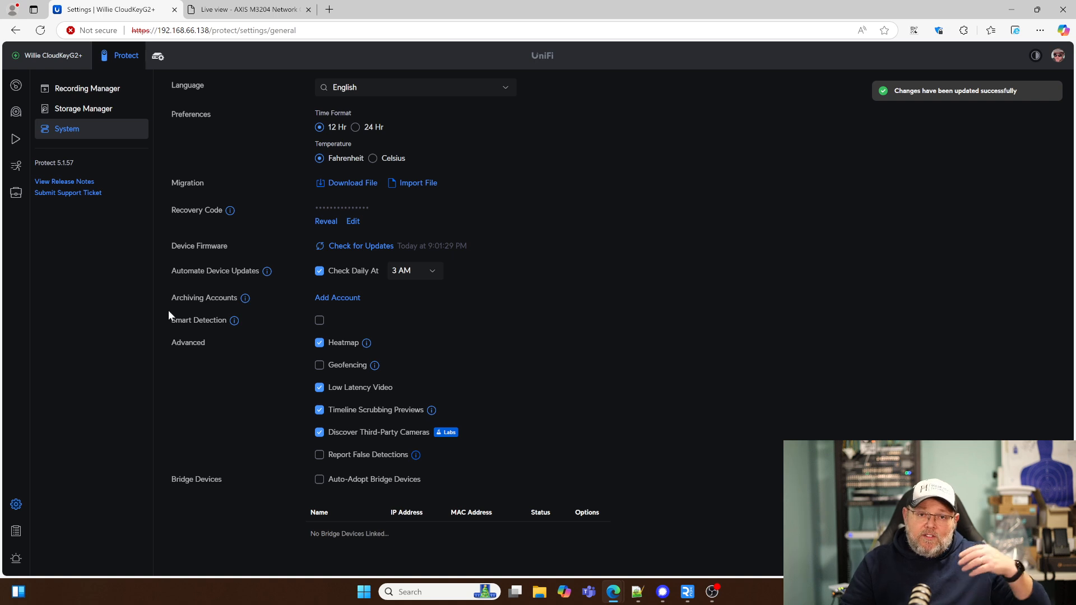
mouse_move(16, 112)
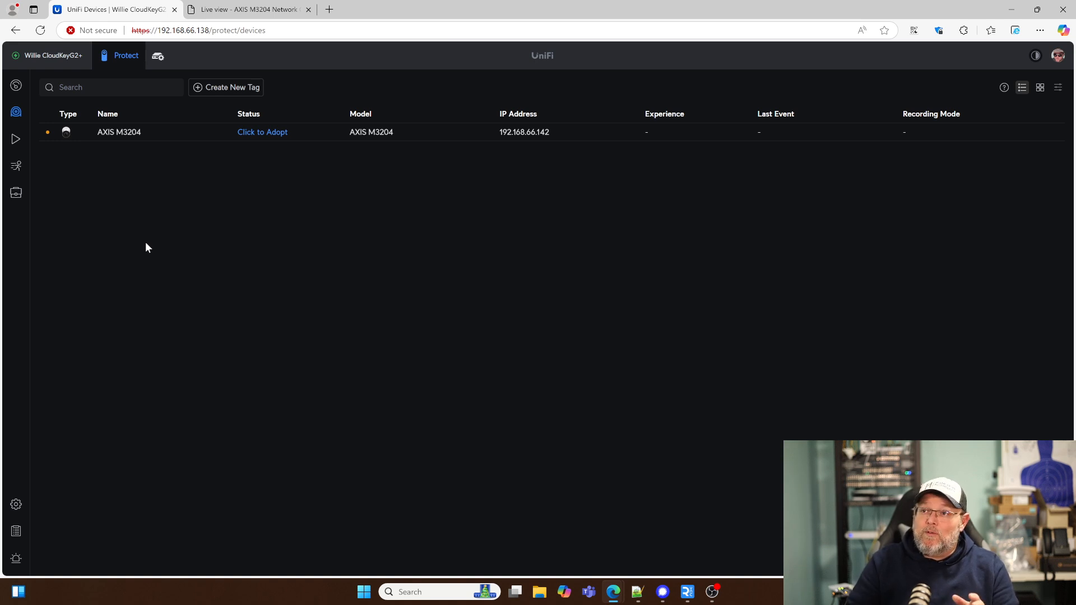
mouse_move(145, 121)
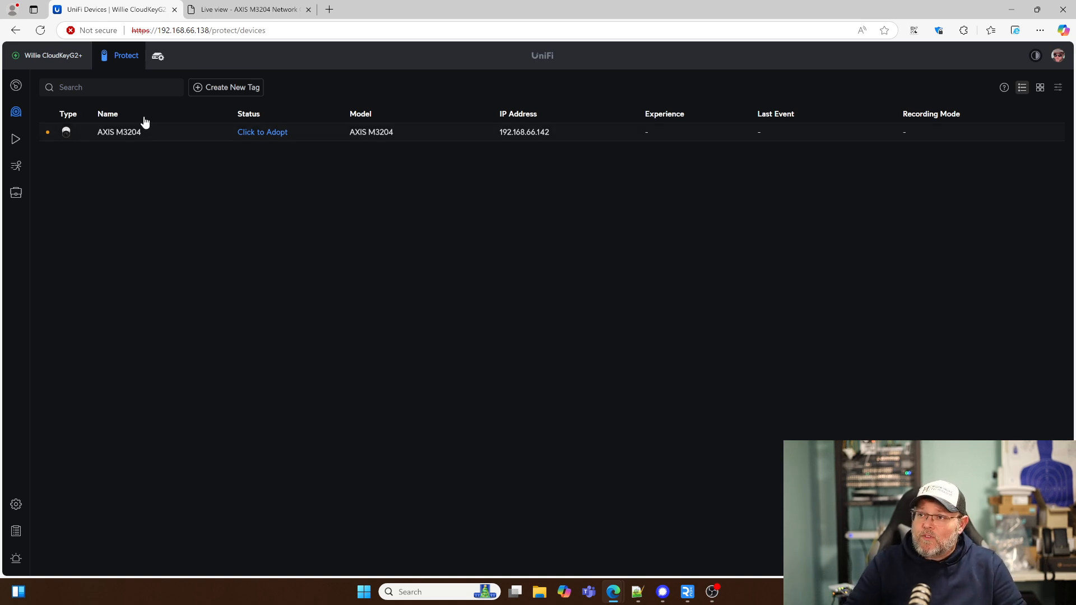
mouse_move(154, 183)
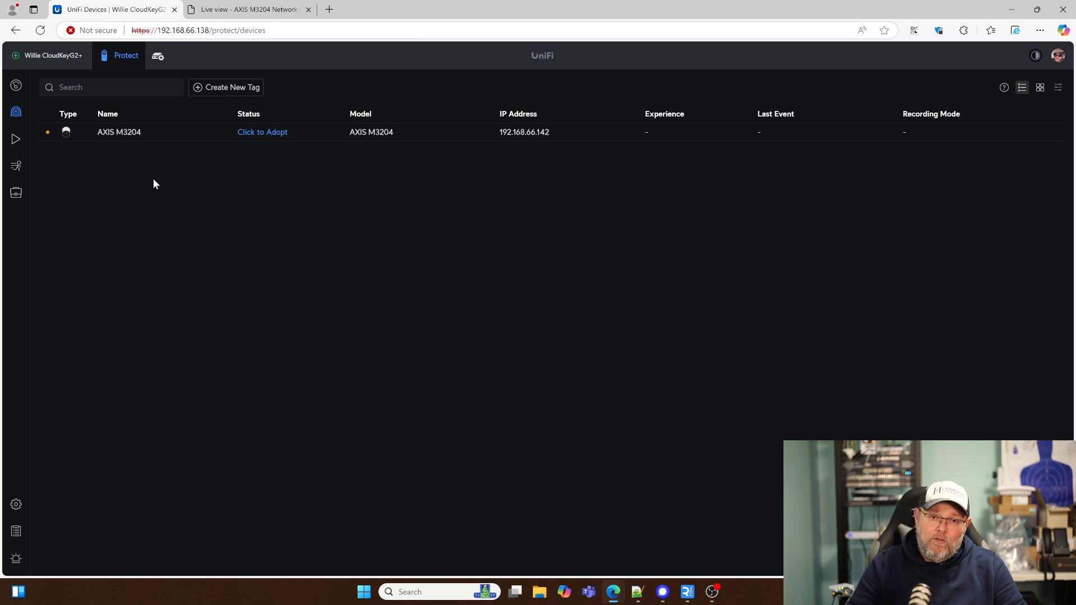
mouse_move(165, 182)
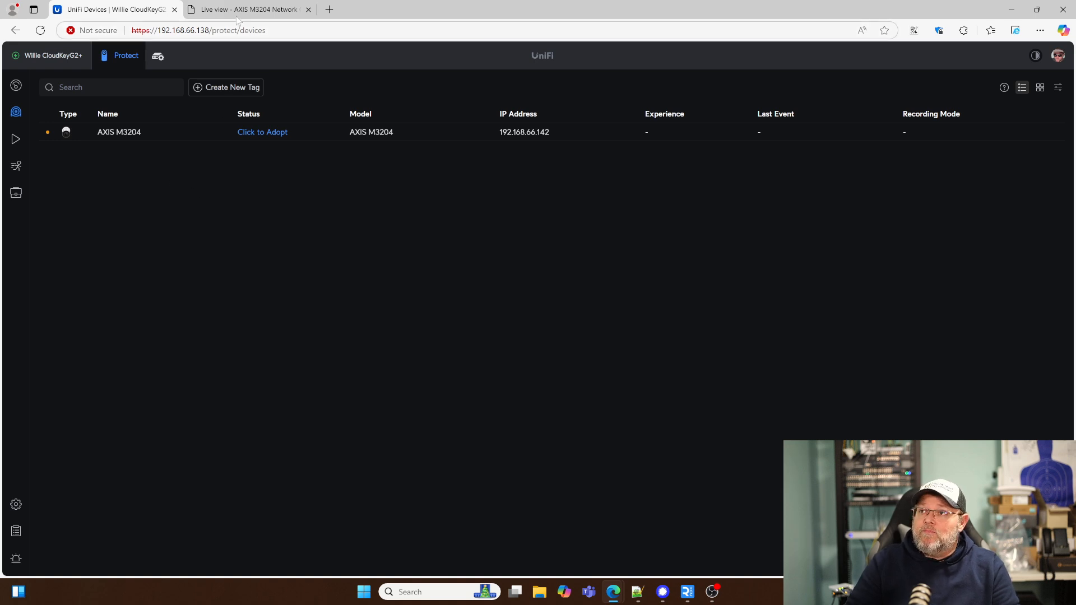
Glance at the AXIS live view, then return to the Devices list with the discovered M3204
click(247, 9)
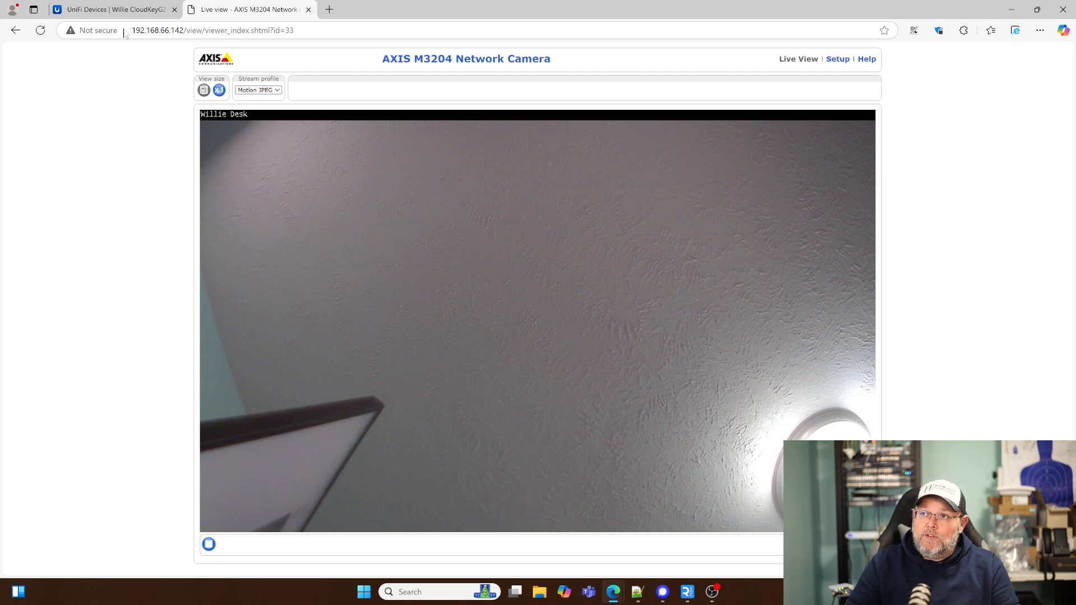
click(114, 9)
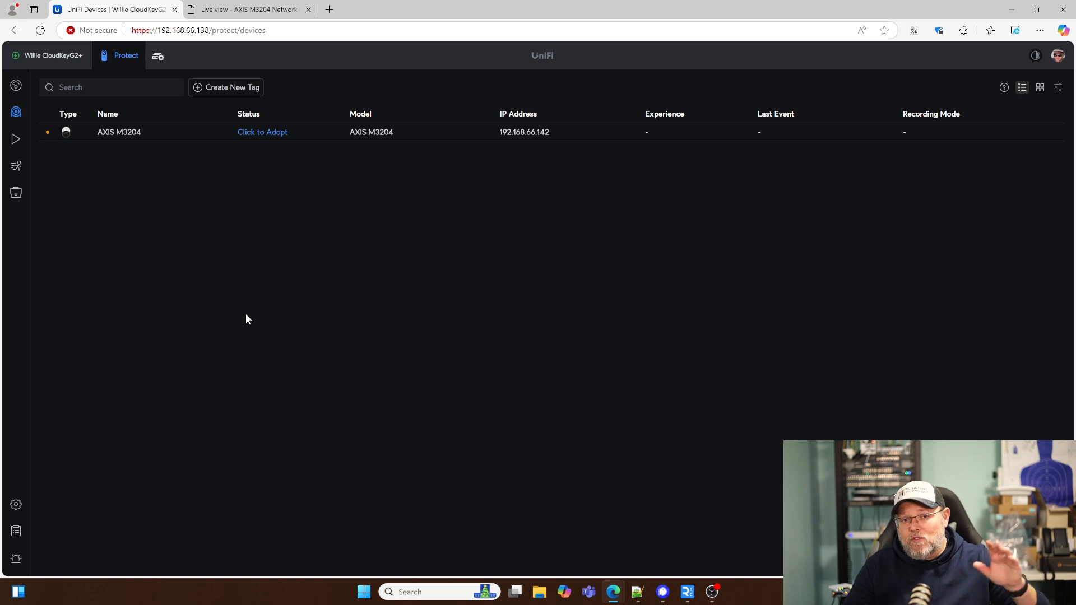
mouse_move(261, 132)
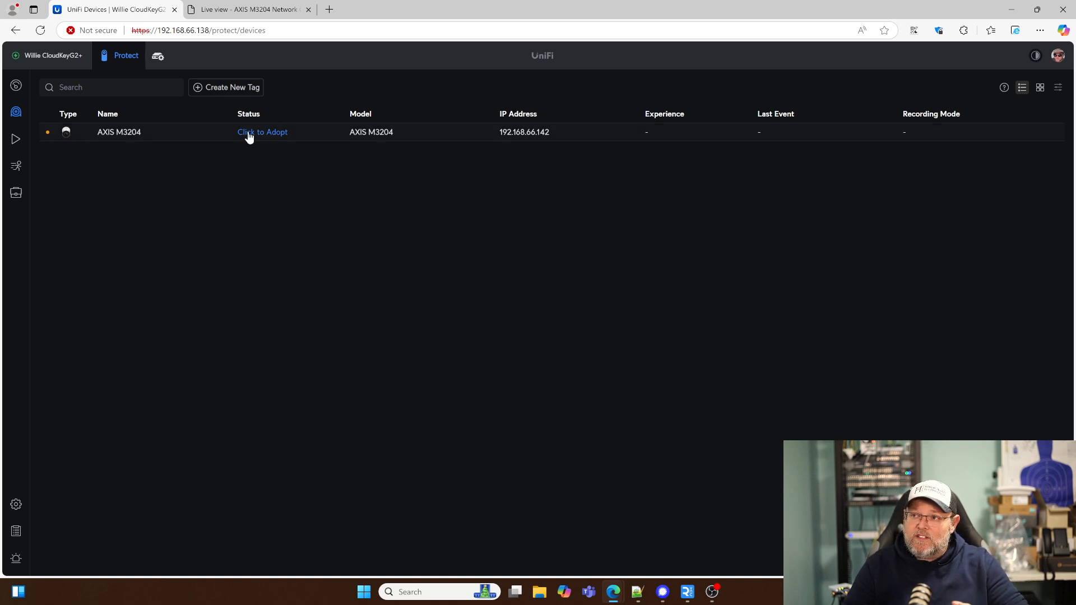
mouse_move(268, 140)
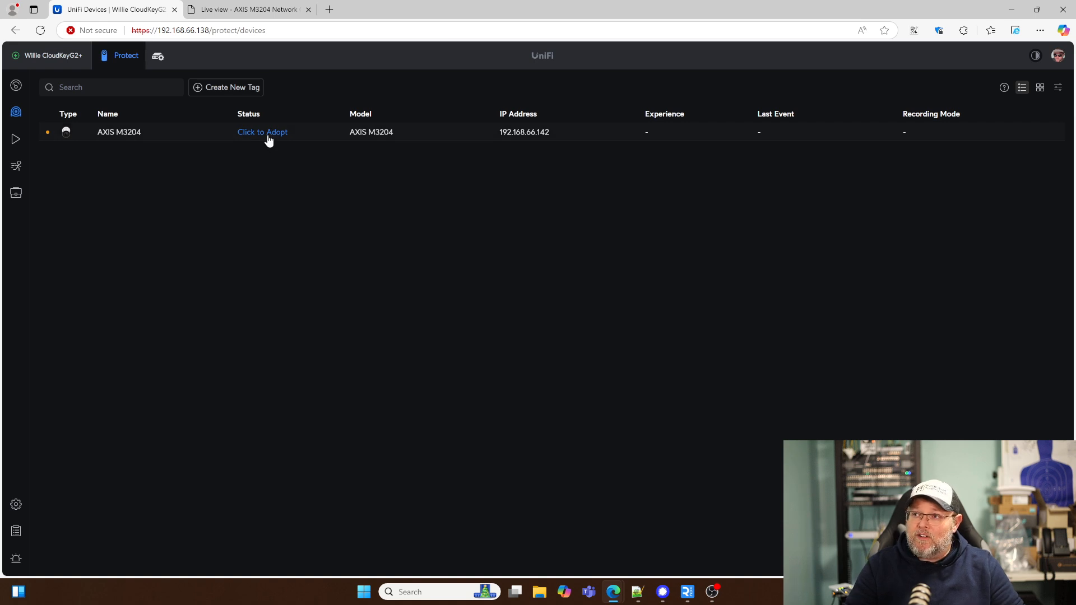
Submit username root and its password to adopt the camera, then go to the AXIS web page
click(263, 132)
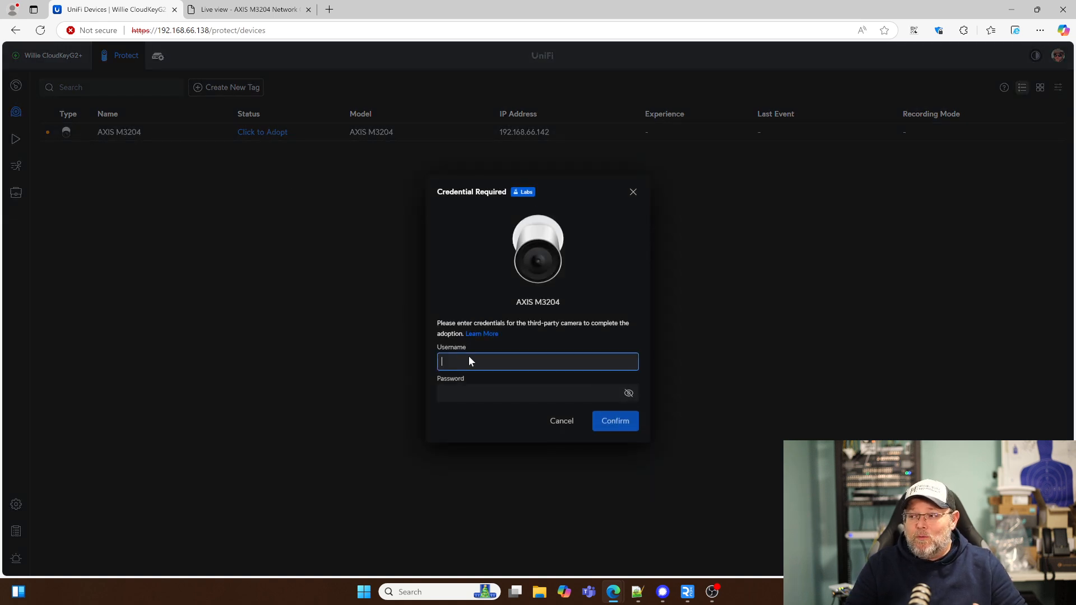
text(root)
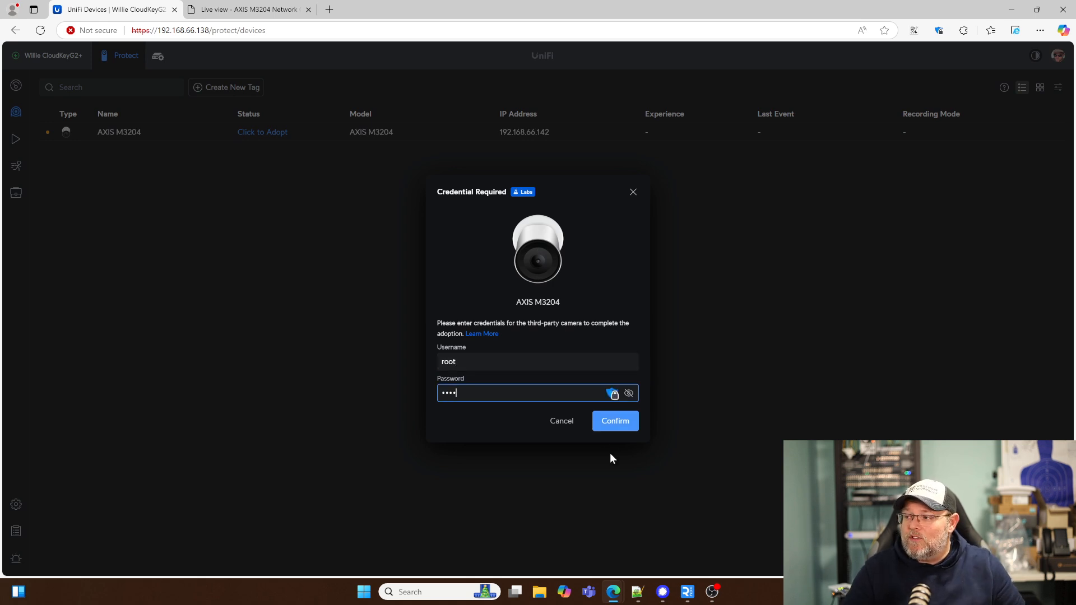
click(614, 421)
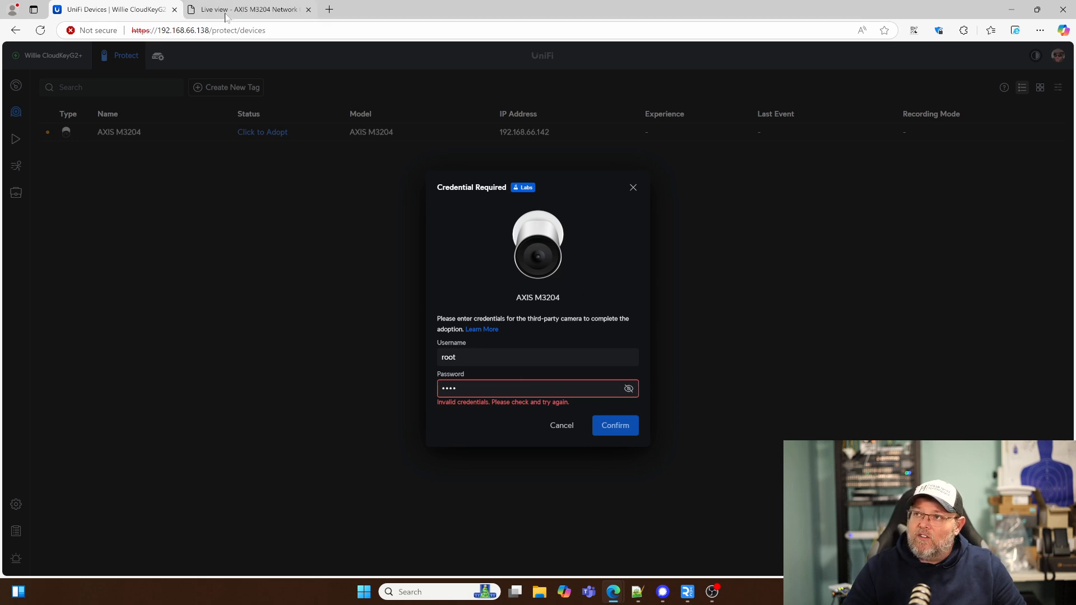
click(247, 9)
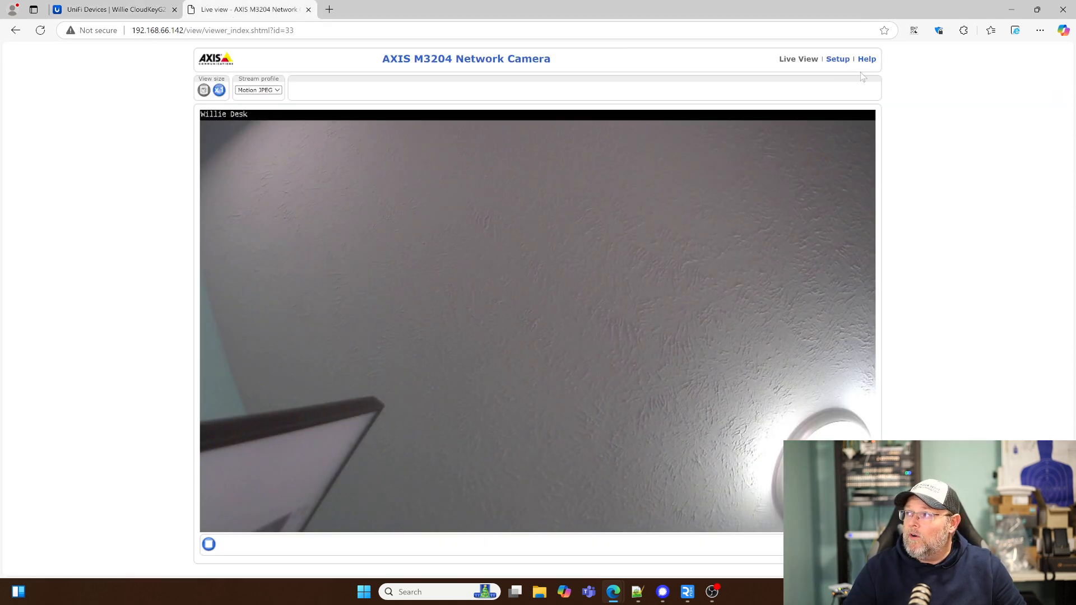
Add an ONVIF user named root with password in the media user group via System Options > Security > ONVIF
click(836, 59)
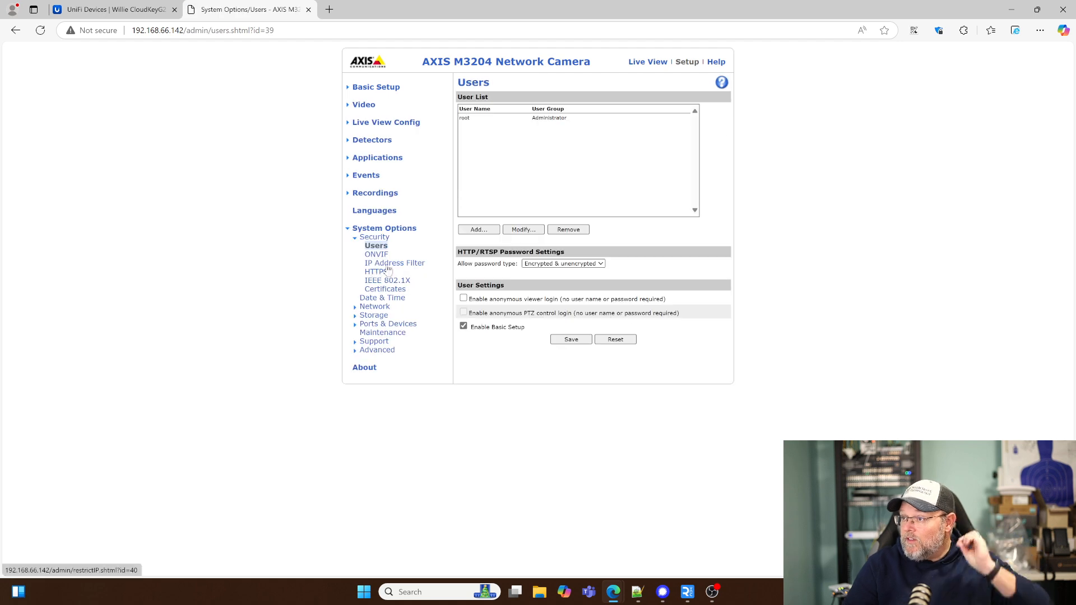
click(376, 255)
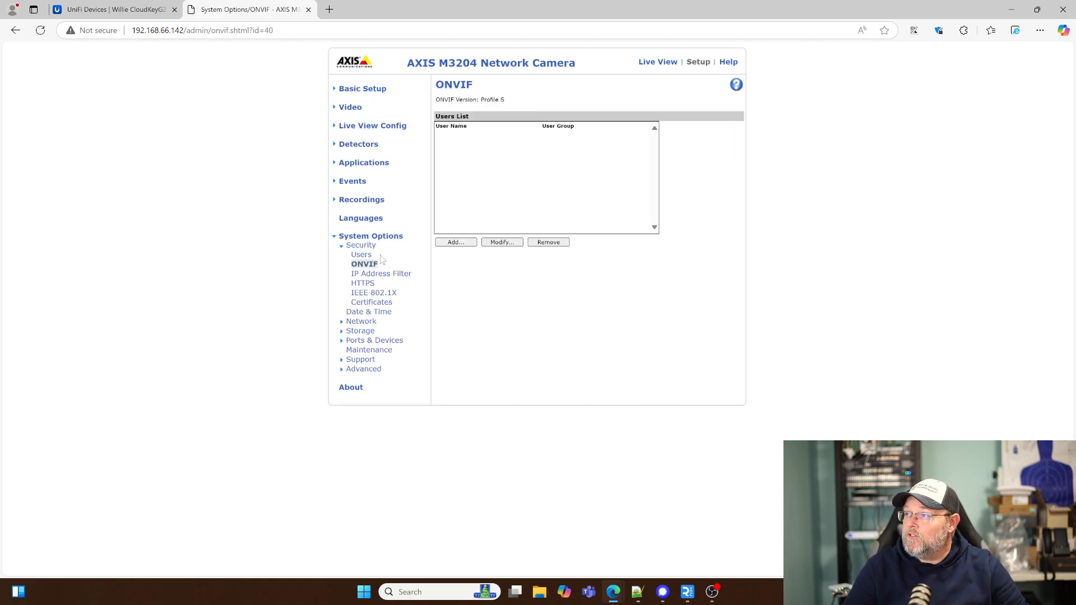
click(455, 242)
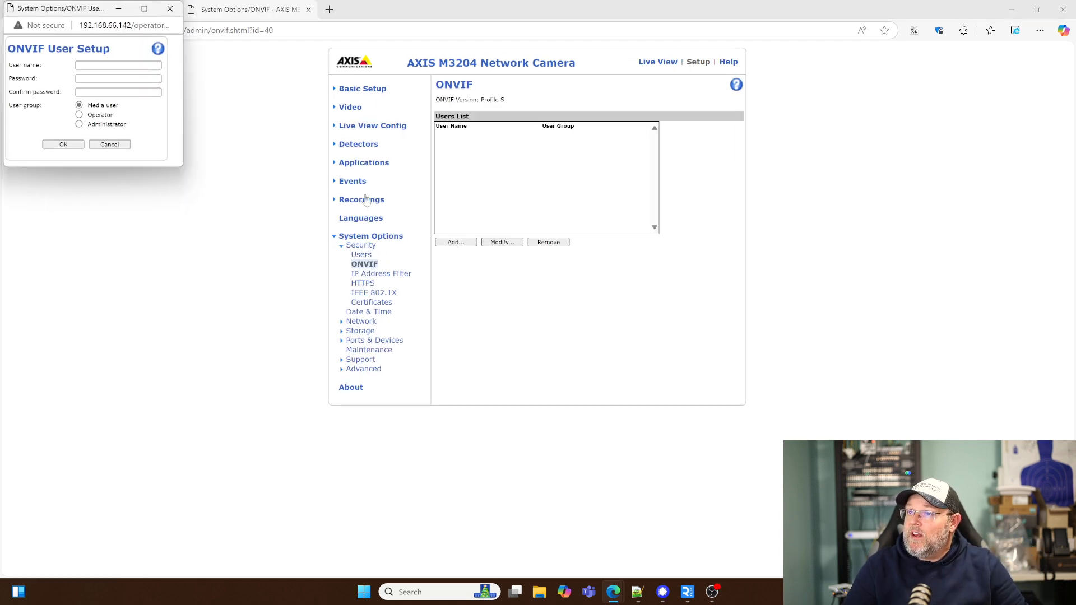
click(116, 65)
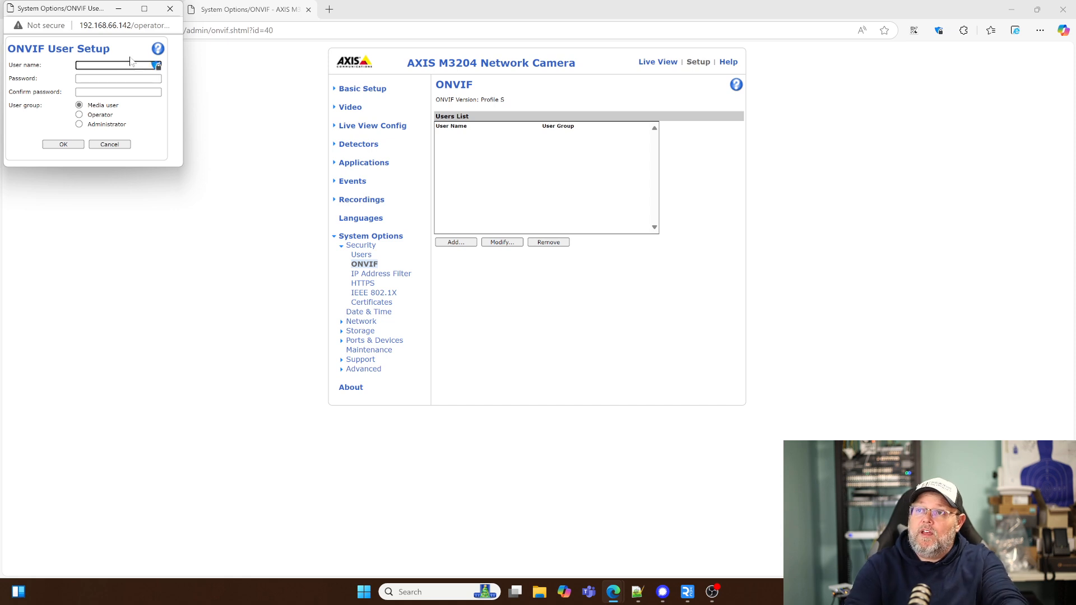
text(root)
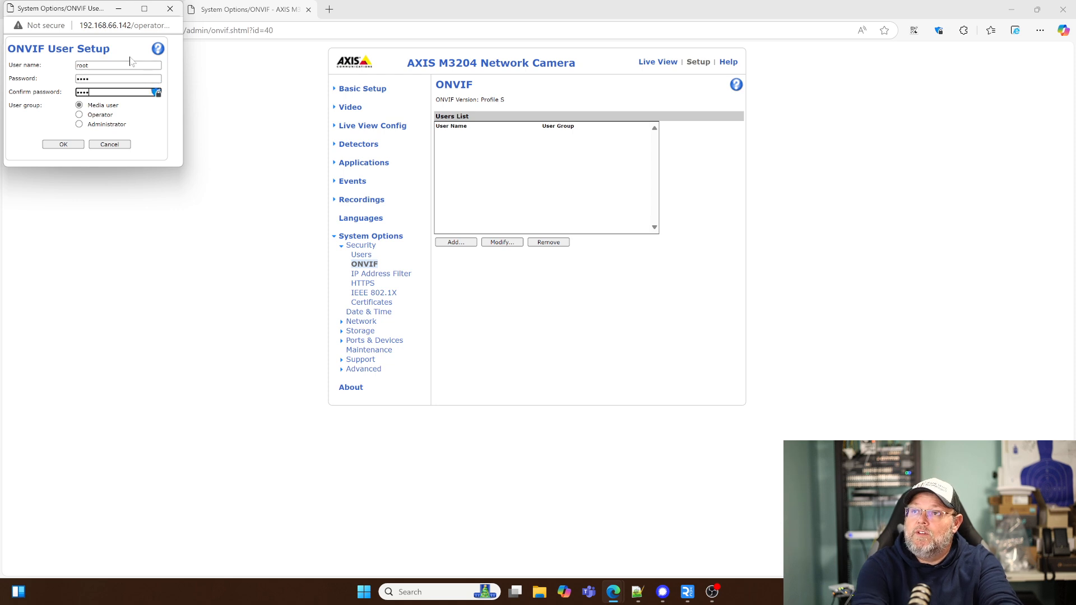
mouse_move(142, 107)
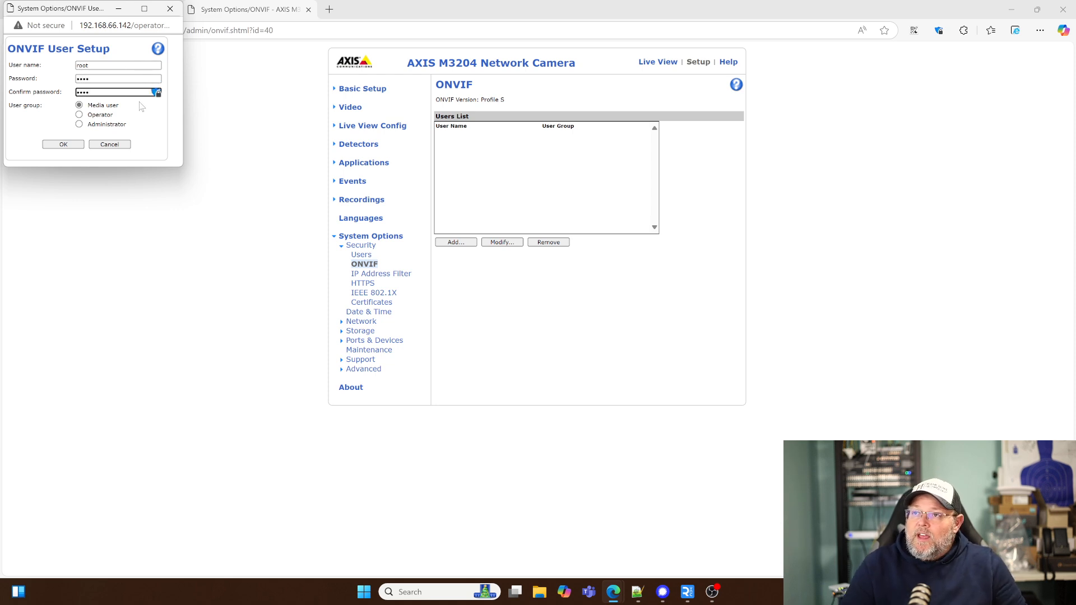
mouse_move(82, 158)
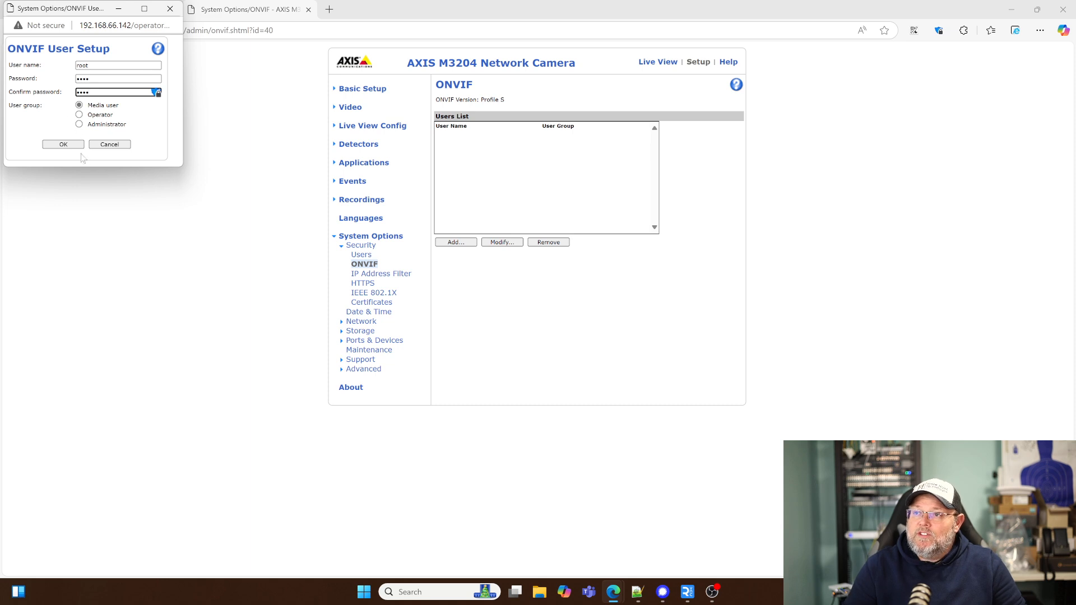
mouse_move(66, 148)
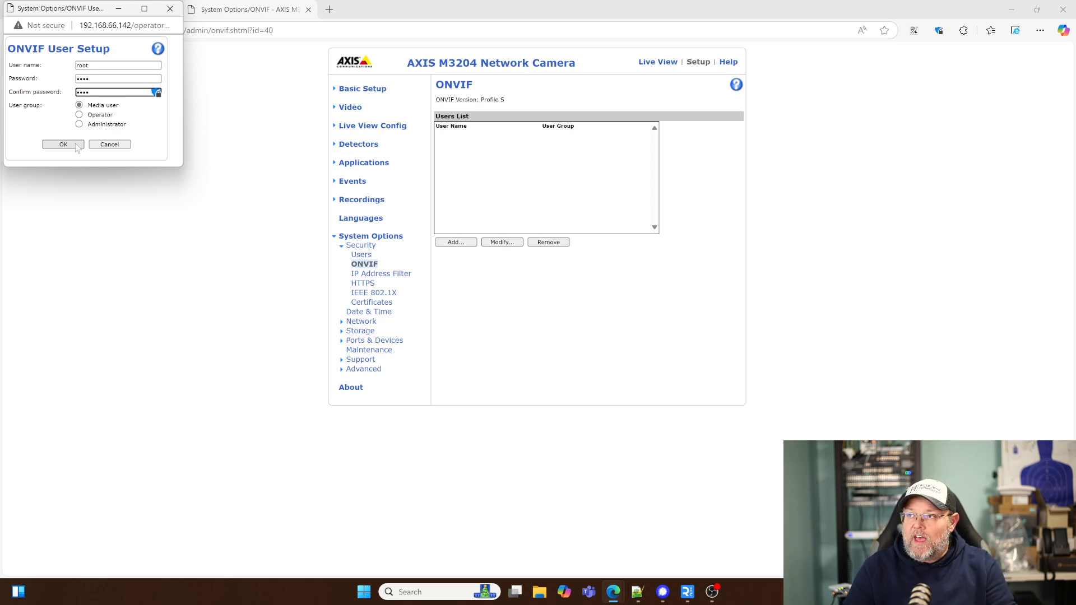
click(63, 144)
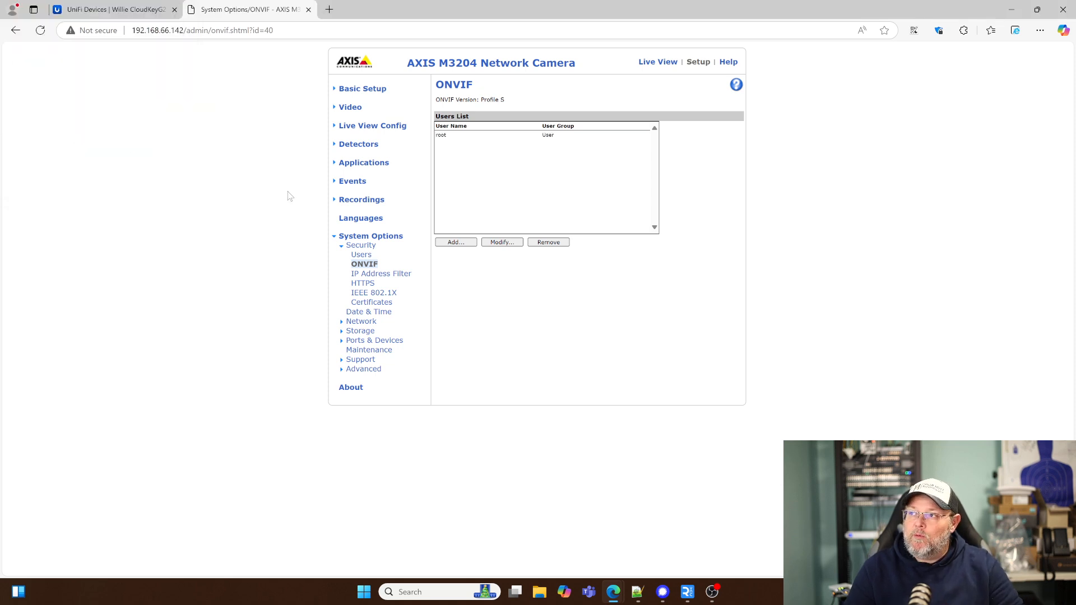
Retry adoption in Protect with root credentials, then return to the camera's ONVIF settings
click(113, 9)
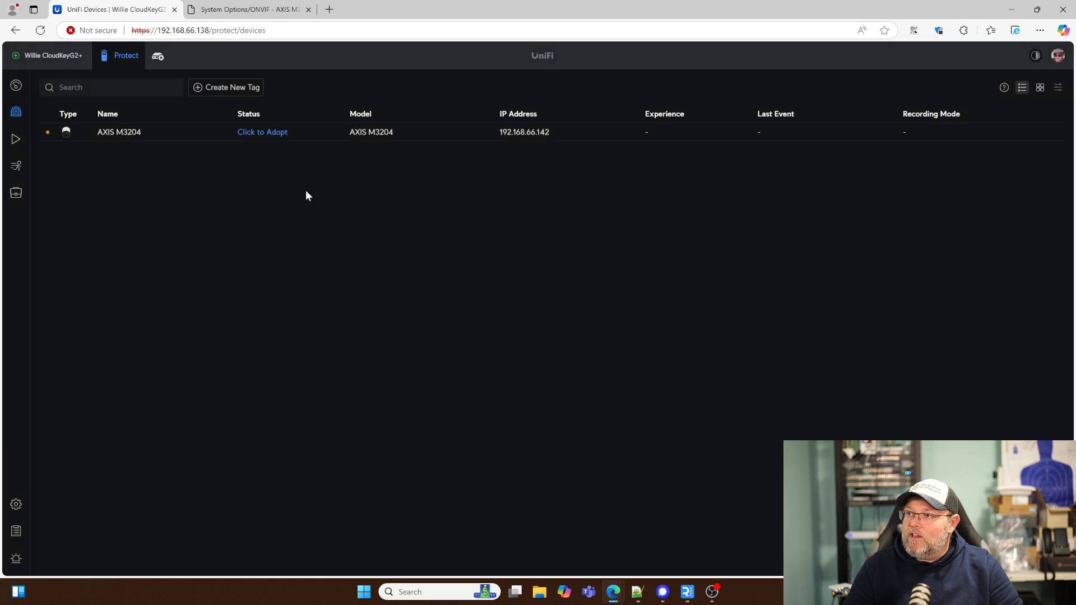
click(262, 132)
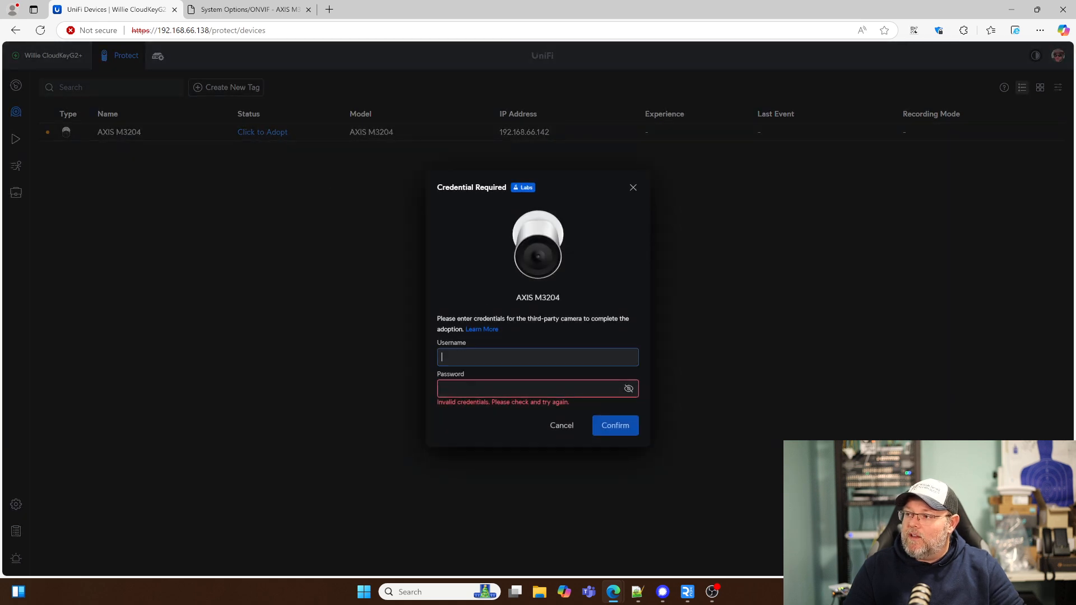
text(root)
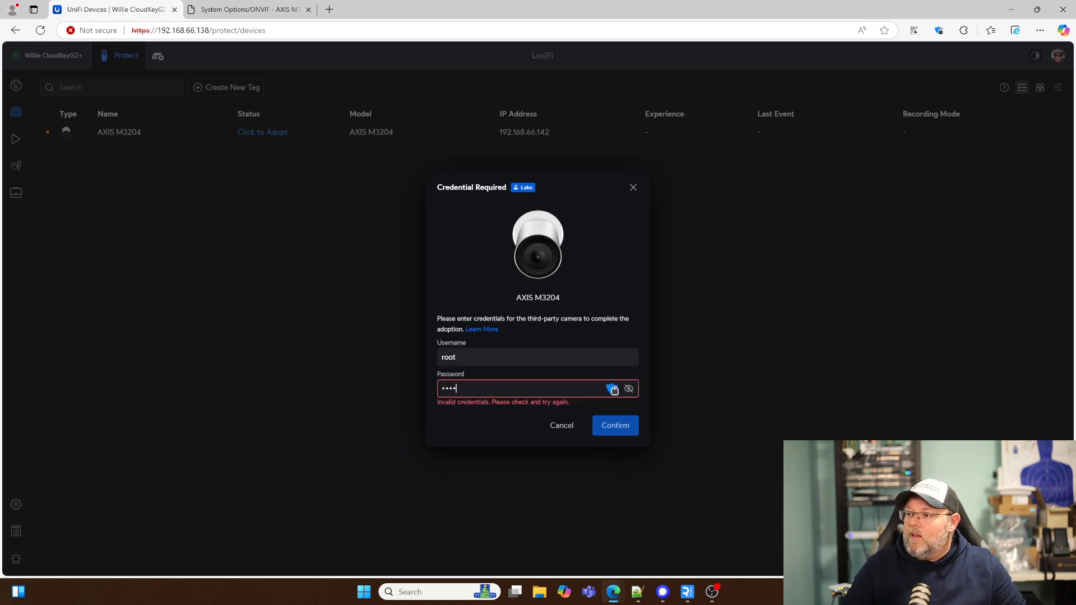
click(249, 9)
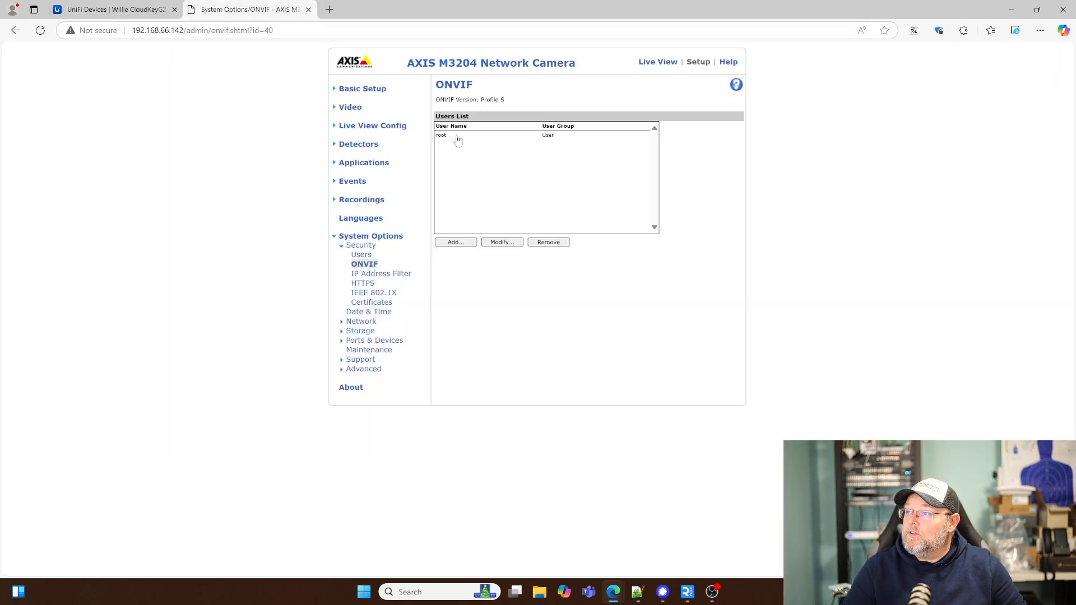
Modify the root ONVIF user to the Operator group (done twice) and switch back to Protect
click(501, 242)
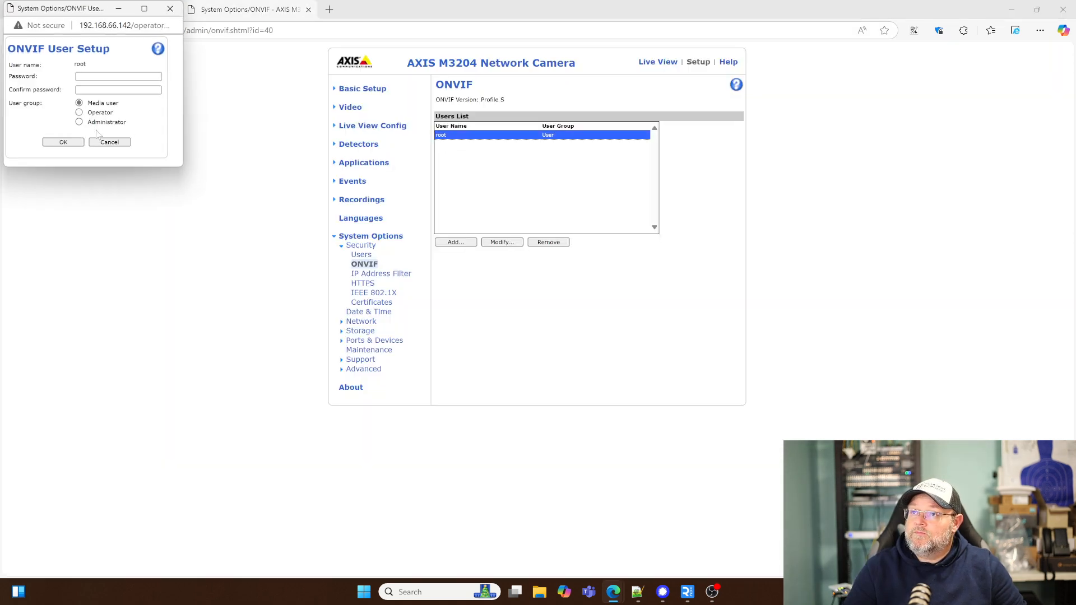
click(79, 112)
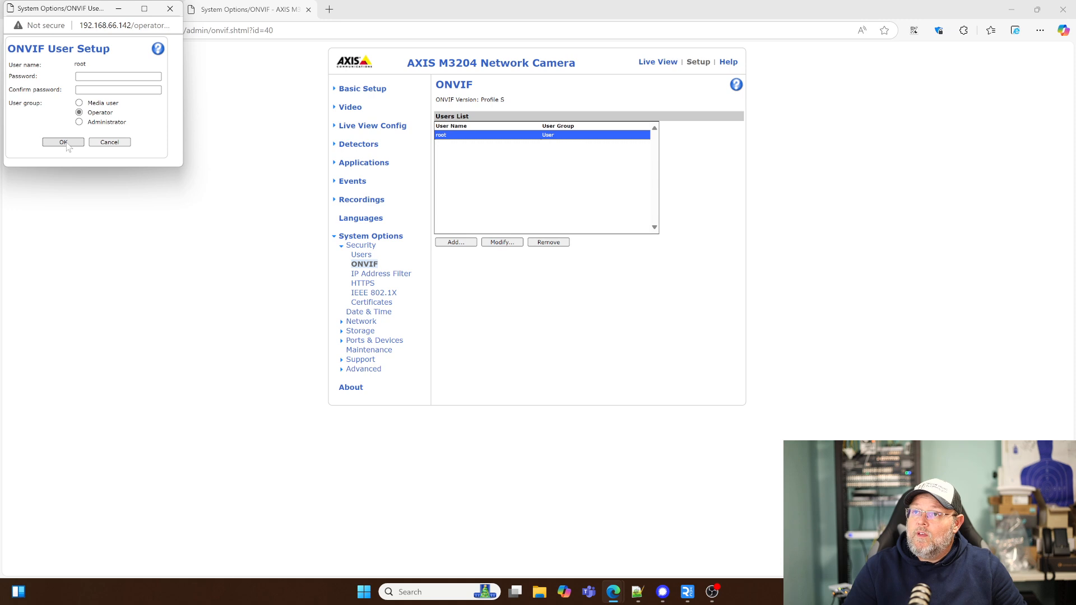
click(63, 142)
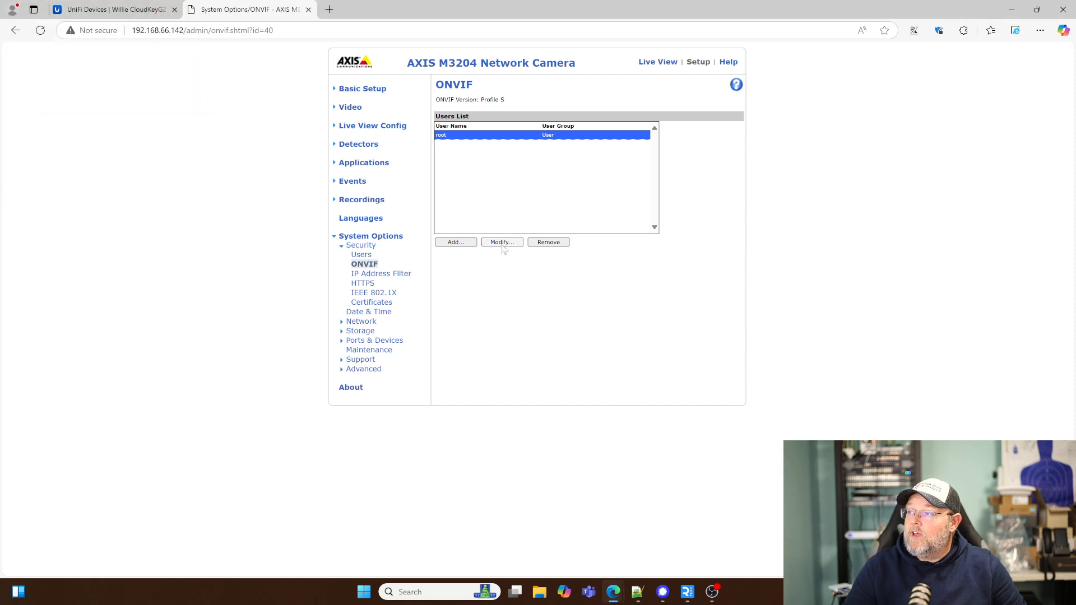
click(500, 242)
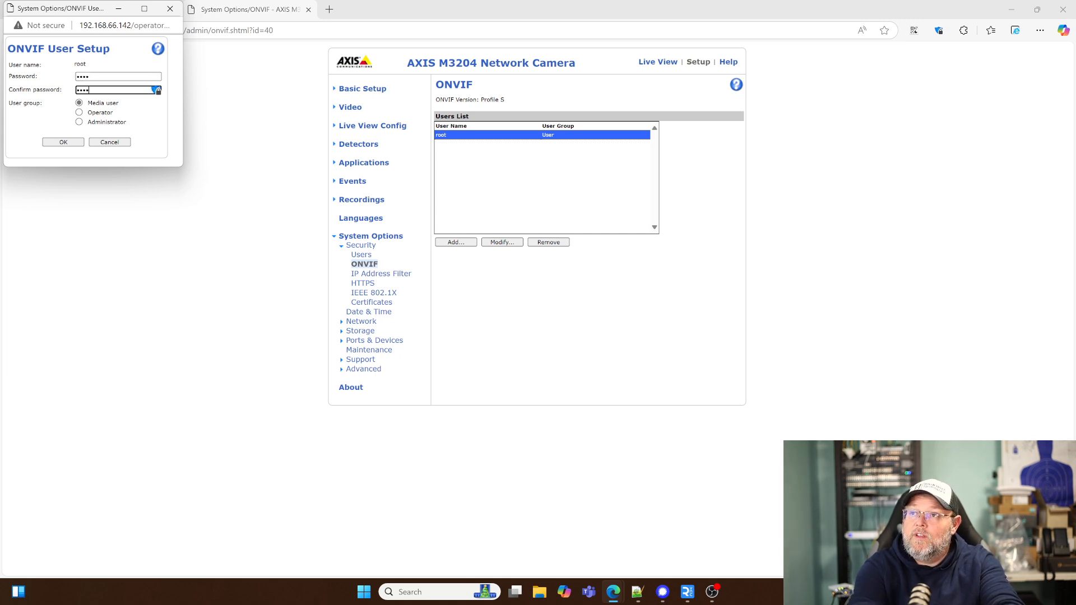
click(79, 112)
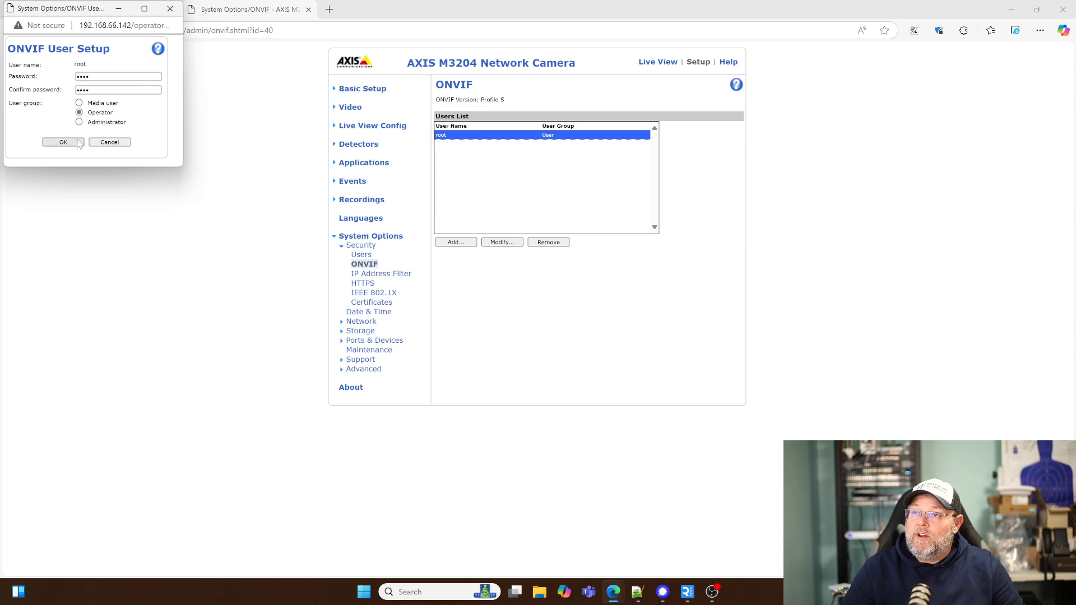
click(63, 143)
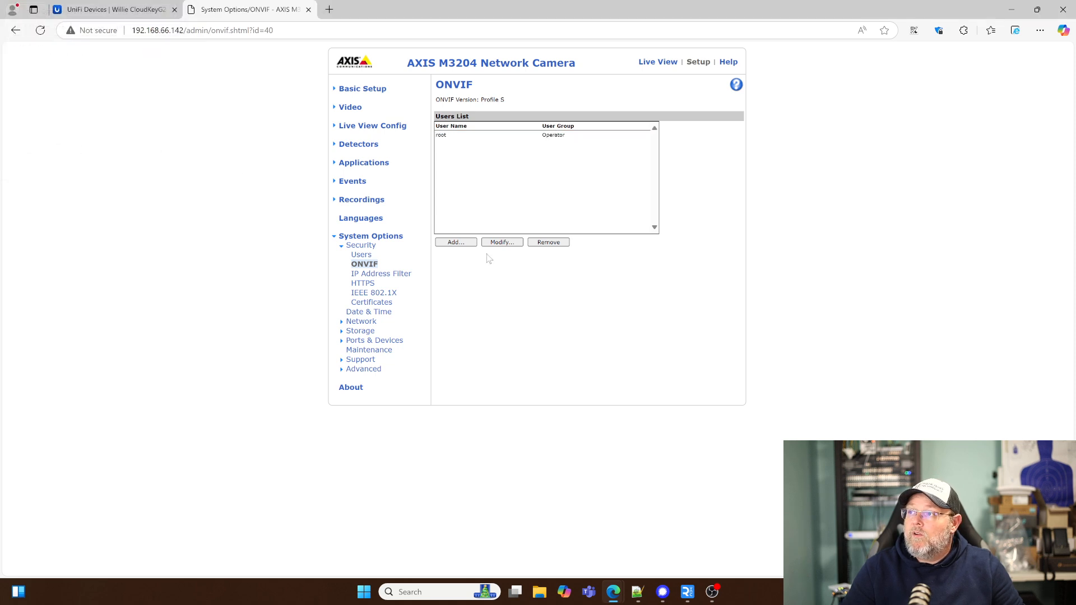
click(113, 9)
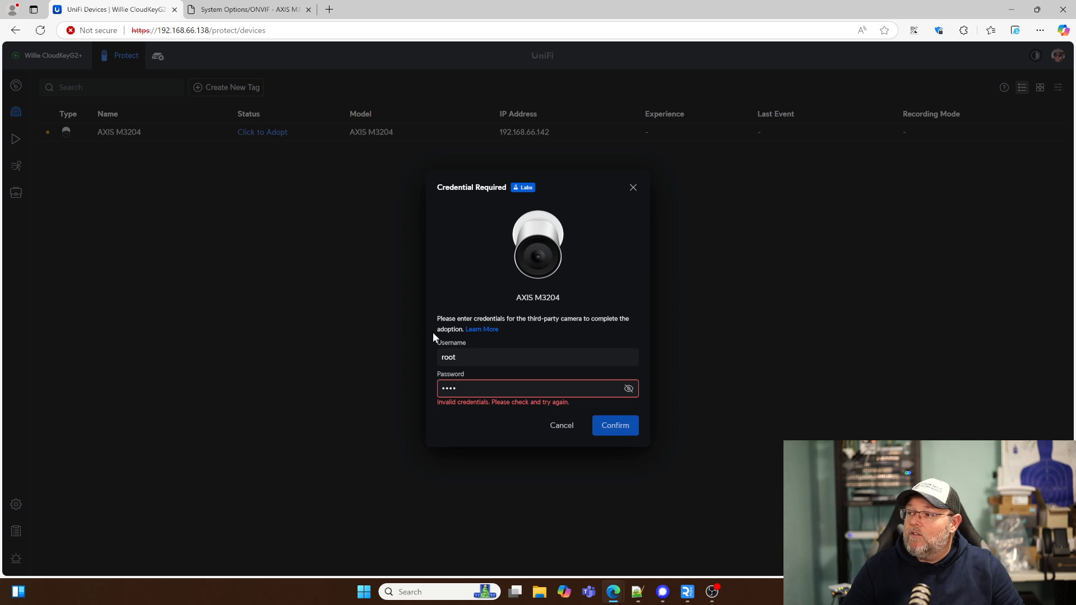
Re-enter the password and confirm to adopt the AXIS M3204, then return to its ONVIF page
click(561, 425)
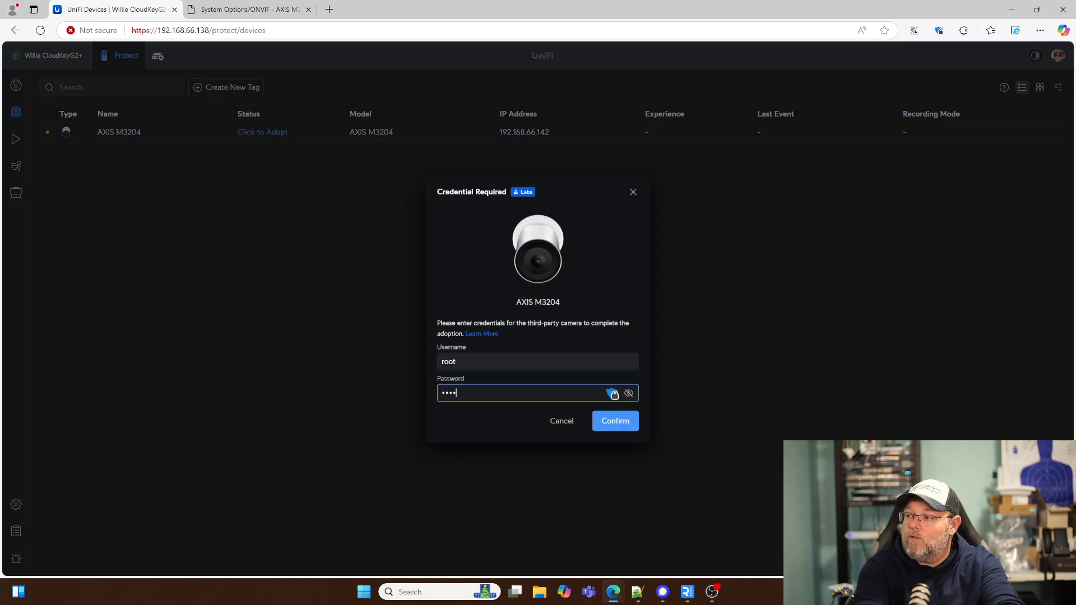
click(614, 420)
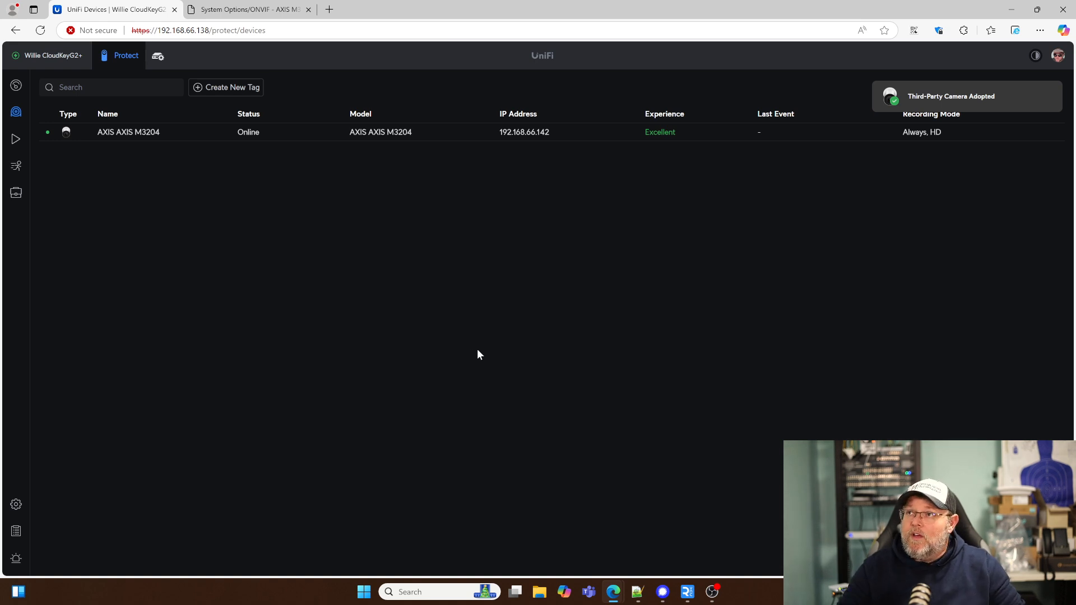
click(247, 9)
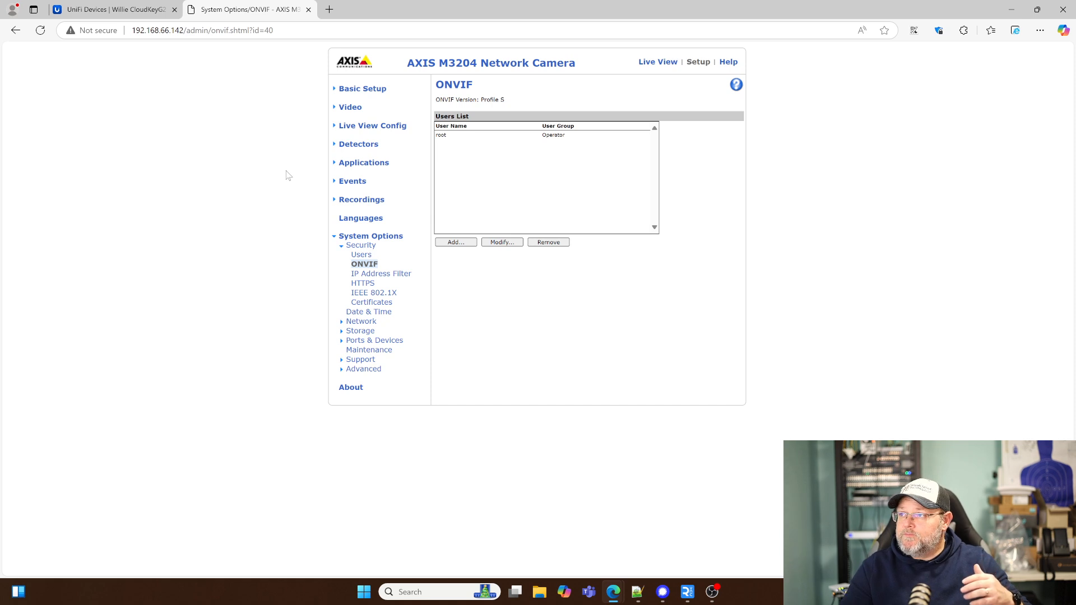
mouse_move(490, 153)
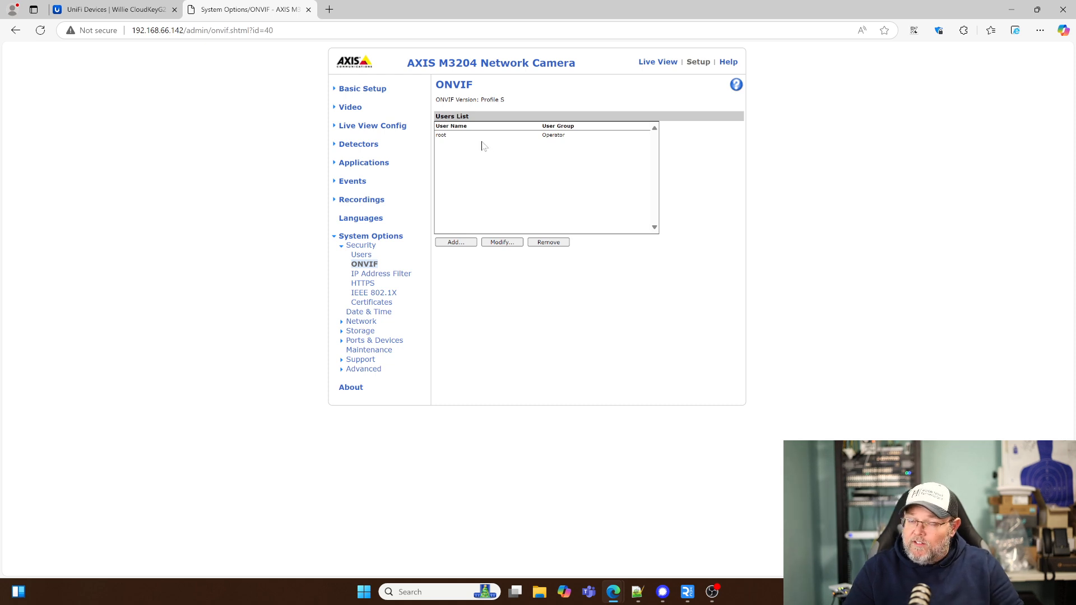
mouse_move(471, 142)
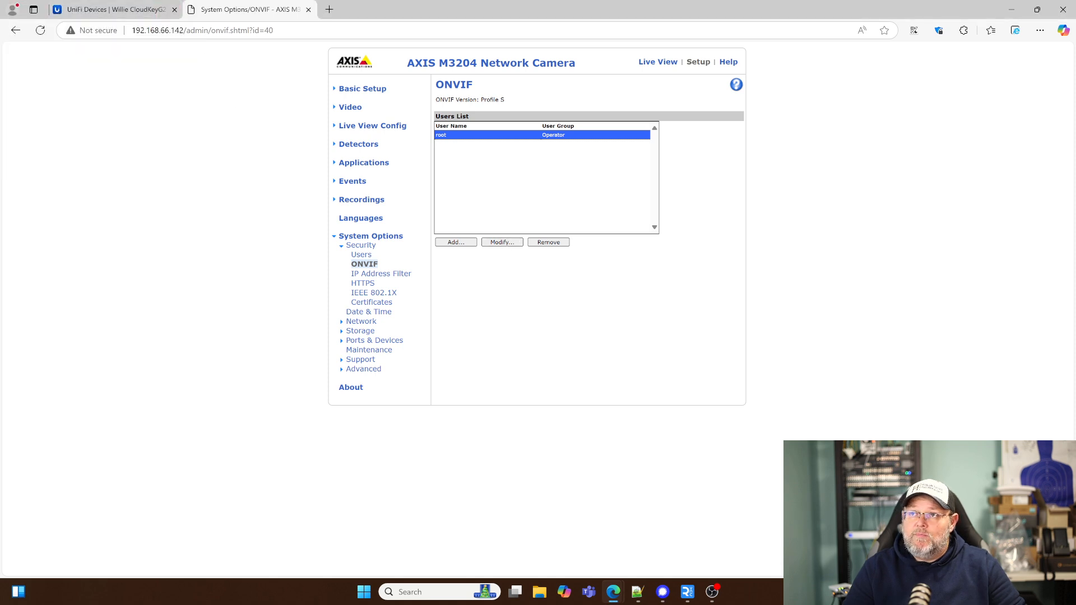
Open the AXIS M3204 details in Protect and enlarge its Willie Desk live feed
click(110, 9)
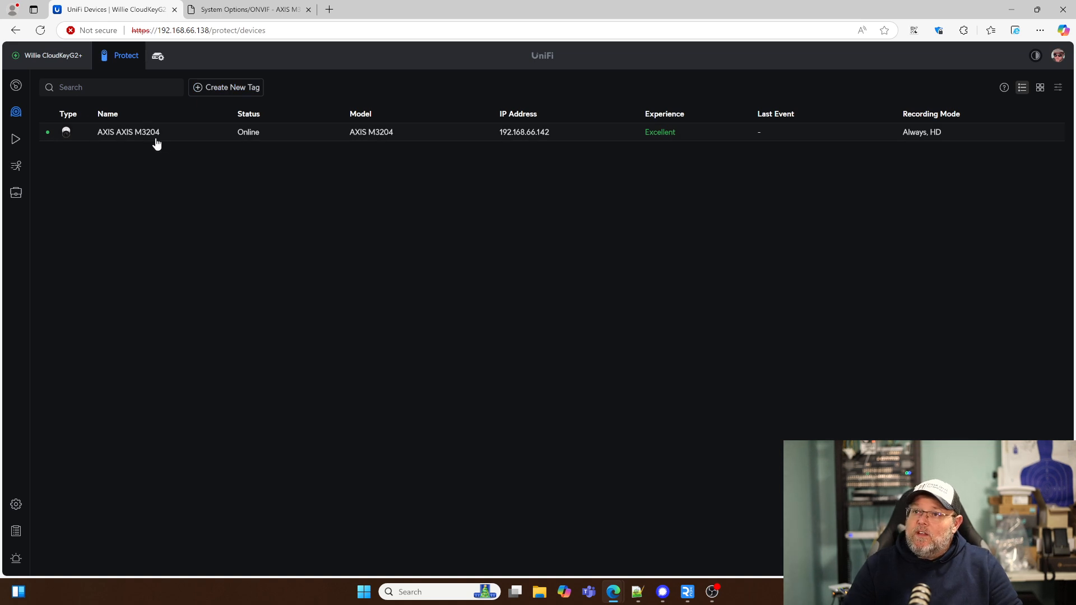
mouse_move(141, 156)
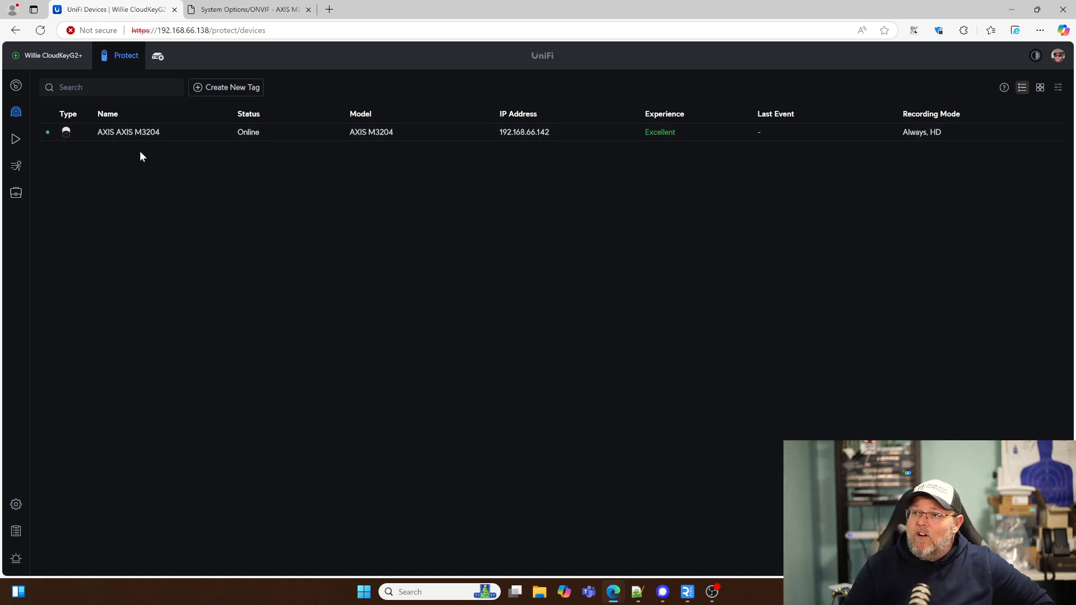
mouse_move(197, 141)
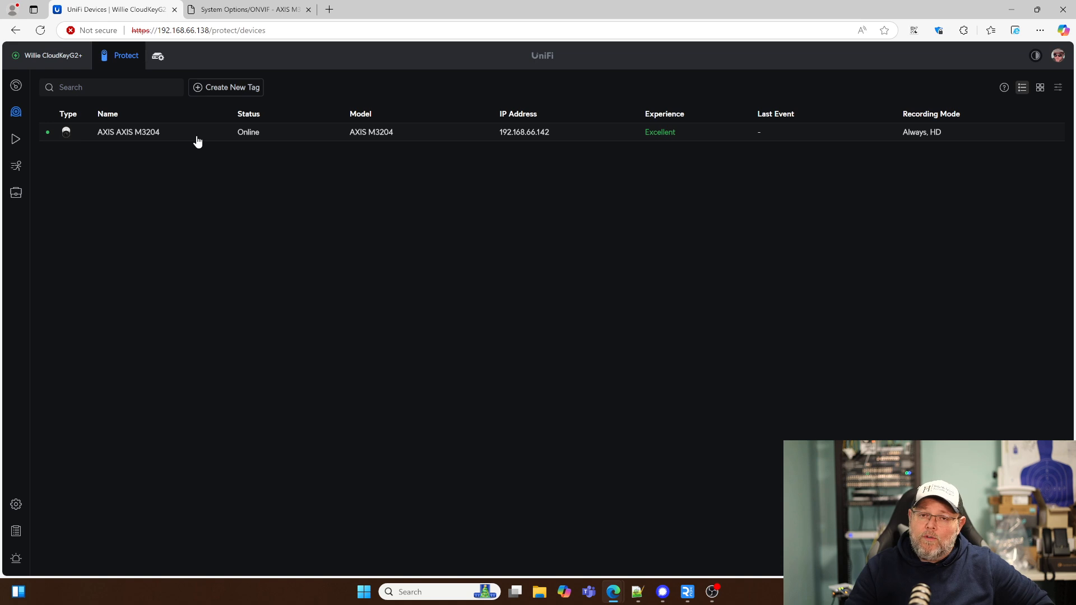
click(128, 133)
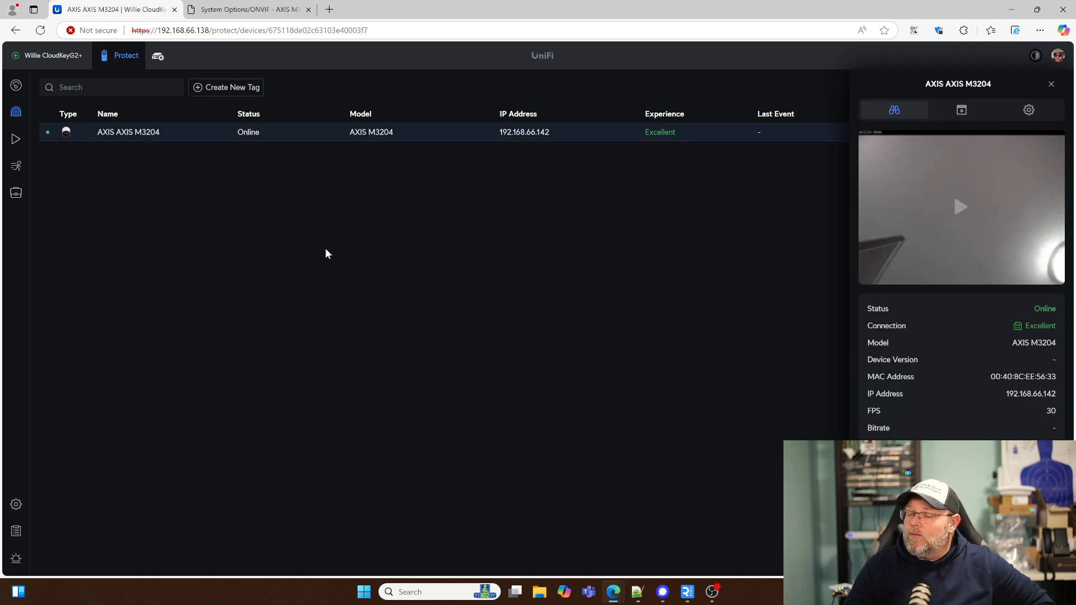
mouse_move(931, 188)
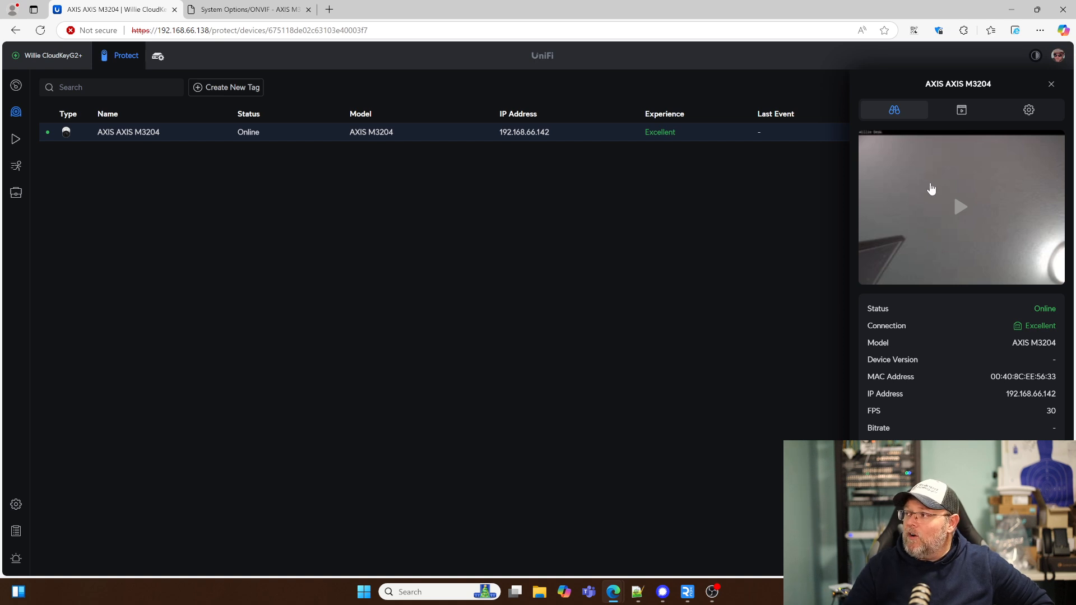
click(960, 206)
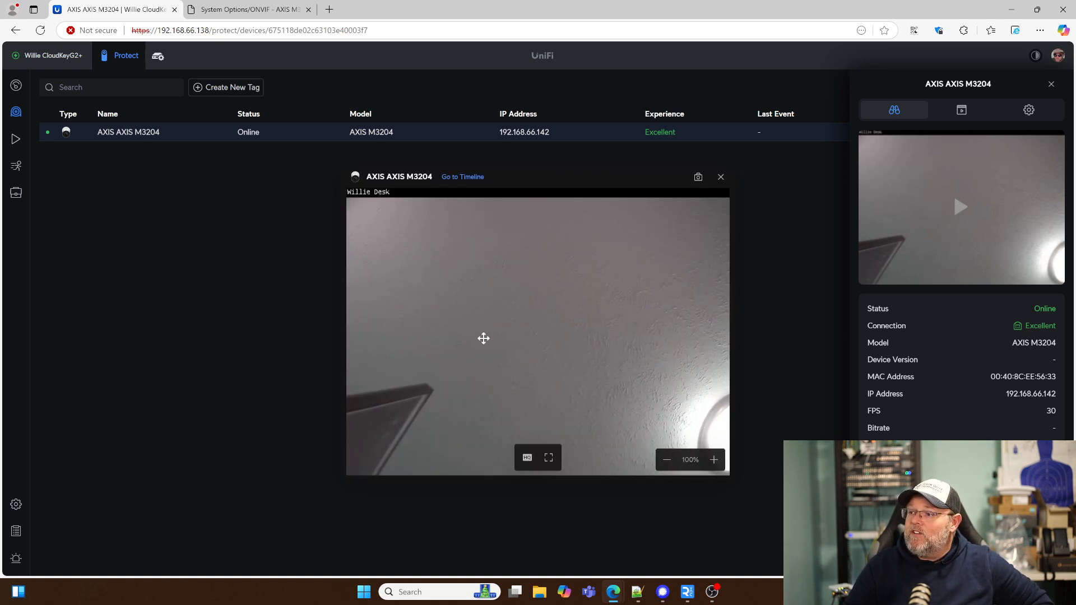
Compare with the camera's native live view, then return to Protect's live feed
click(246, 9)
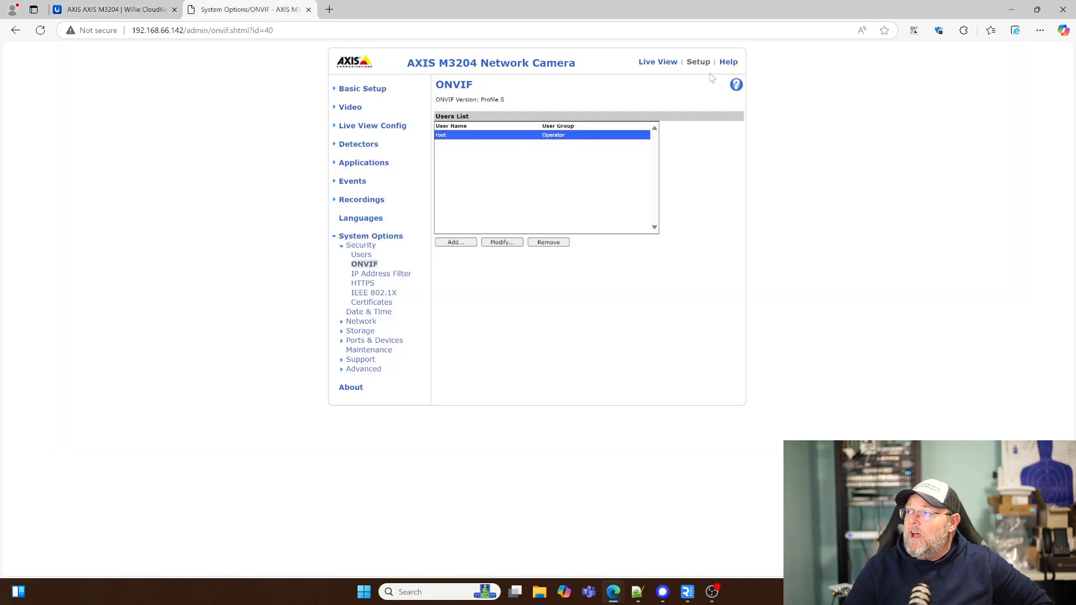
click(657, 60)
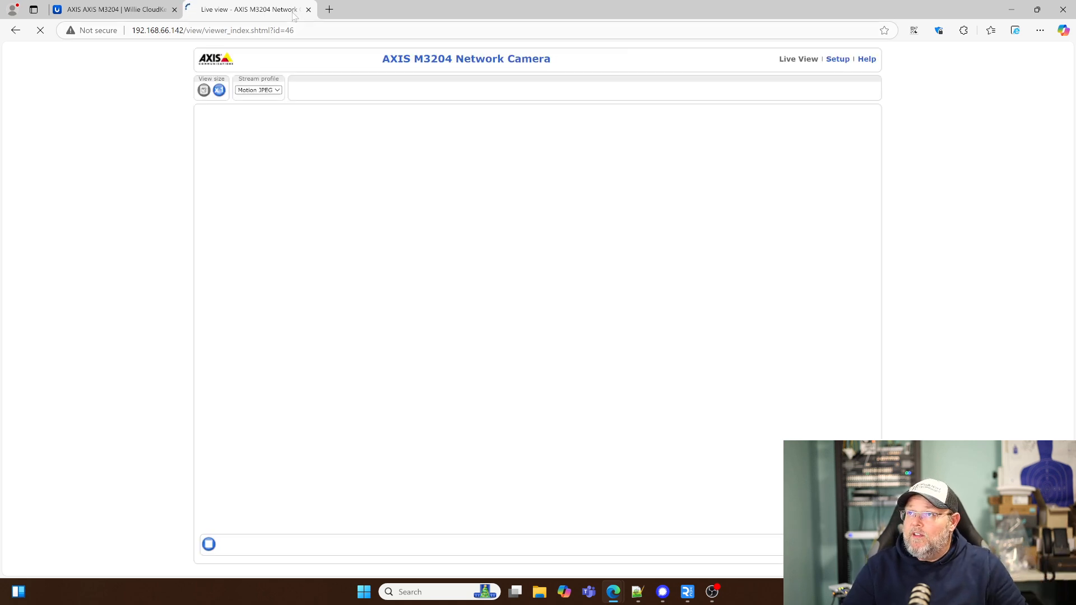
click(113, 8)
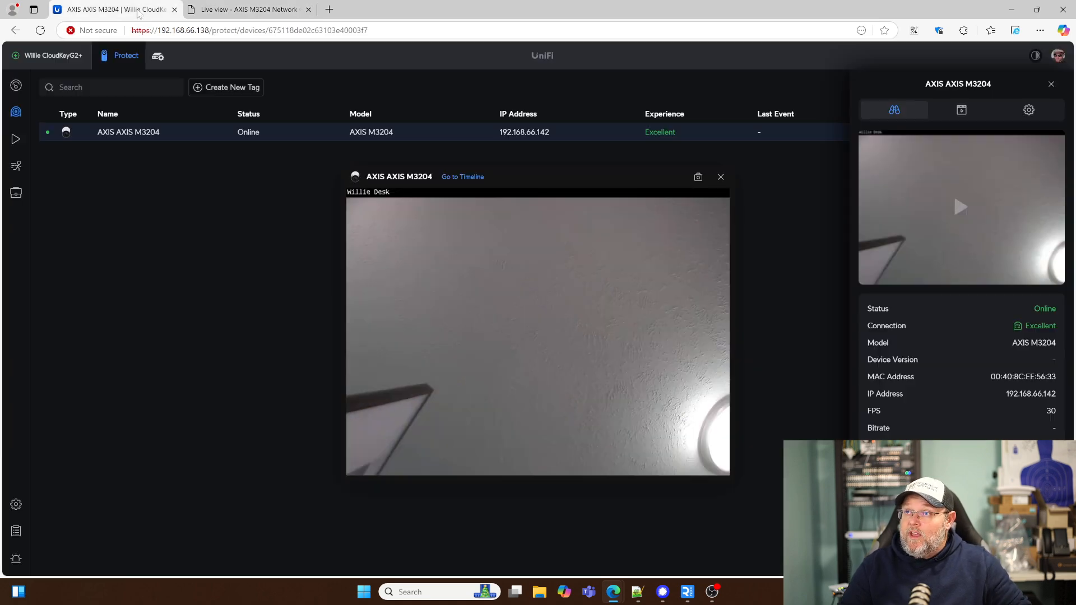
mouse_move(432, 289)
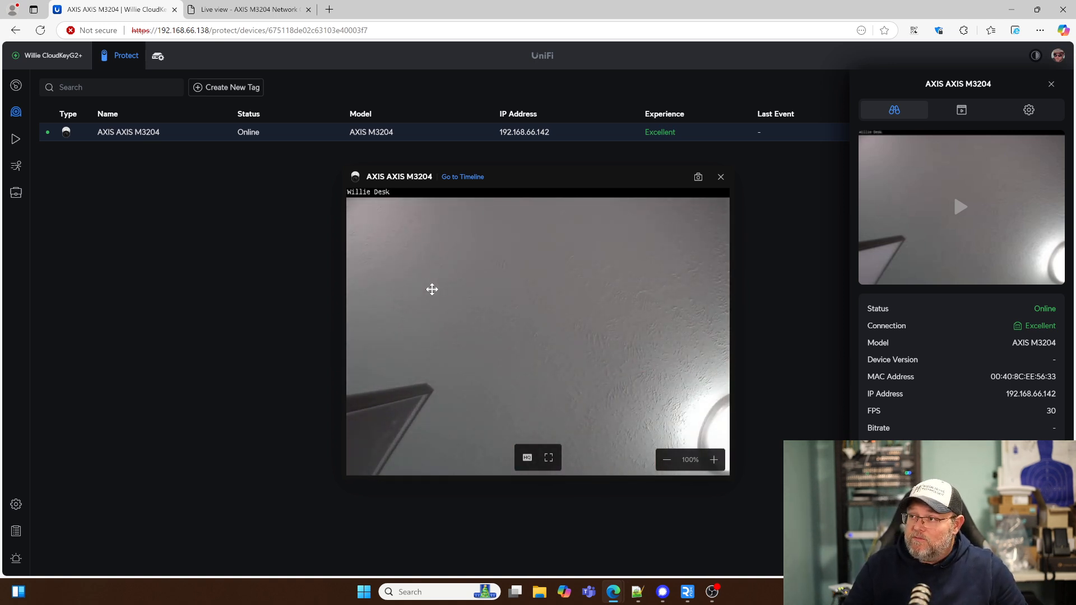
mouse_move(598, 293)
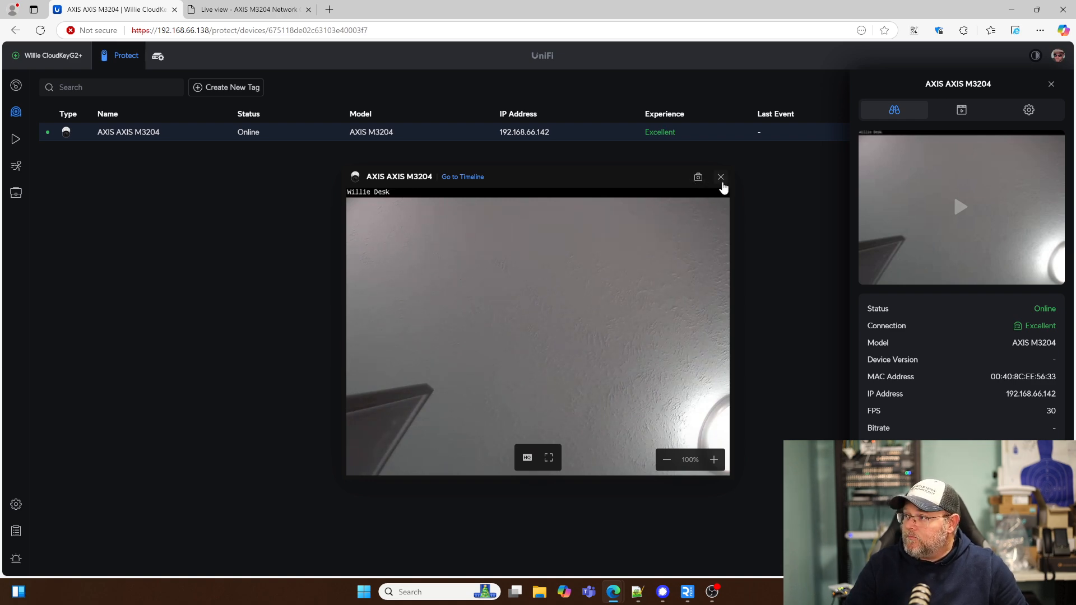
Close the live feed popup and review the AXIS M3204's recording options (Always, auto retention)
click(721, 177)
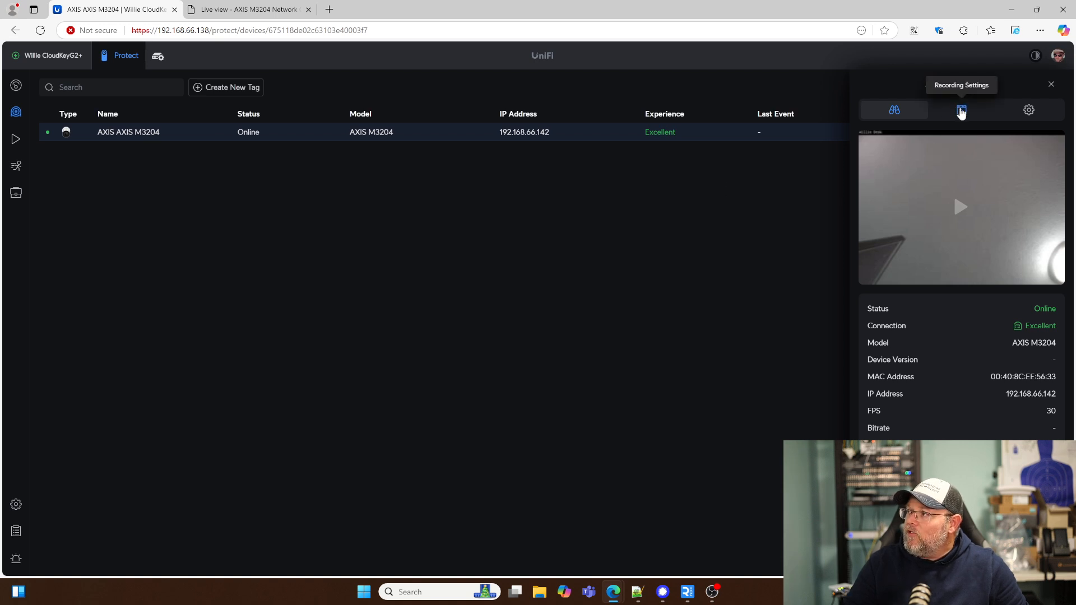
click(960, 110)
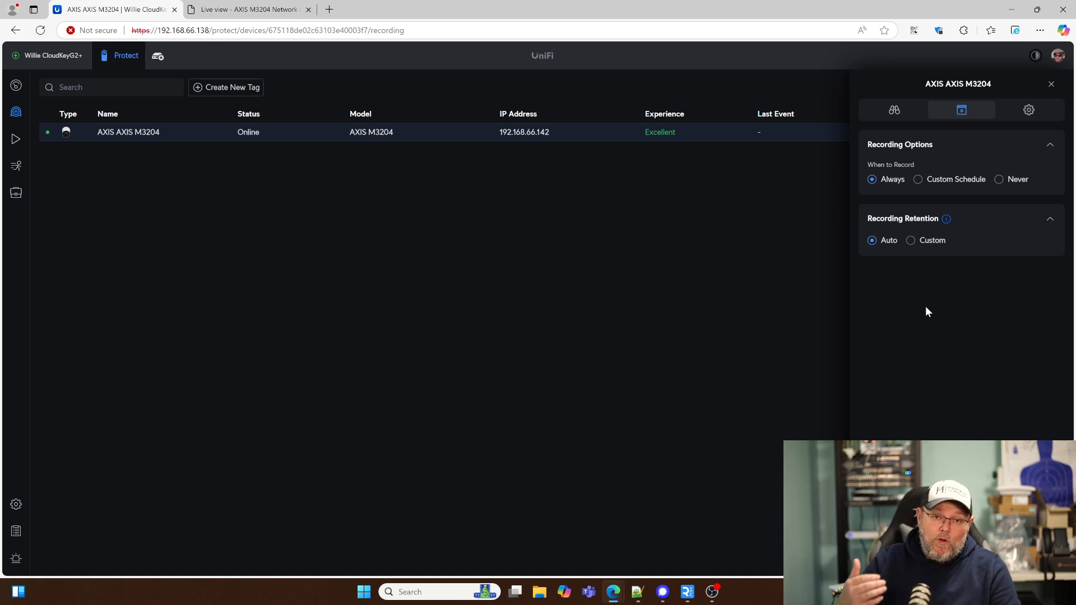
mouse_move(921, 202)
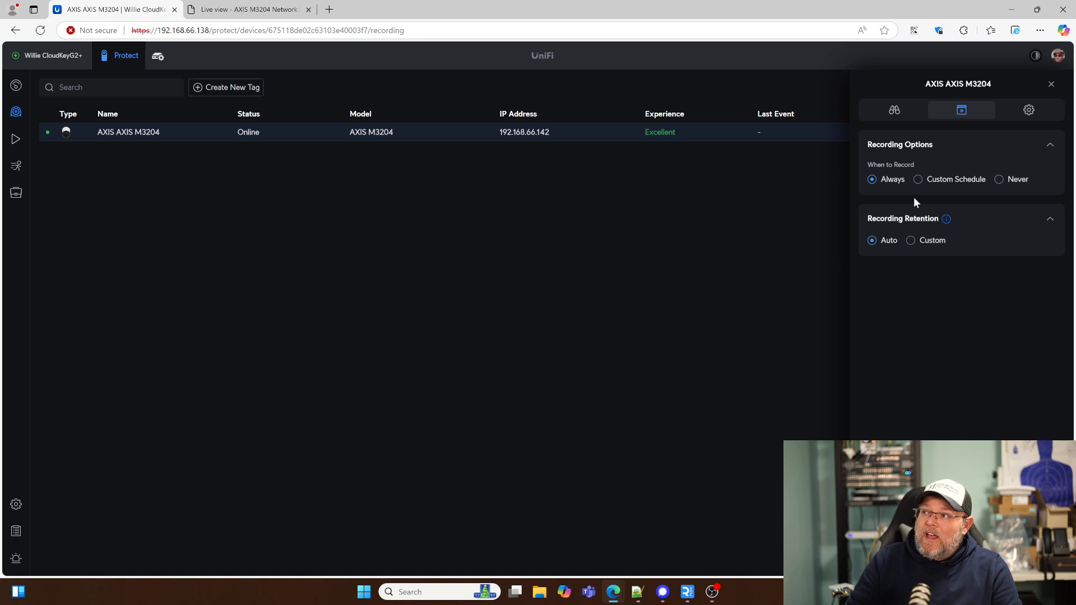
Show the camera's general settings and expand then collapse Notification Settings
click(1029, 109)
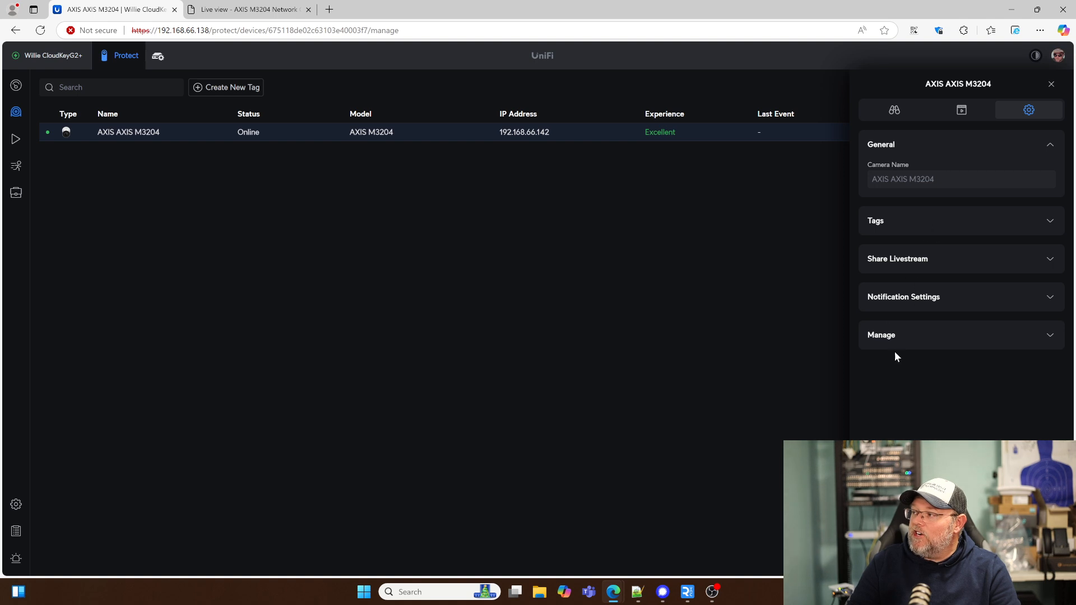
click(903, 296)
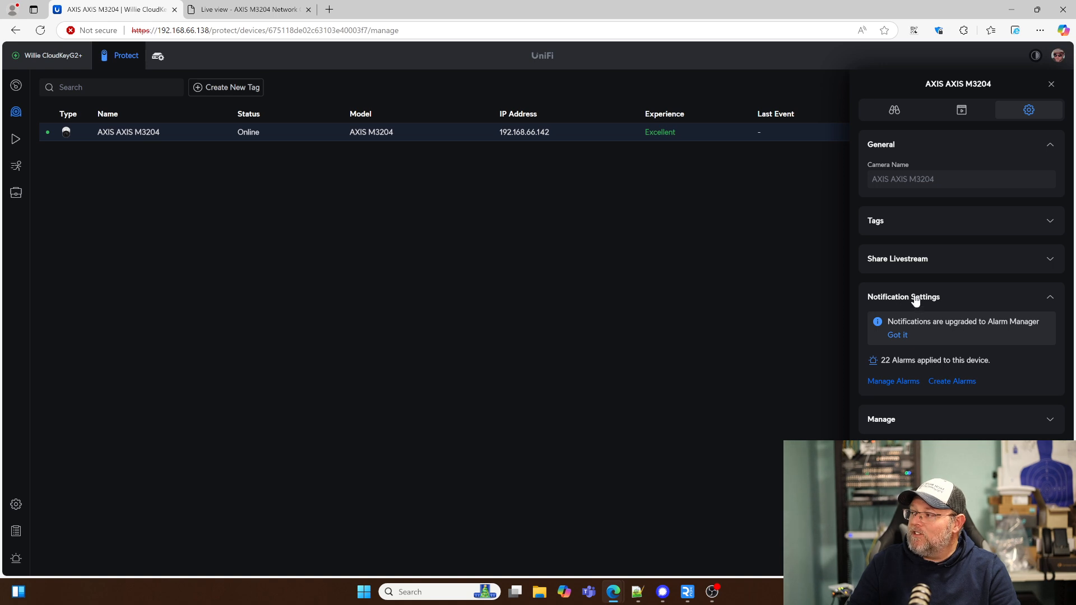
click(903, 296)
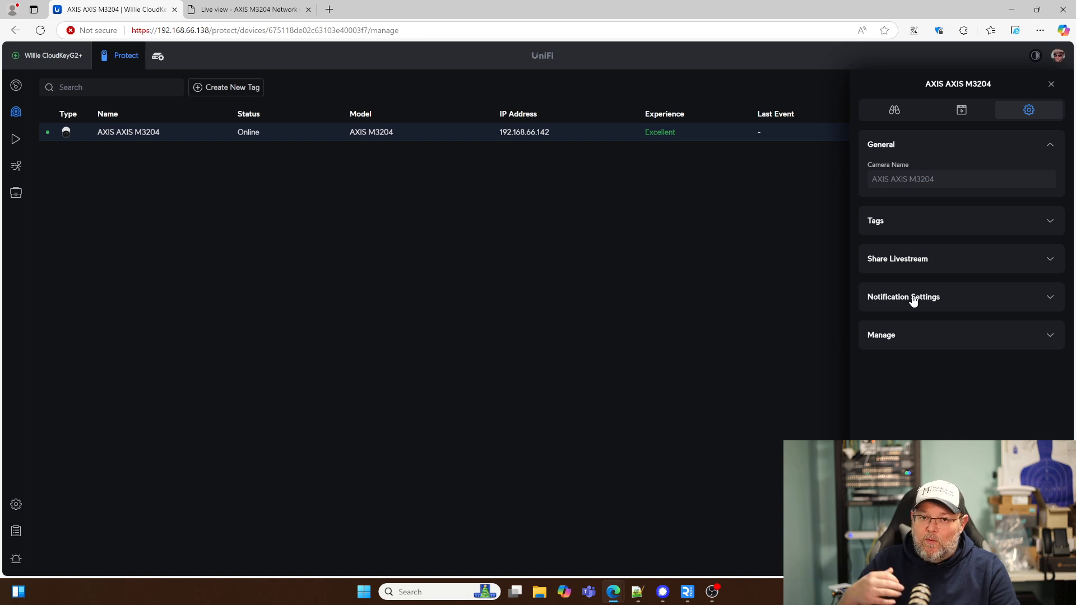
mouse_move(952, 163)
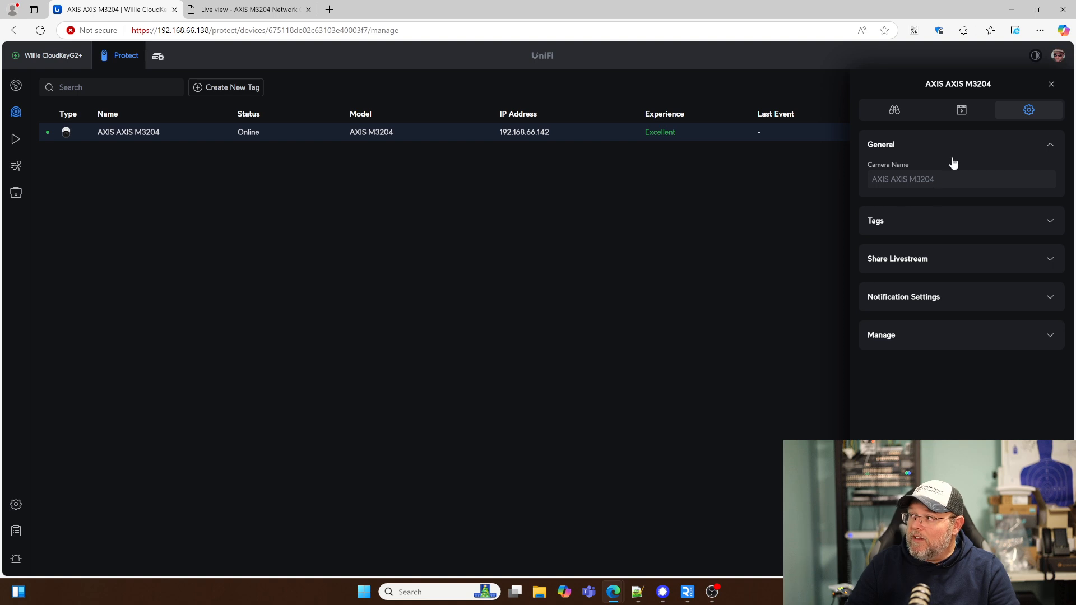
Cycle the recording mode through Never and Custom, leaving it on Always
click(960, 109)
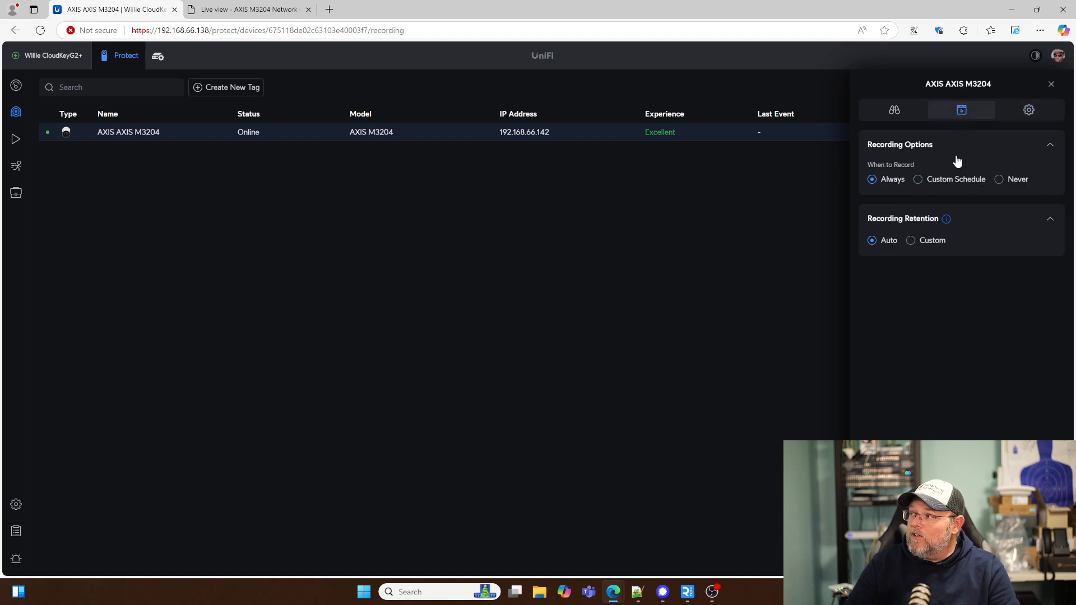
click(998, 180)
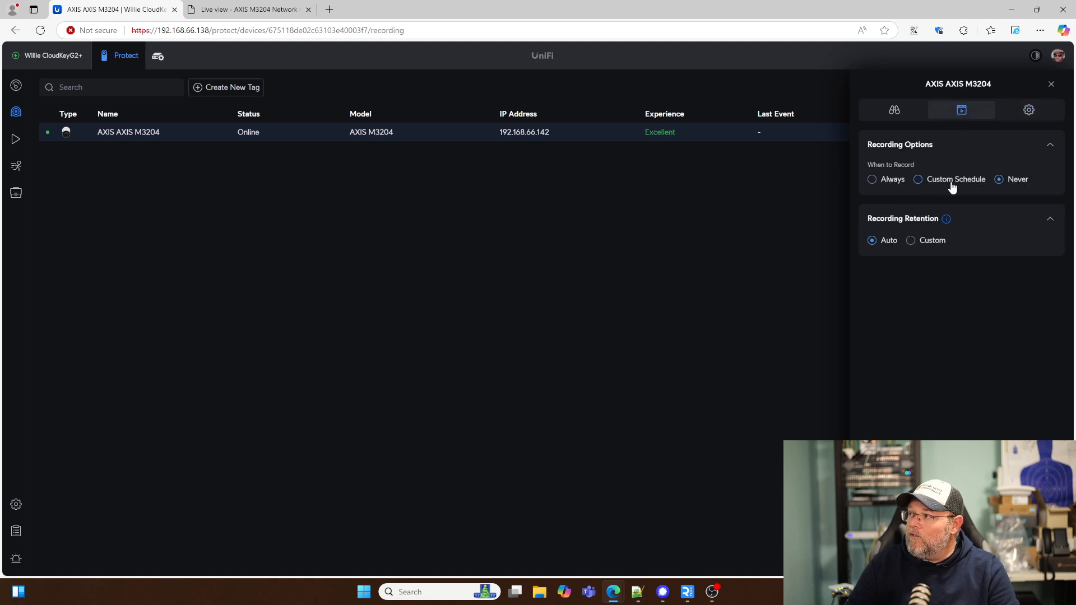
click(917, 179)
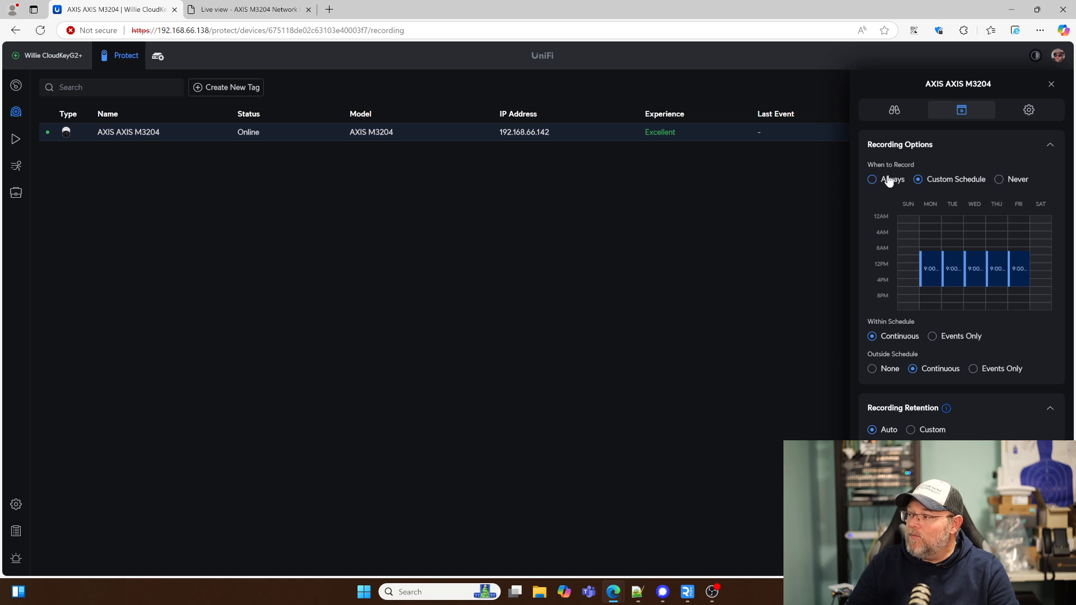
click(872, 180)
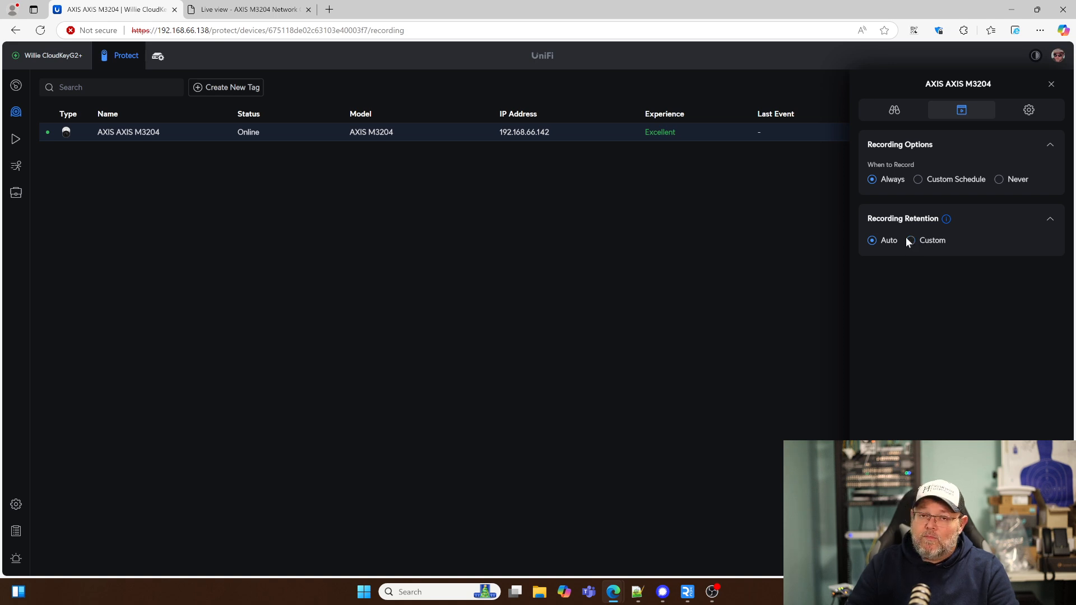
Switch recording retention to Custom, then set it back to Automatic
click(910, 239)
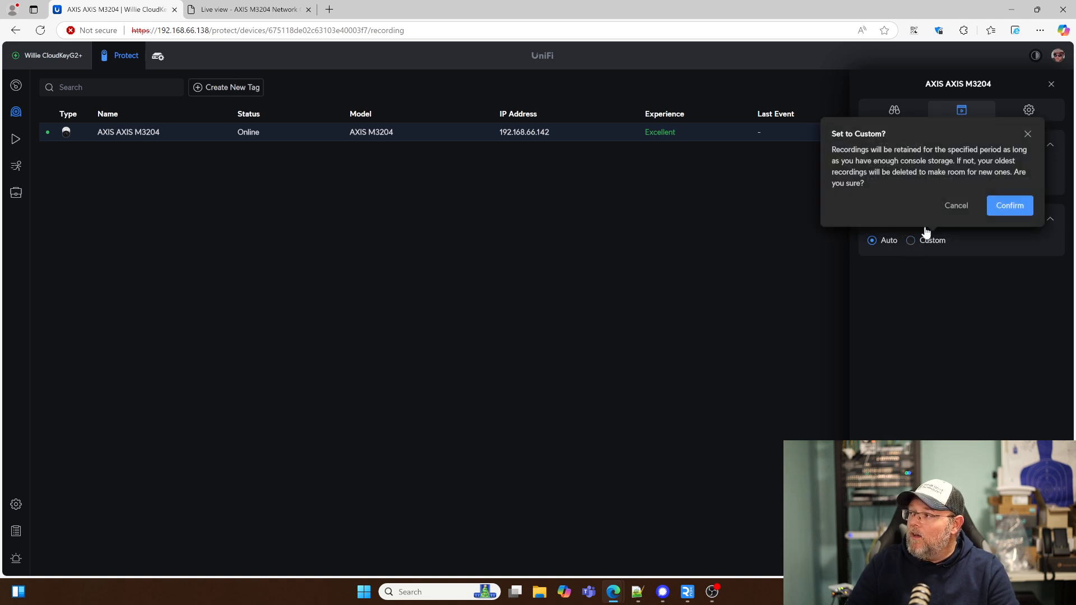
click(1010, 205)
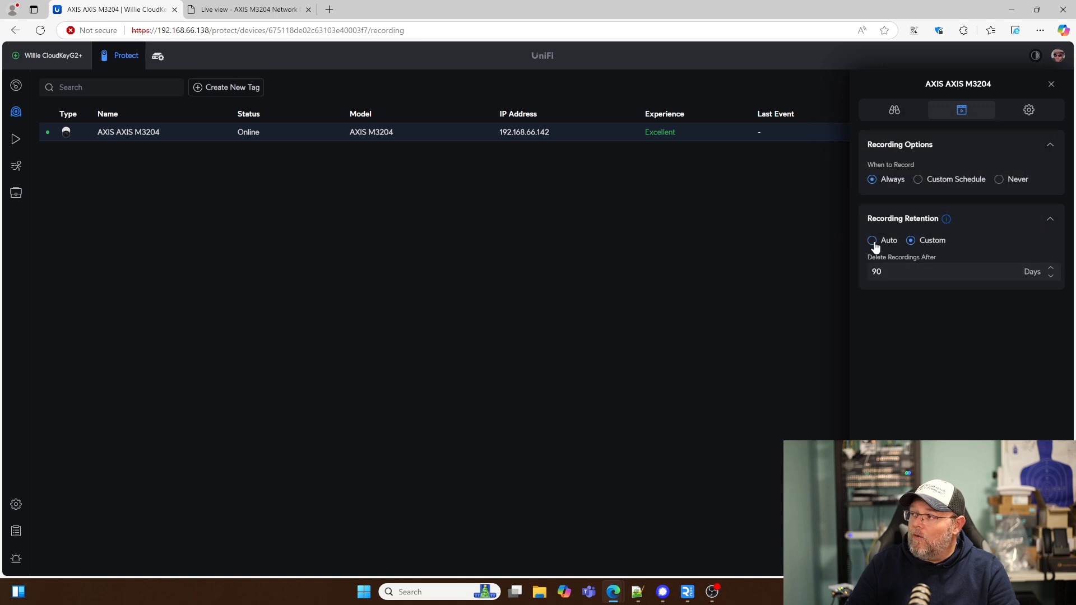
click(871, 240)
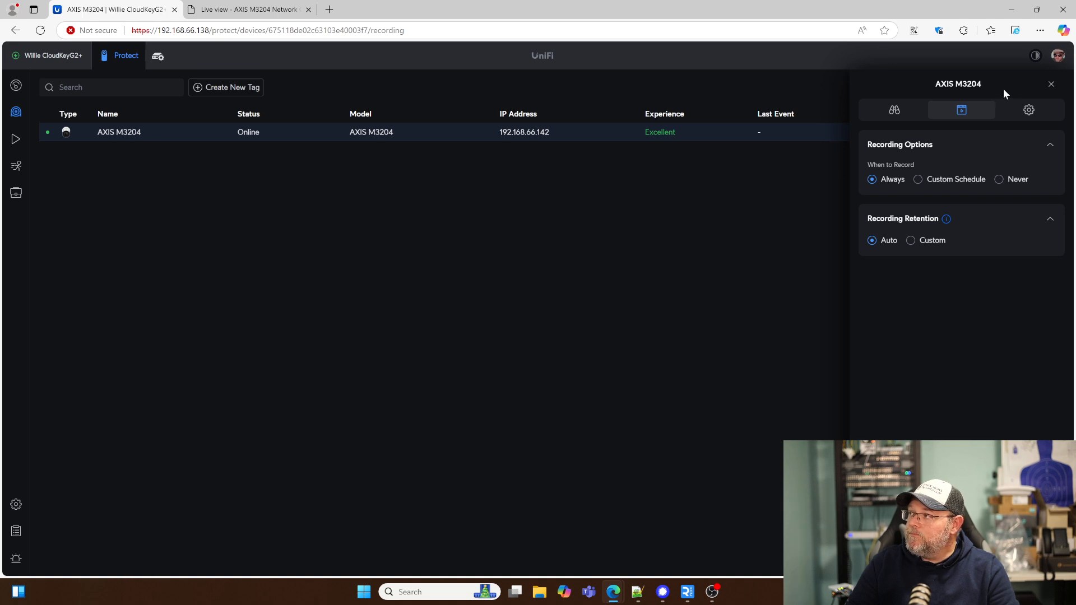
Close the camera details panel and return to the AXIS M3204's native live view
click(1027, 110)
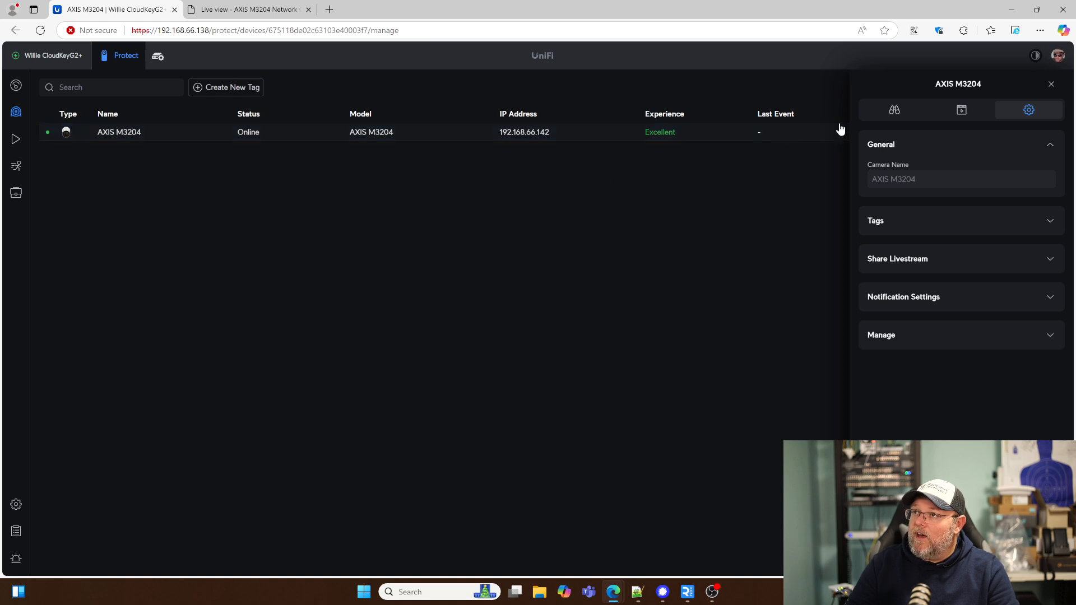
click(1049, 84)
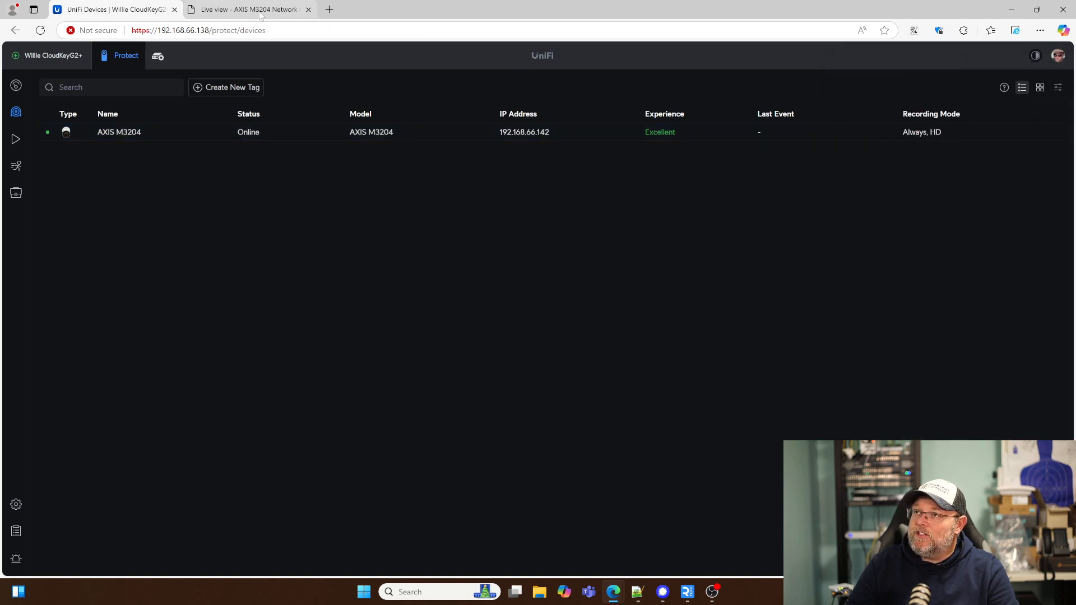
click(248, 9)
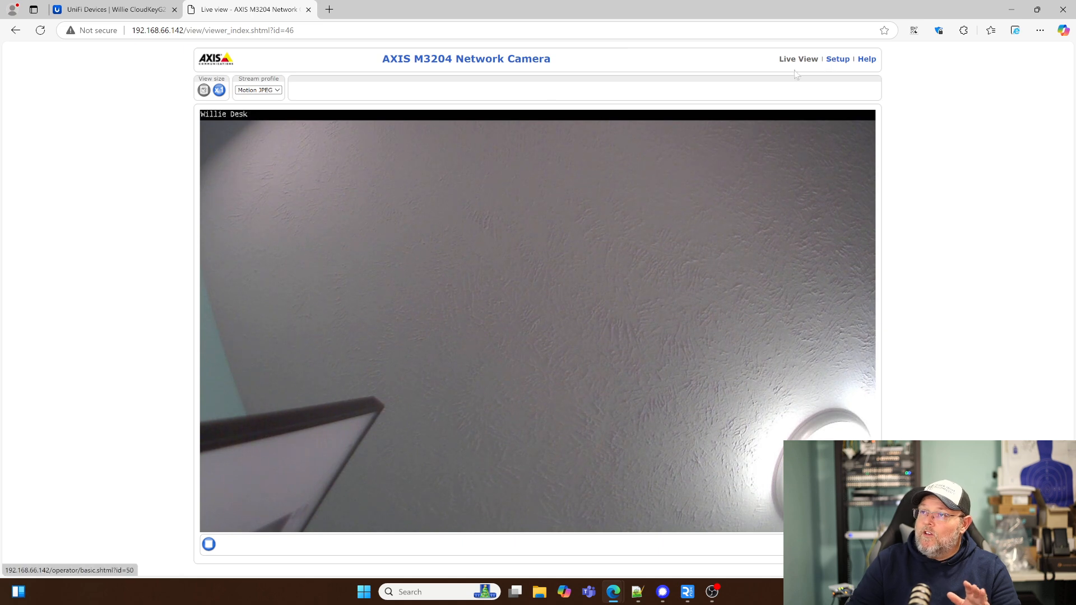
mouse_move(300, 182)
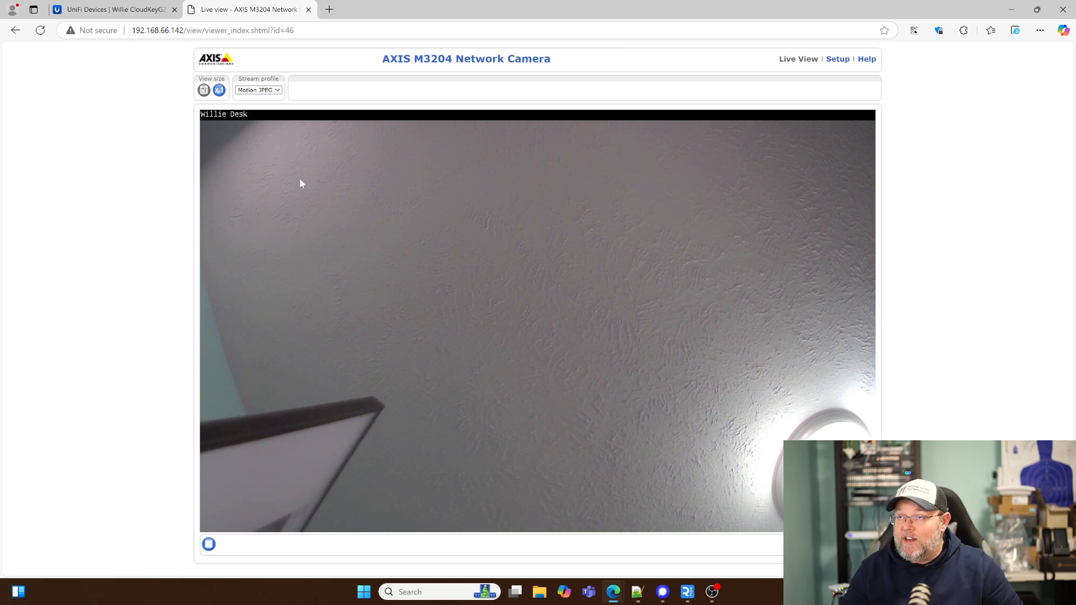
Go from the dashboard to Playback showing the AXIS M3204 Willie Desk recording timeline
click(110, 9)
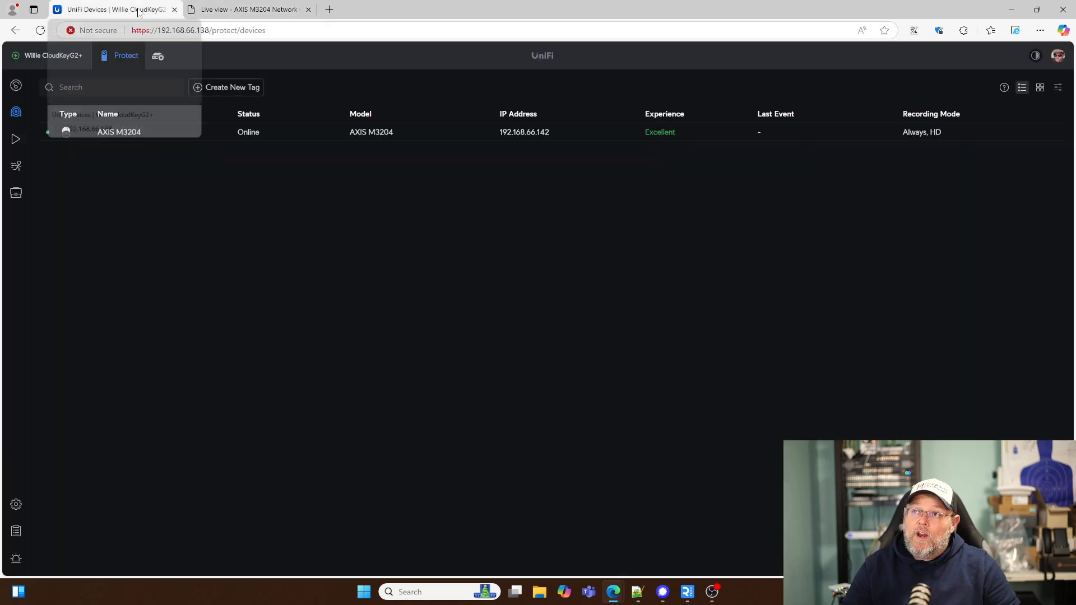
mouse_move(16, 85)
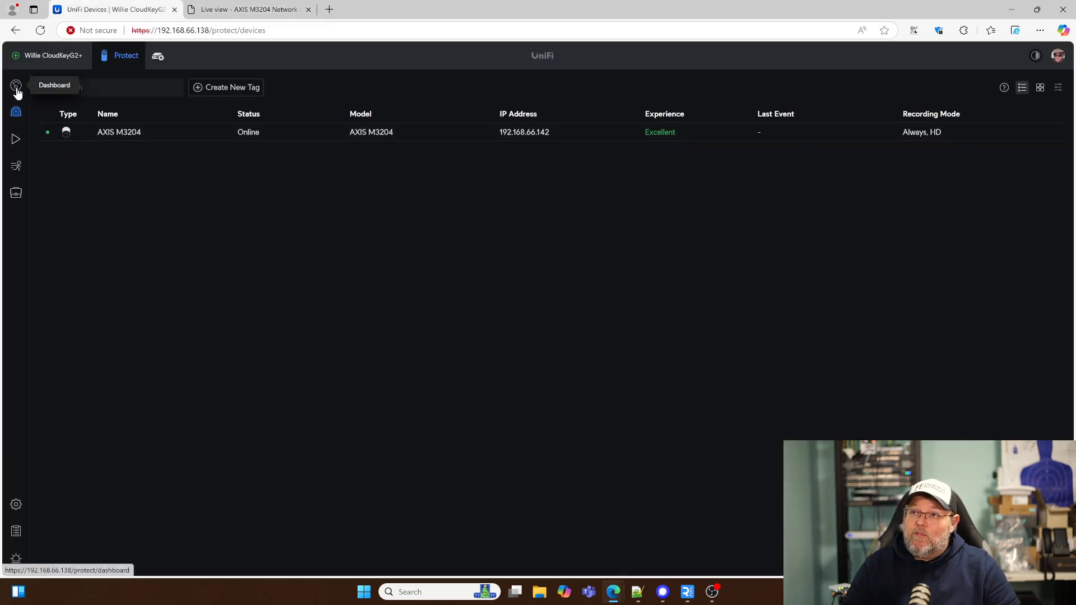
click(16, 85)
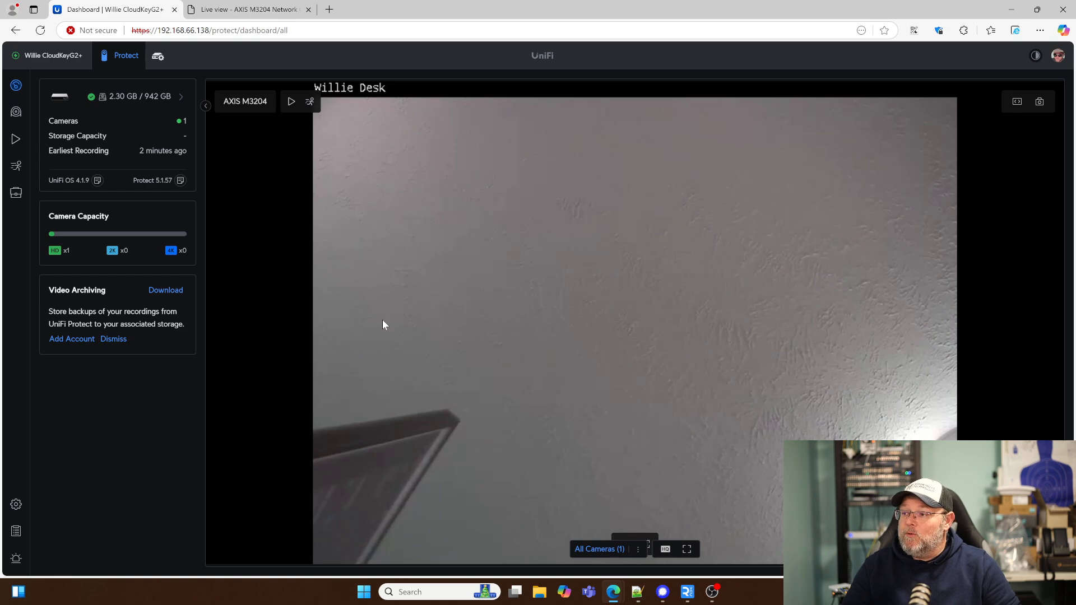
mouse_move(424, 451)
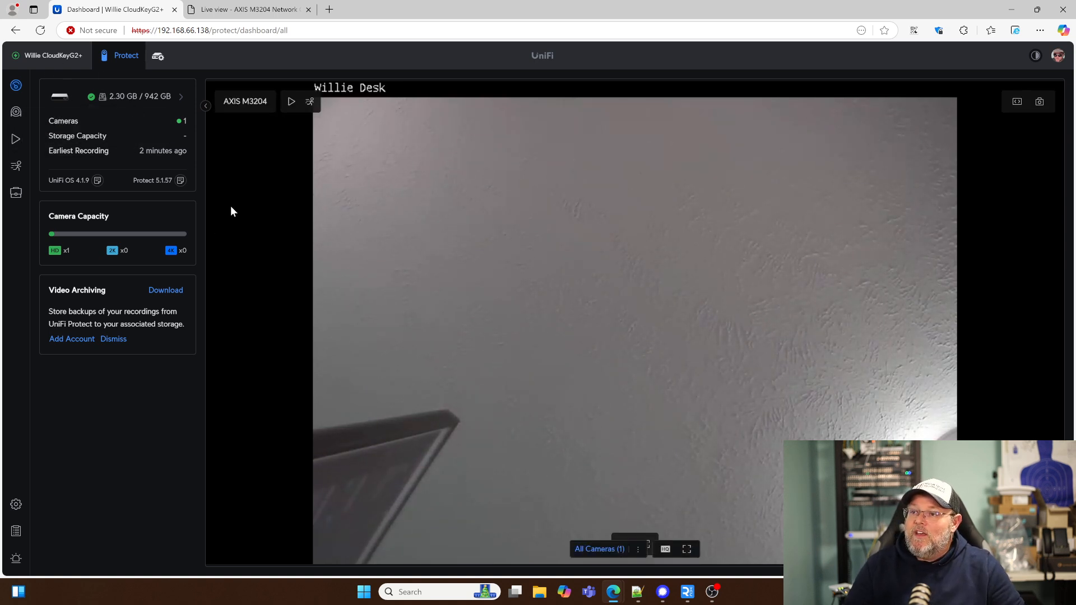
click(15, 139)
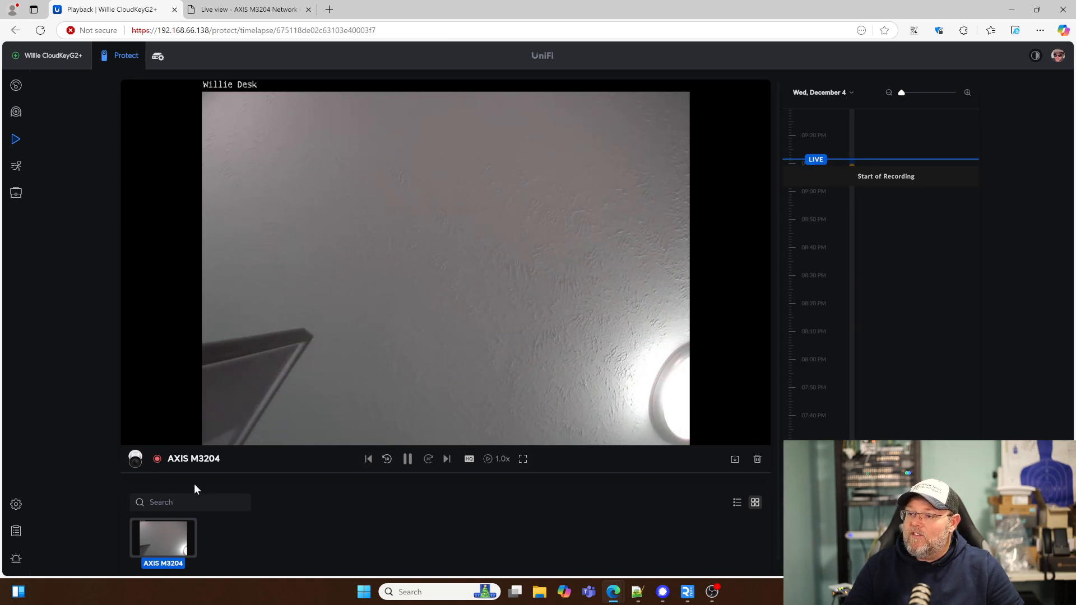
mouse_move(182, 487)
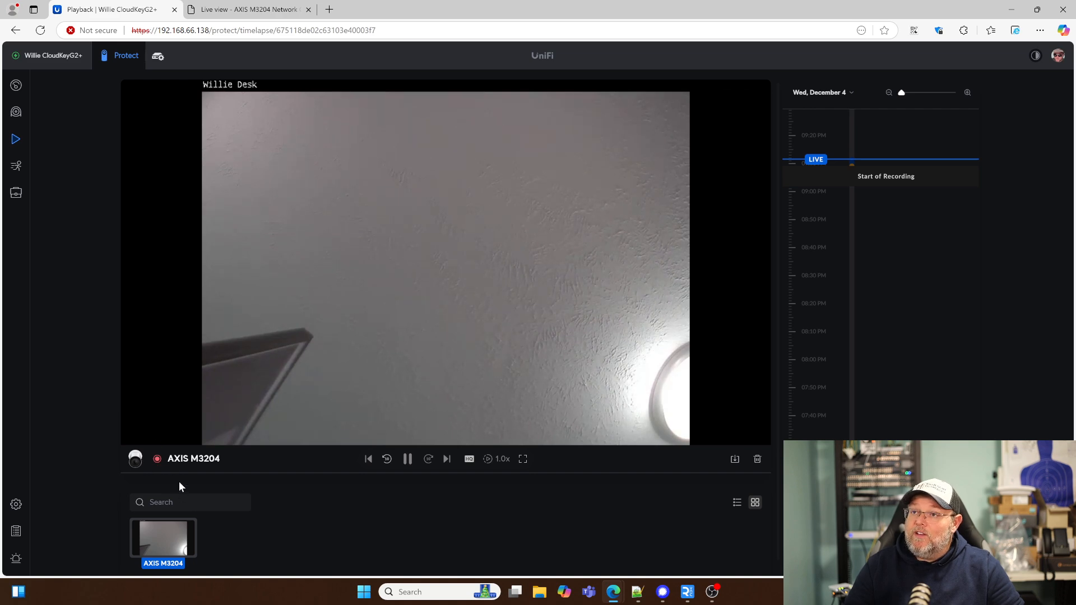
mouse_move(15, 166)
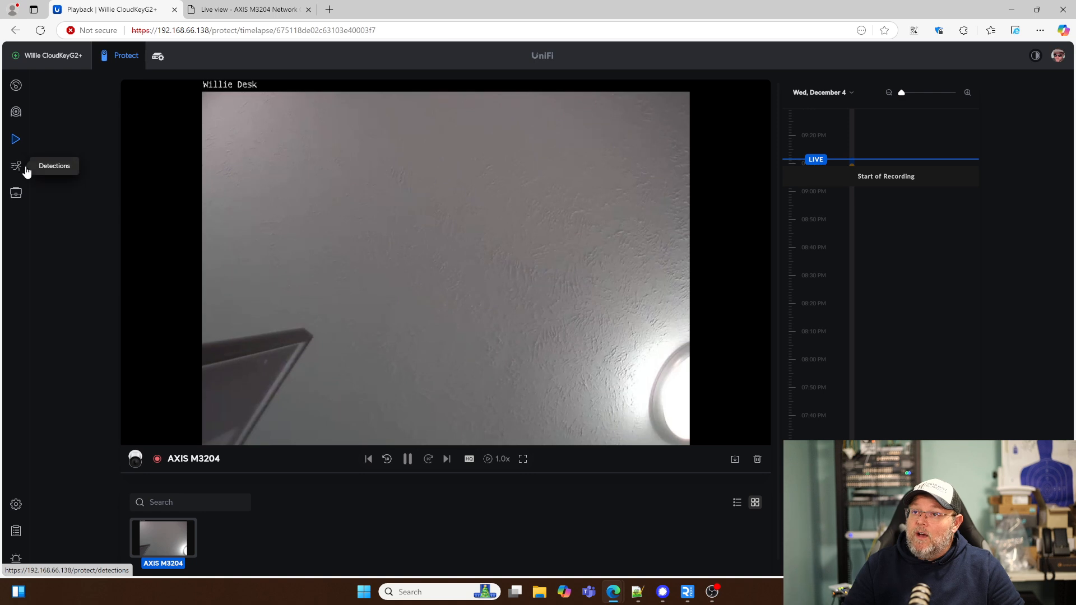
Check Detections (none yet) and UniFi Devices, then return to the dashboard live feed
click(16, 166)
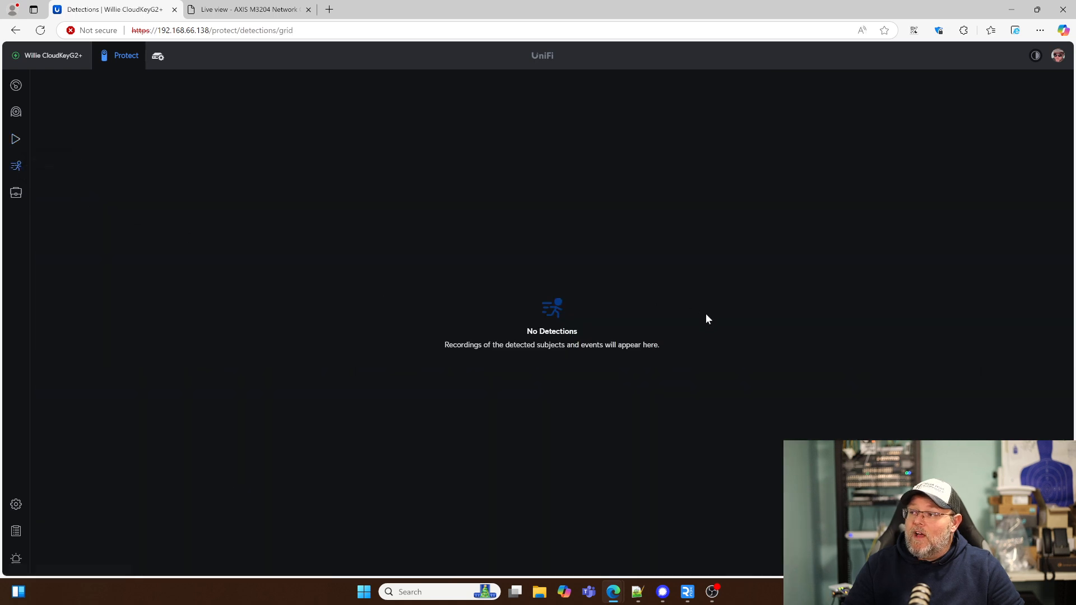
mouse_move(16, 193)
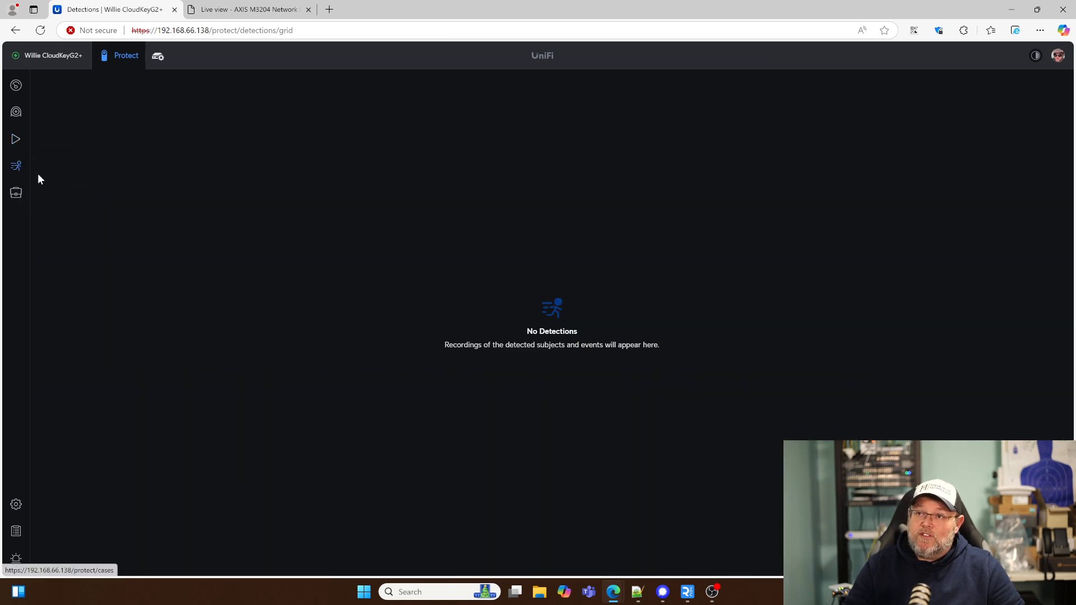
click(16, 112)
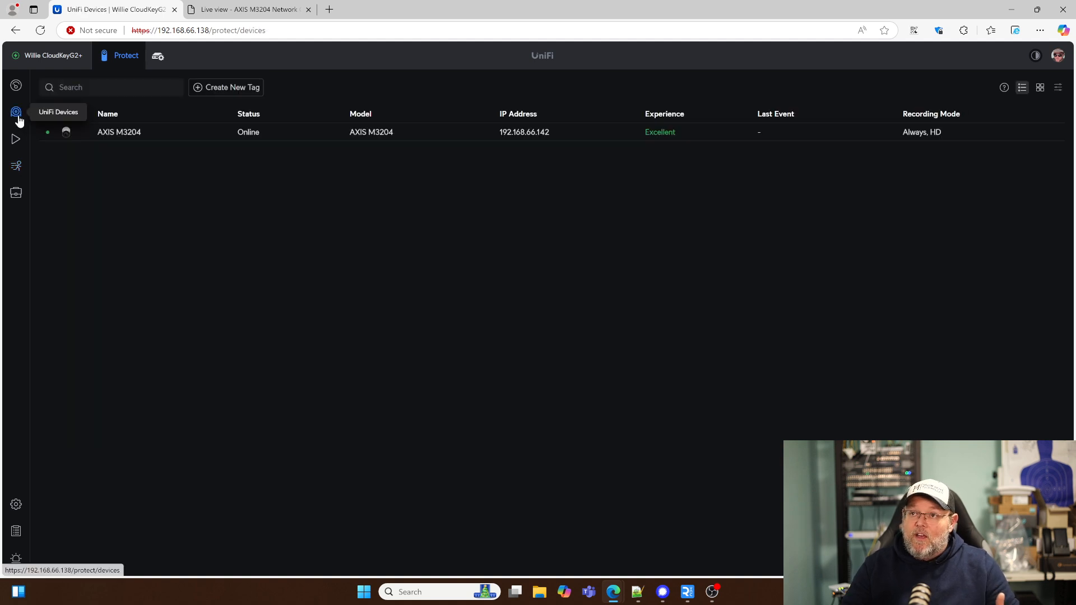
mouse_move(169, 245)
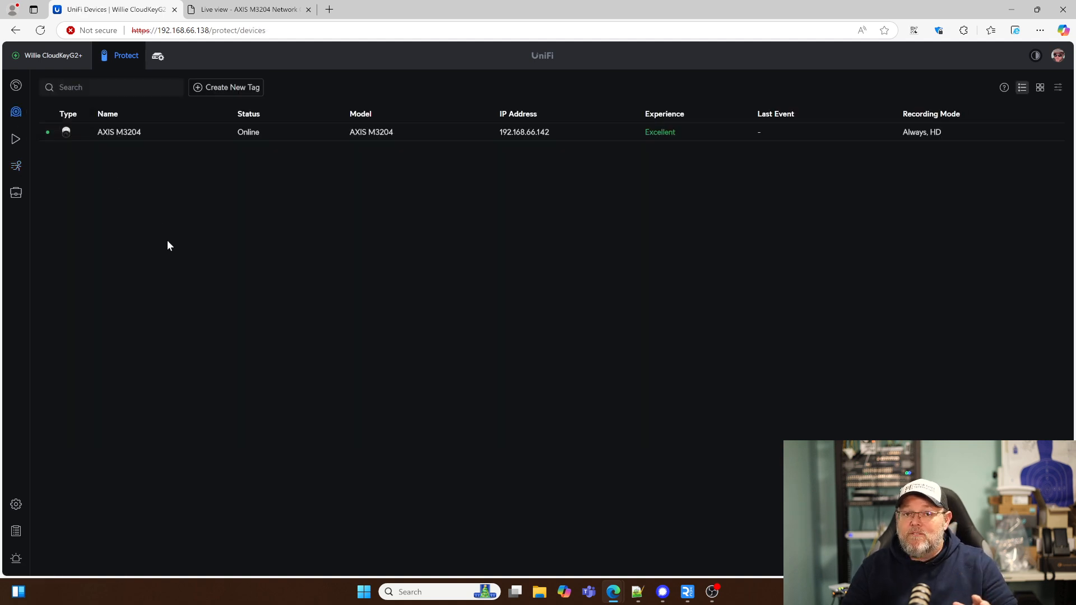
mouse_move(177, 270)
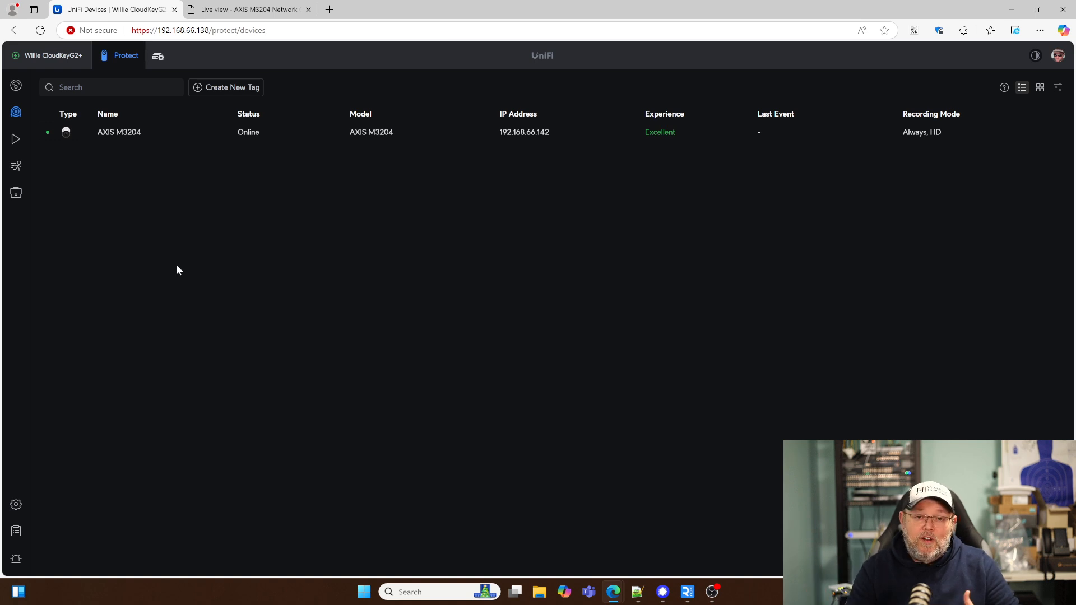
mouse_move(301, 60)
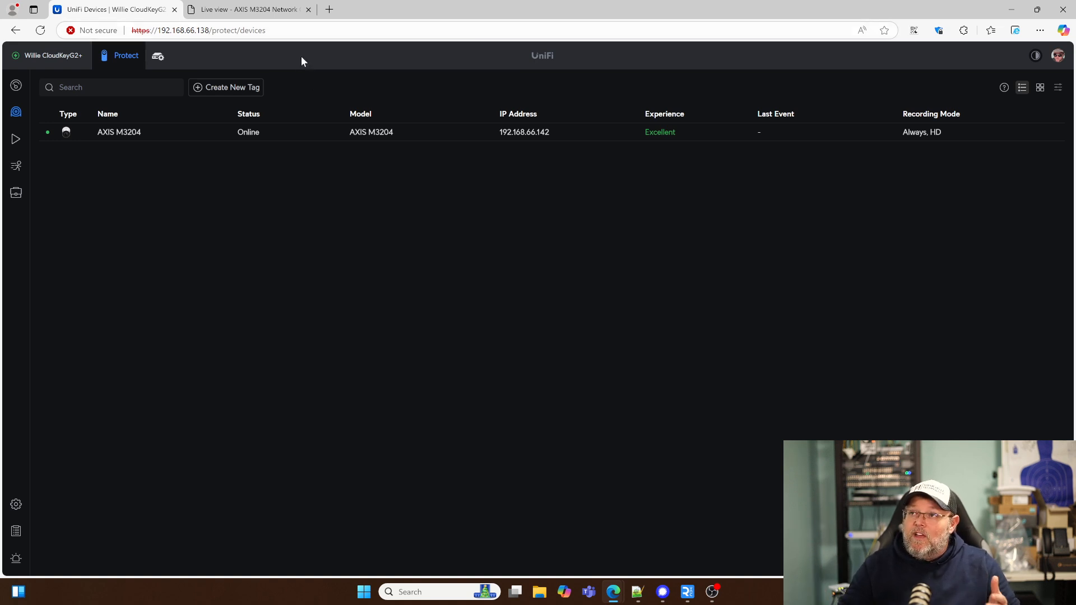
click(15, 85)
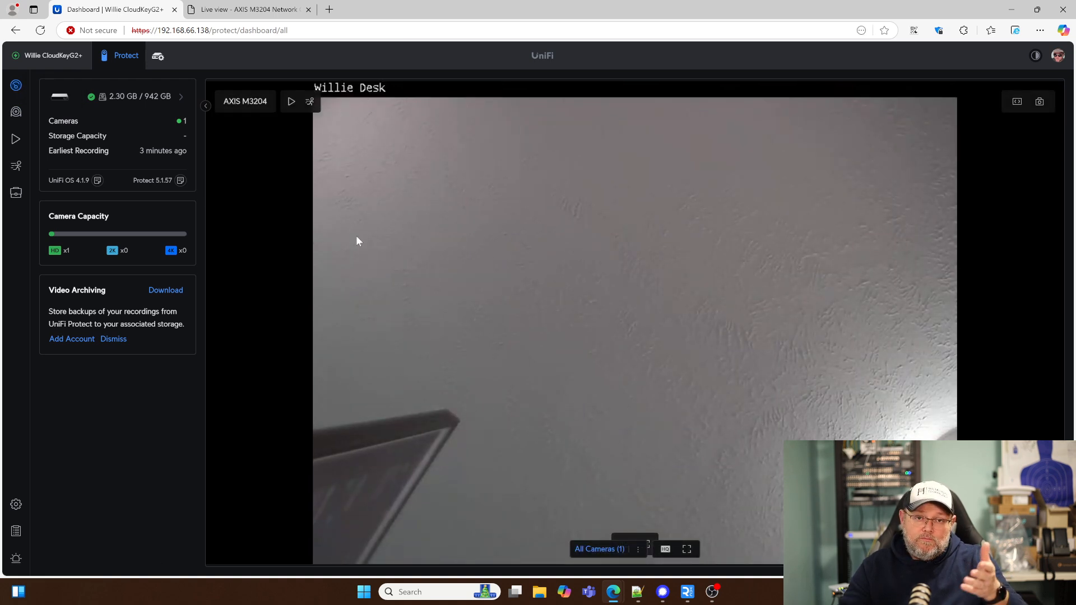
mouse_move(336, 231)
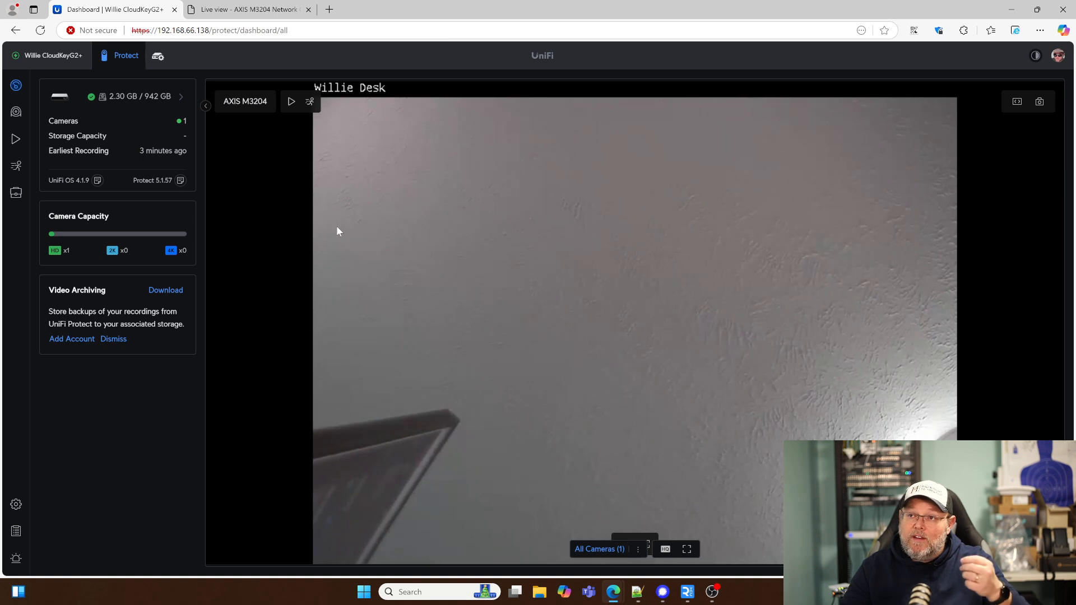
mouse_move(269, 204)
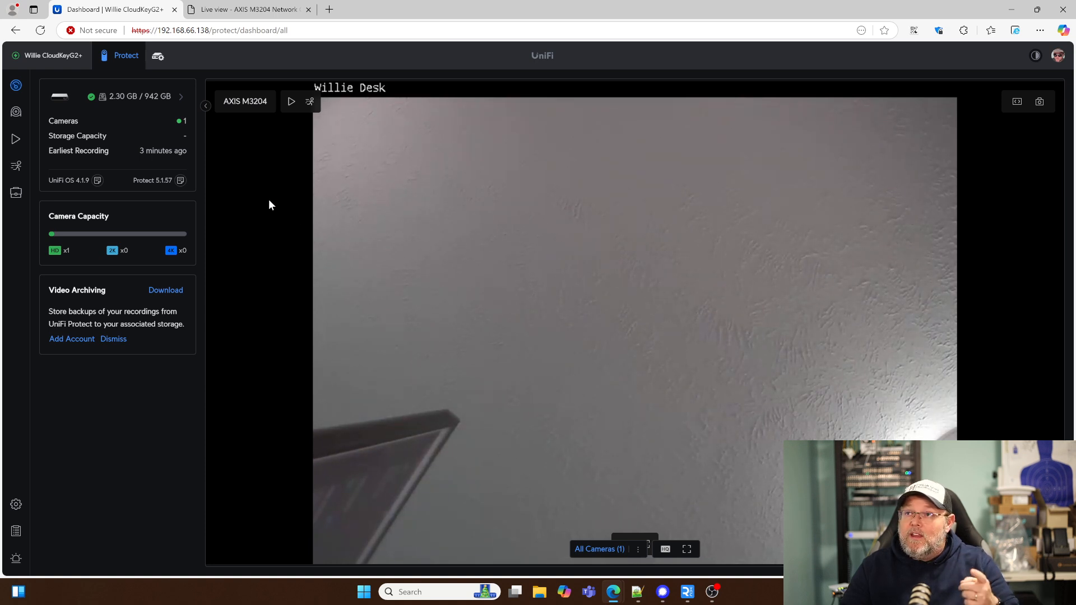
mouse_move(314, 301)
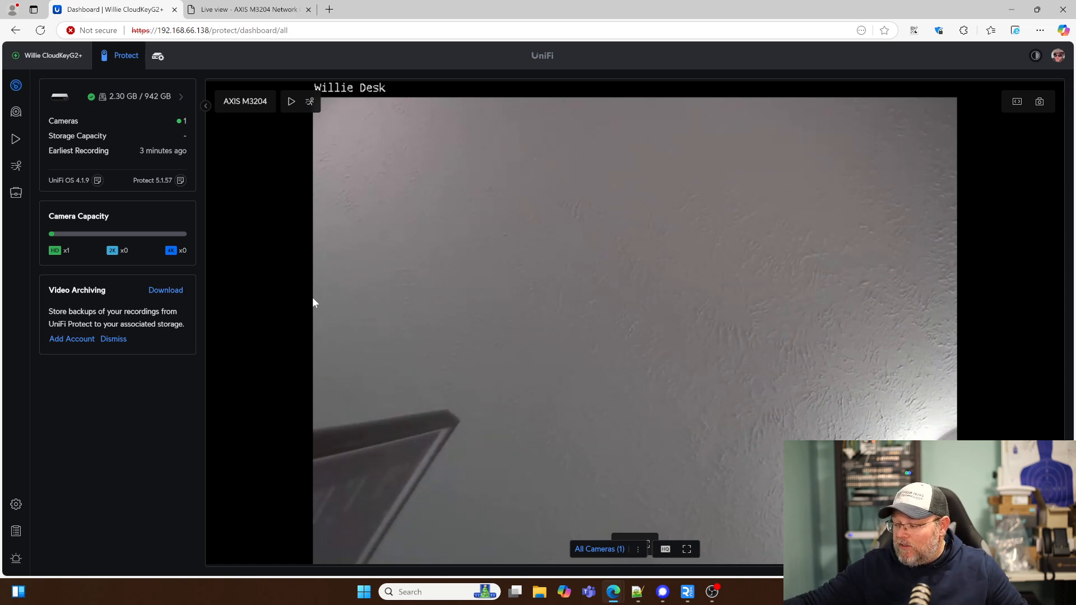
Scroll the store's Camera Security catalogue down to the AI LPR and AI Port listings
click(384, 9)
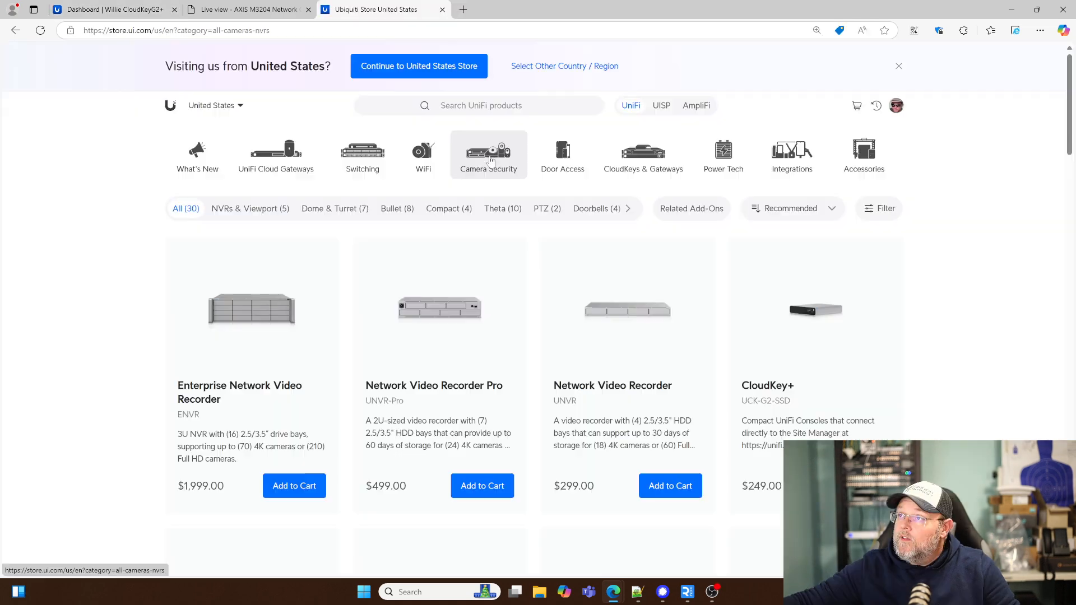
mouse_move(284, 182)
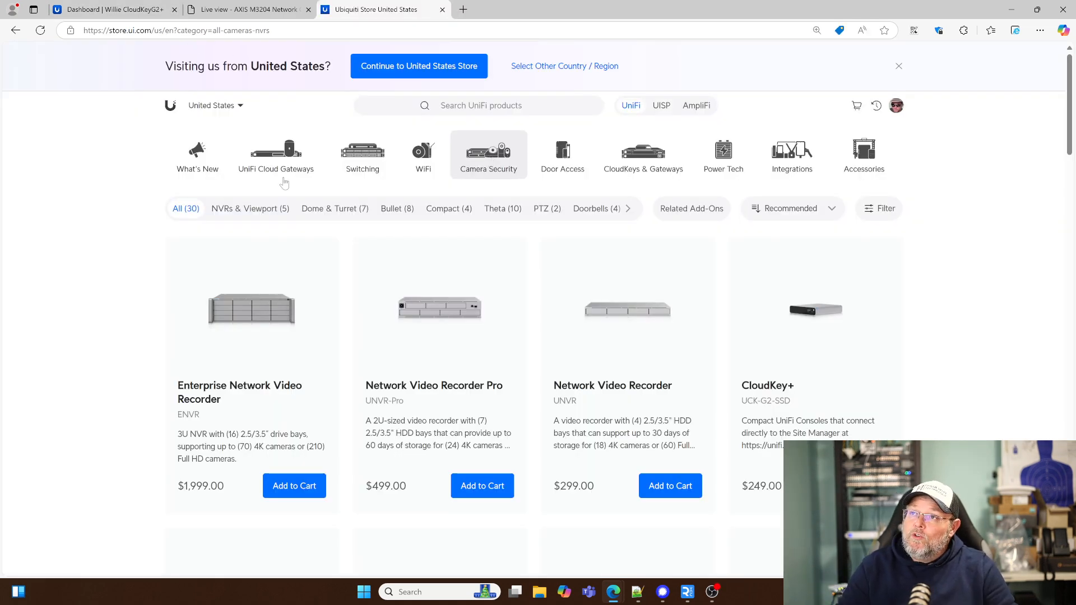
mouse_move(451, 267)
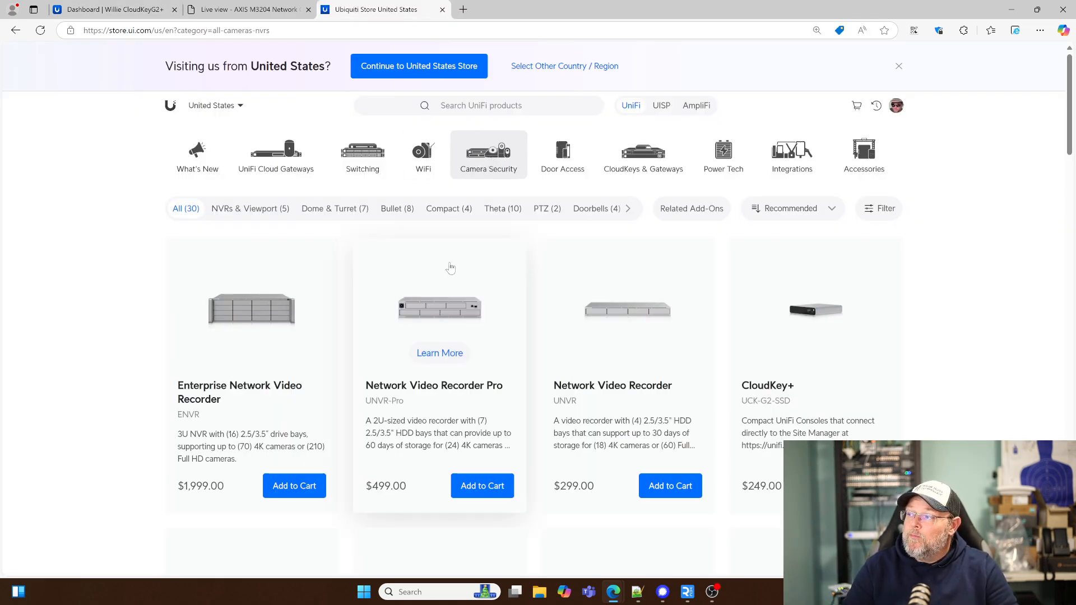
scroll(down, 3)
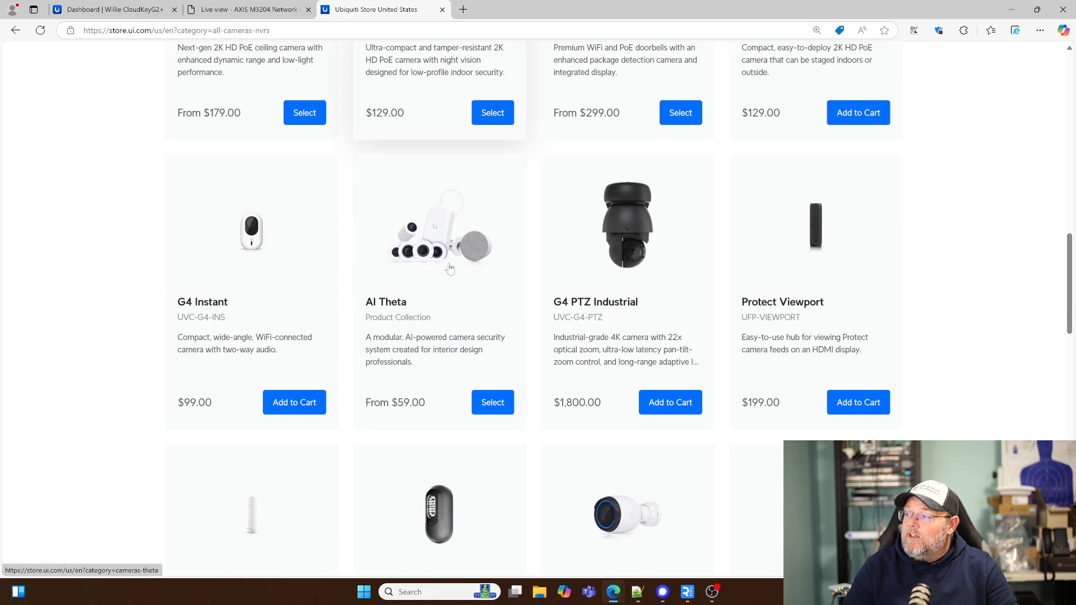
scroll(down, 3)
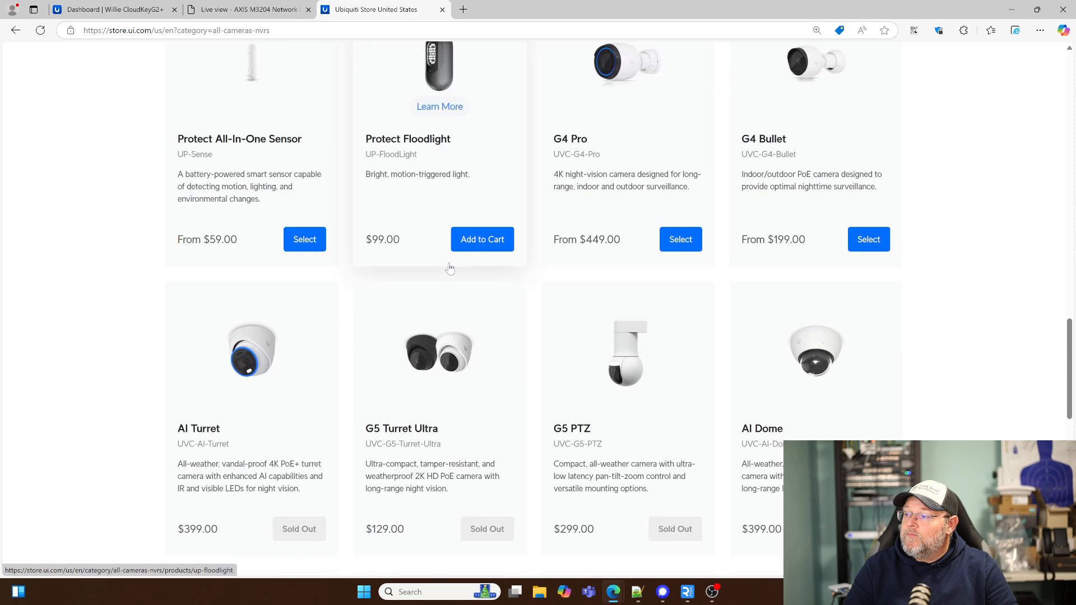
scroll(down, 3)
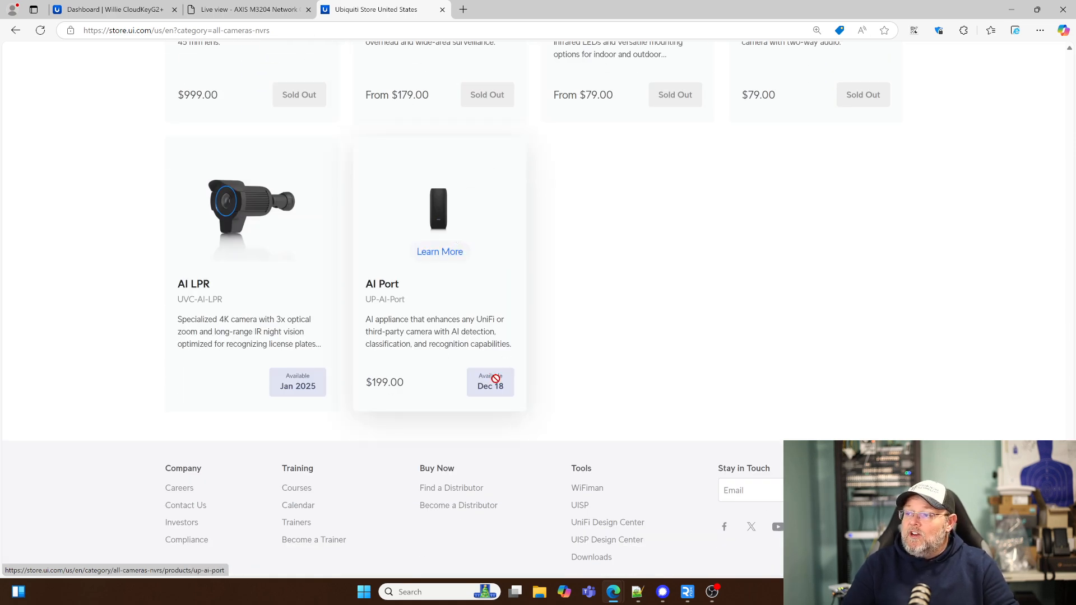
mouse_move(438, 216)
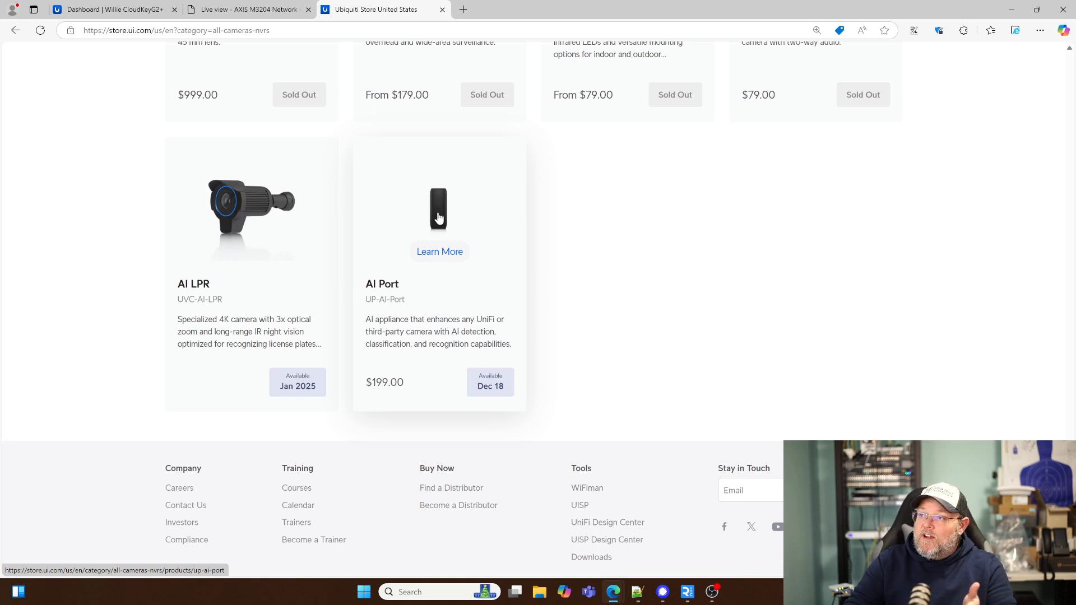
click(439, 251)
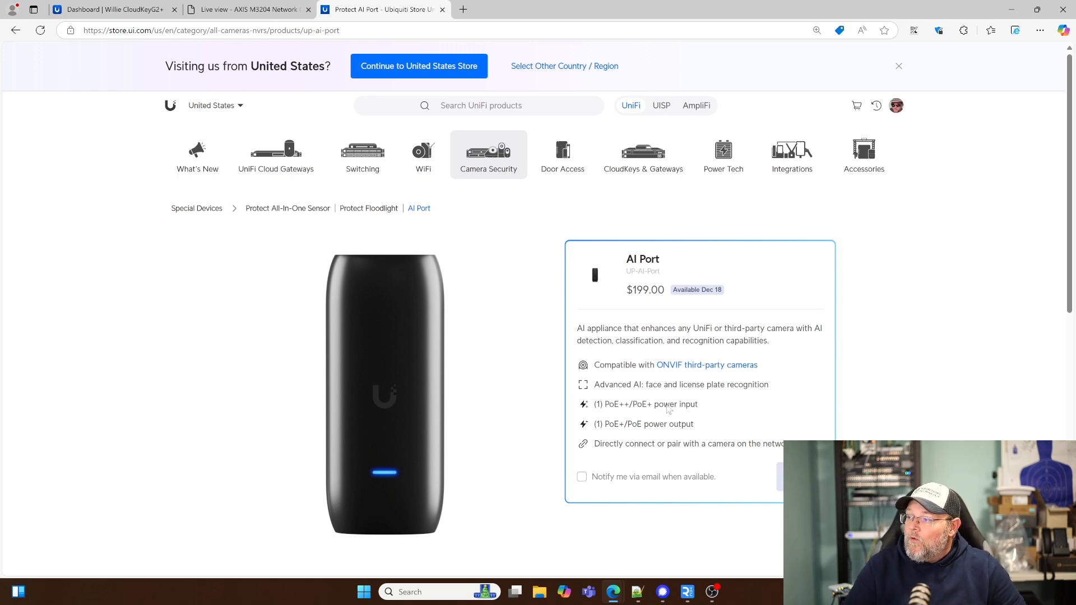
mouse_move(689, 355)
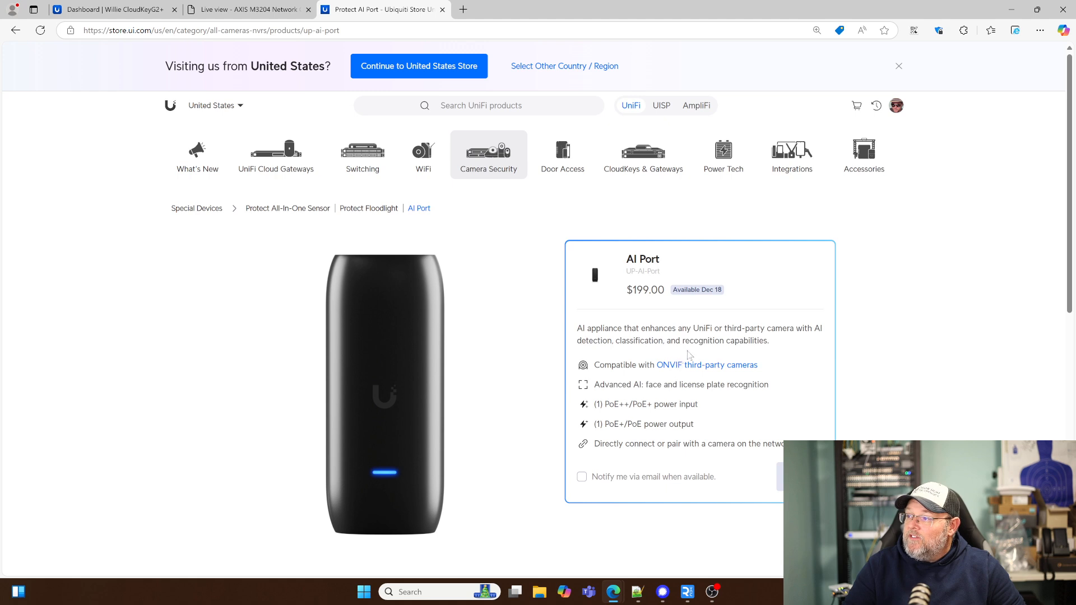
mouse_move(689, 356)
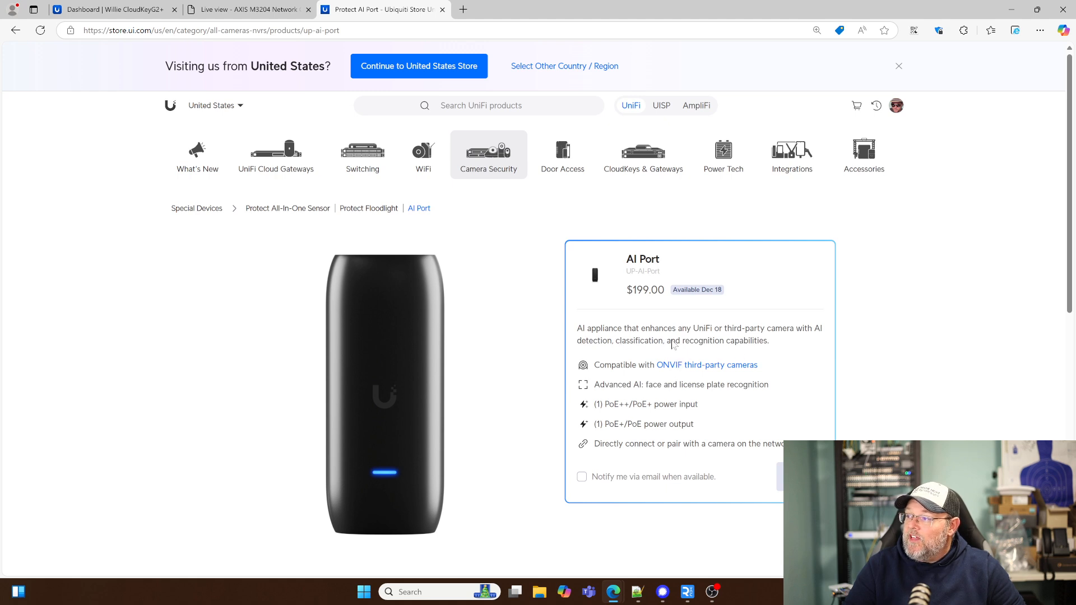
mouse_move(747, 353)
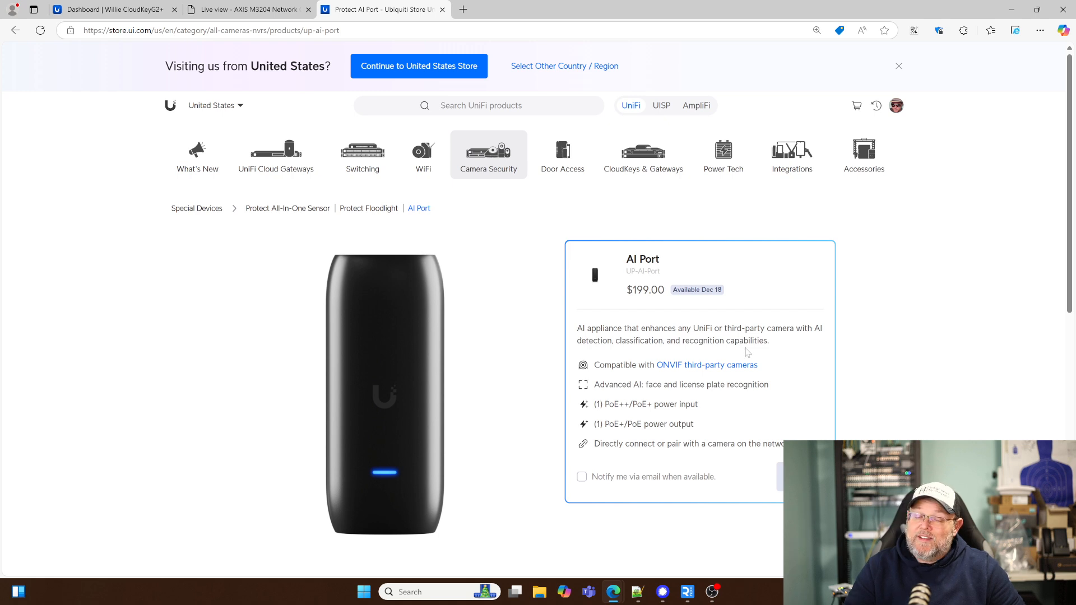
mouse_move(617, 401)
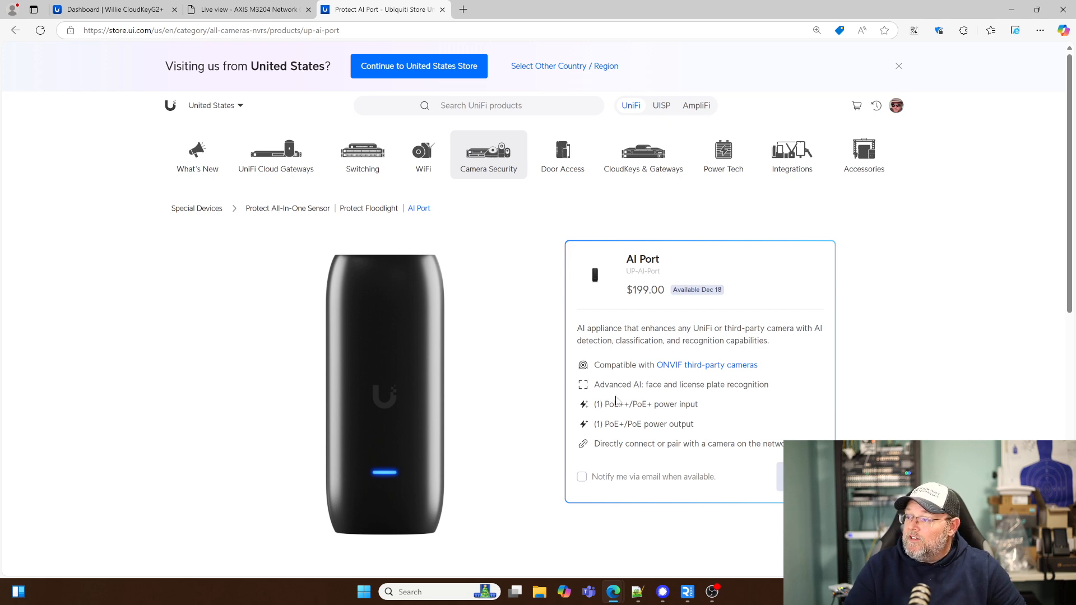
mouse_move(621, 401)
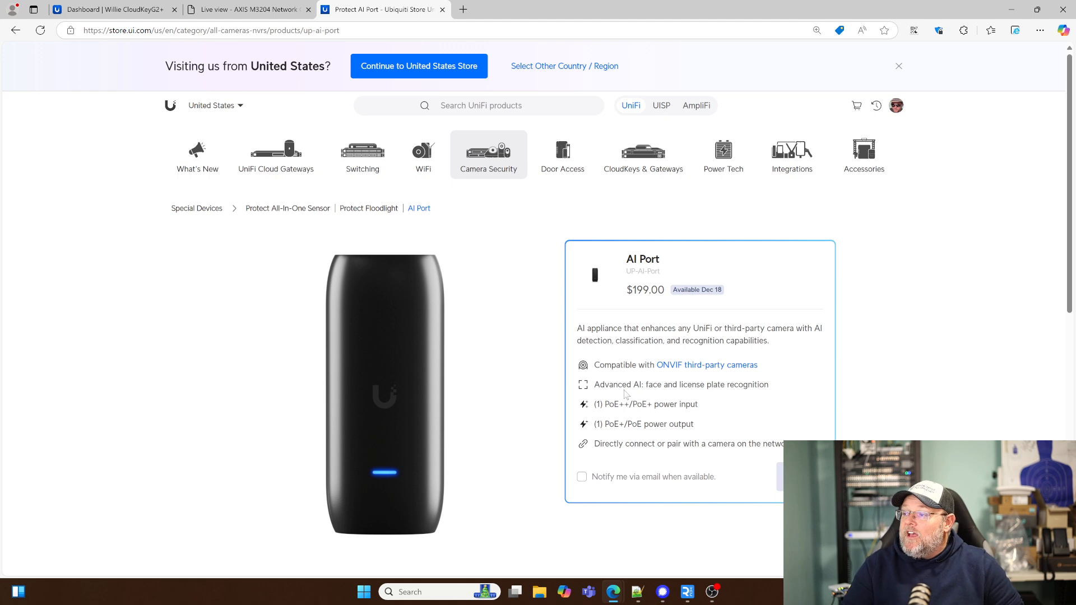
mouse_move(624, 448)
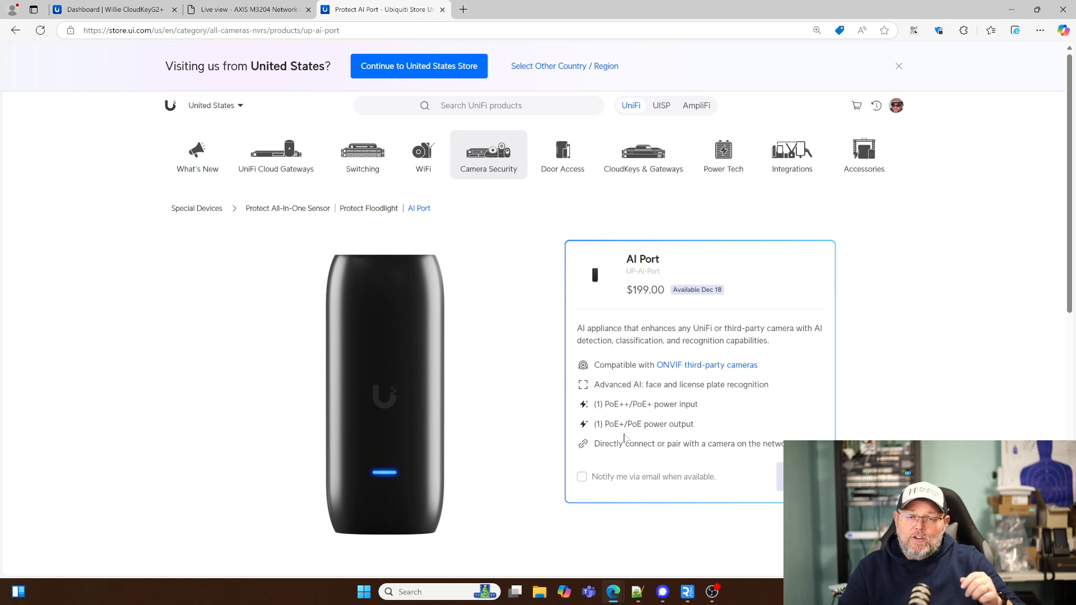
mouse_move(638, 442)
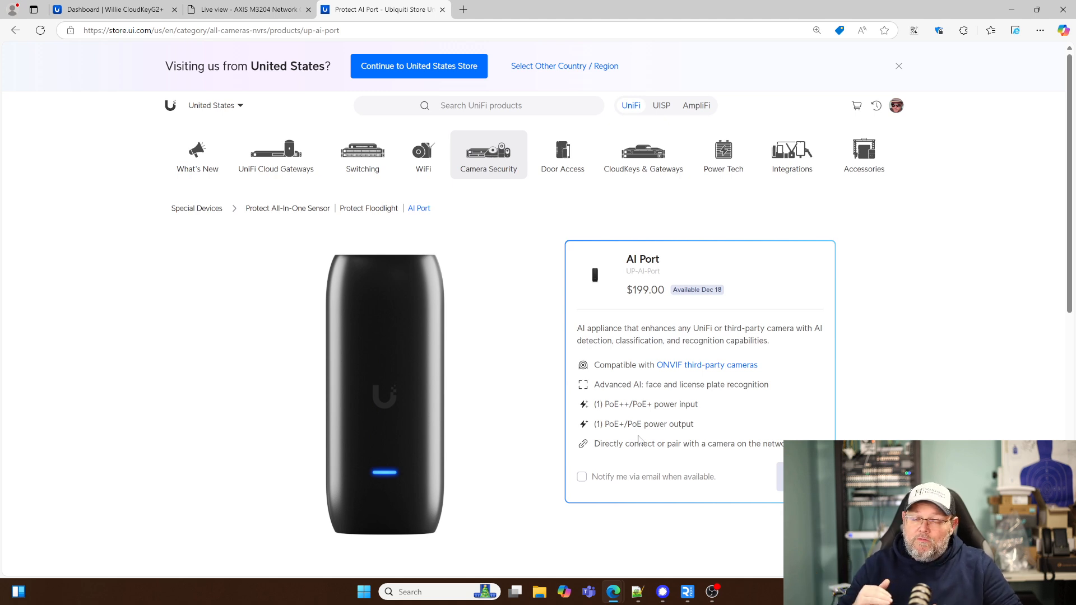
scroll(down, 3)
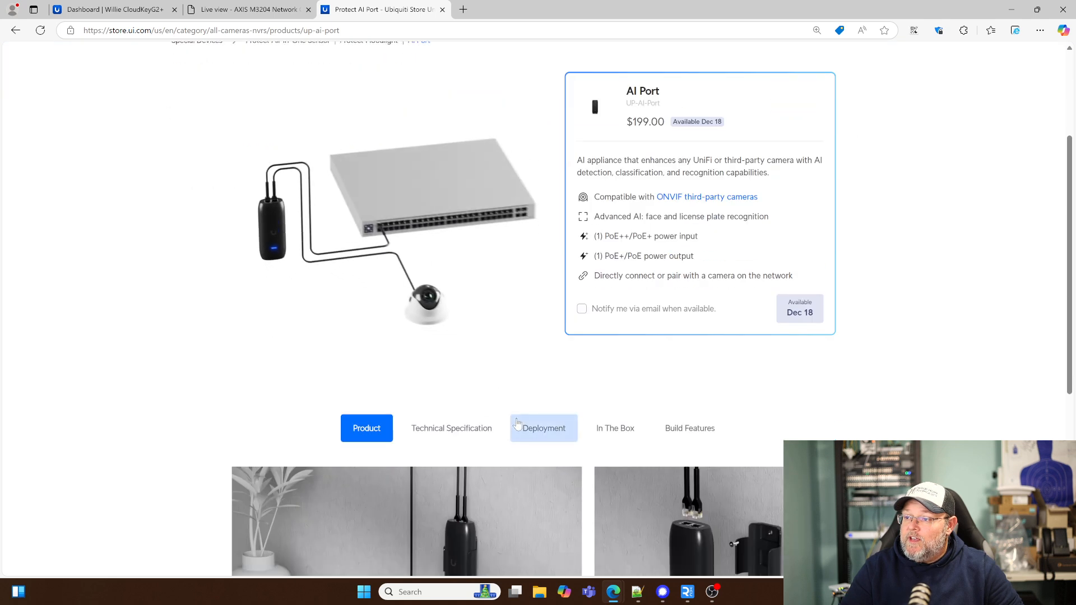
scroll(down, 3)
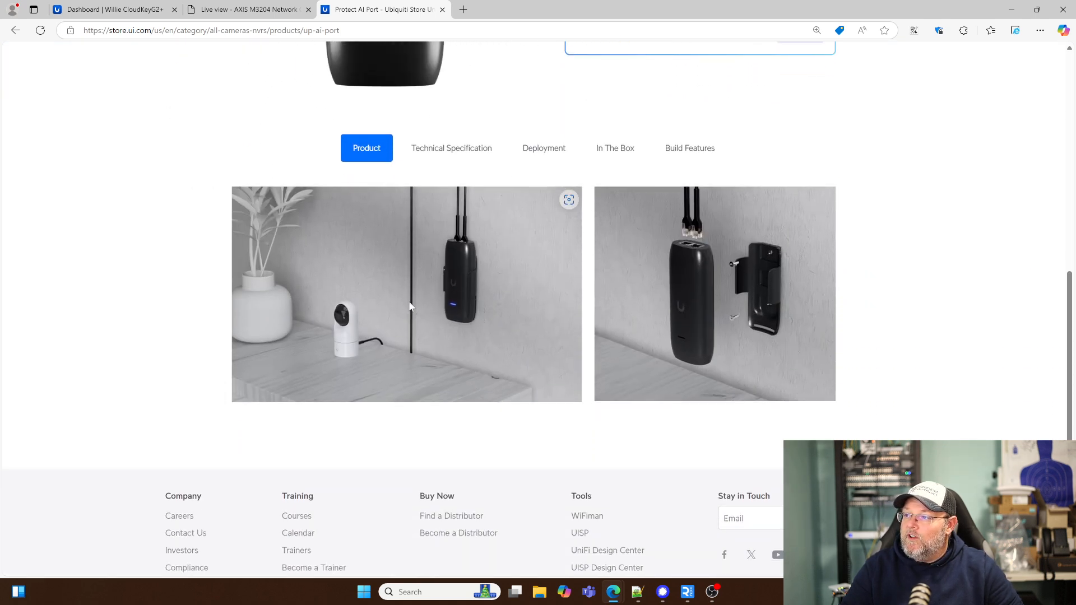
mouse_move(465, 277)
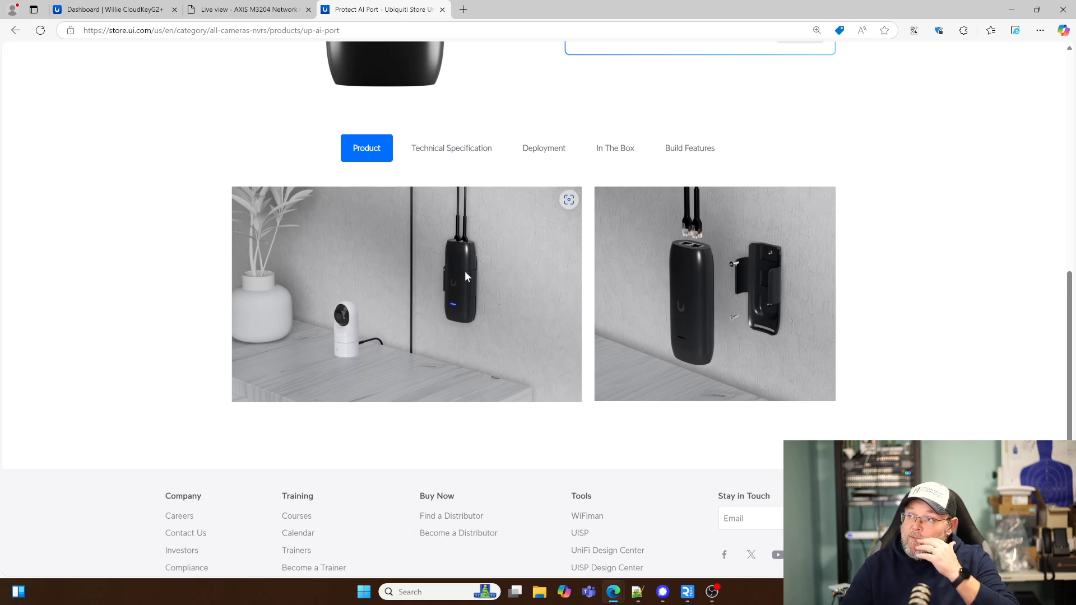
Review the AI Port's Technical Specification section
click(451, 148)
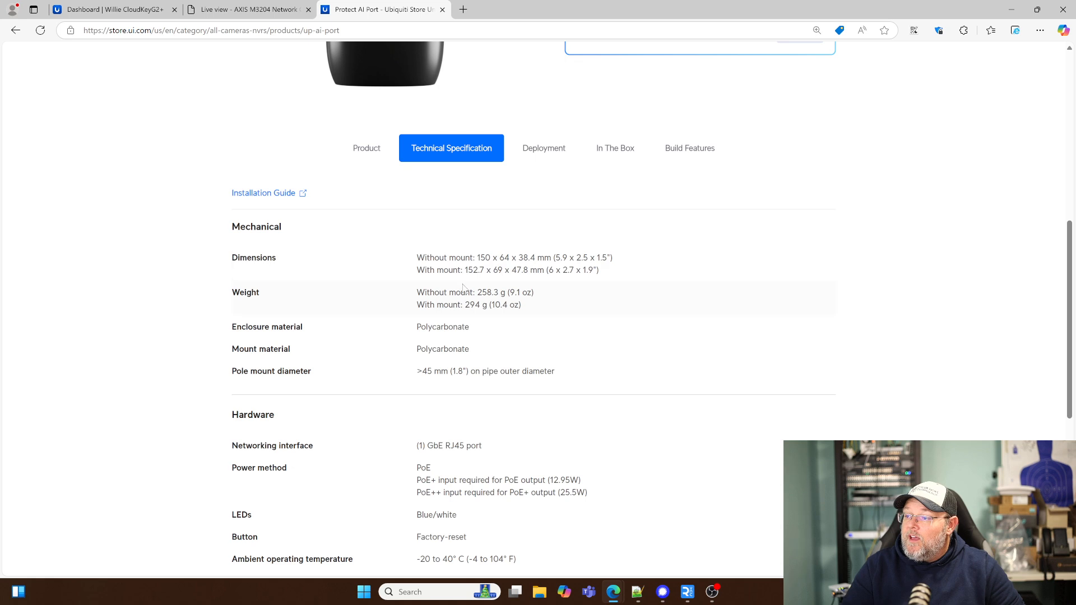
scroll(down, 3)
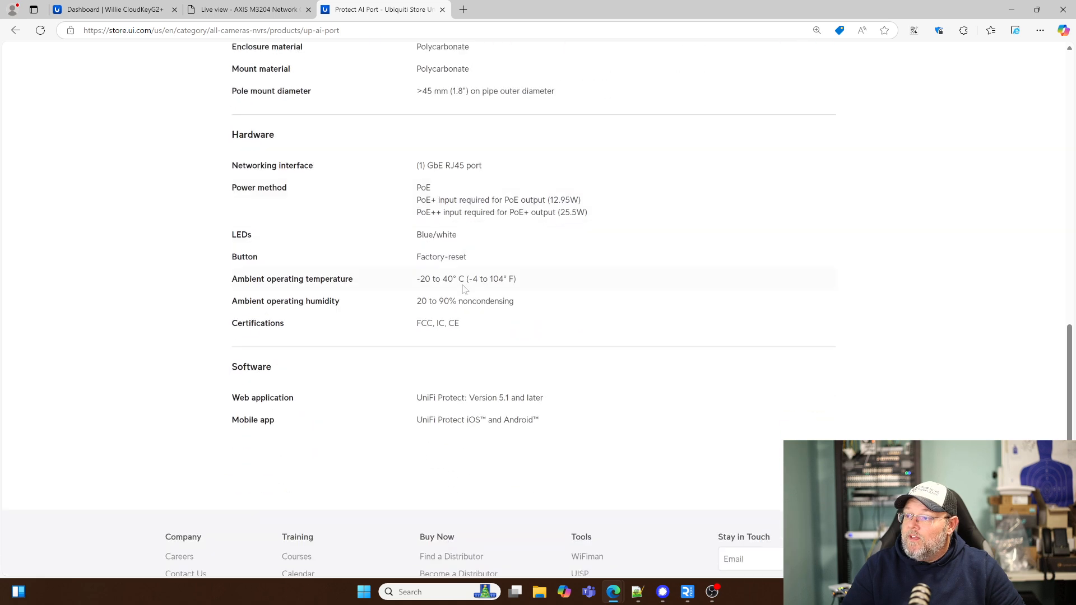
scroll(up, 3)
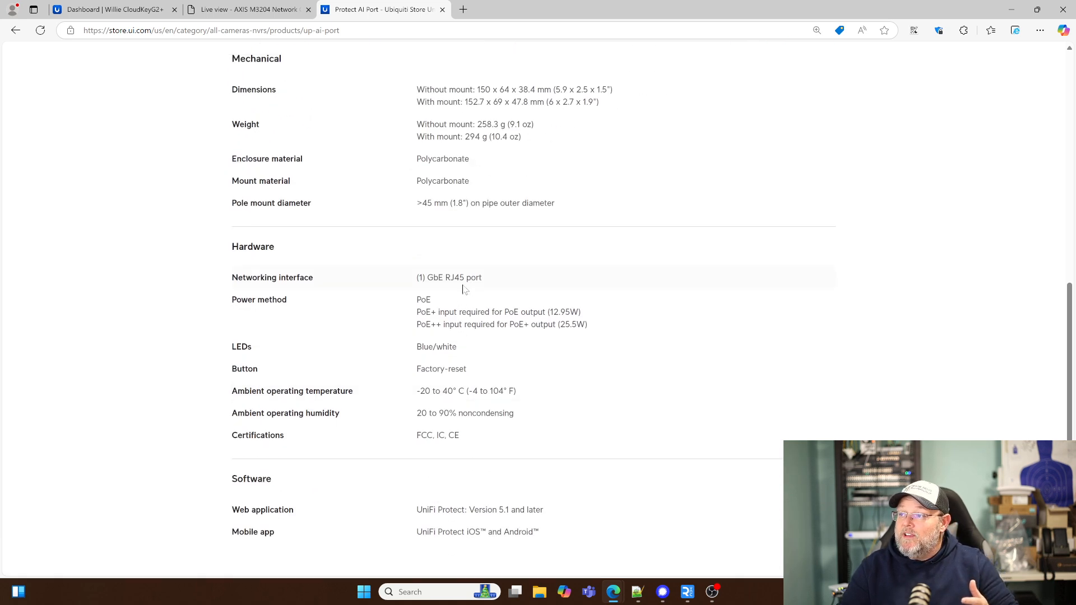
scroll(up, 3)
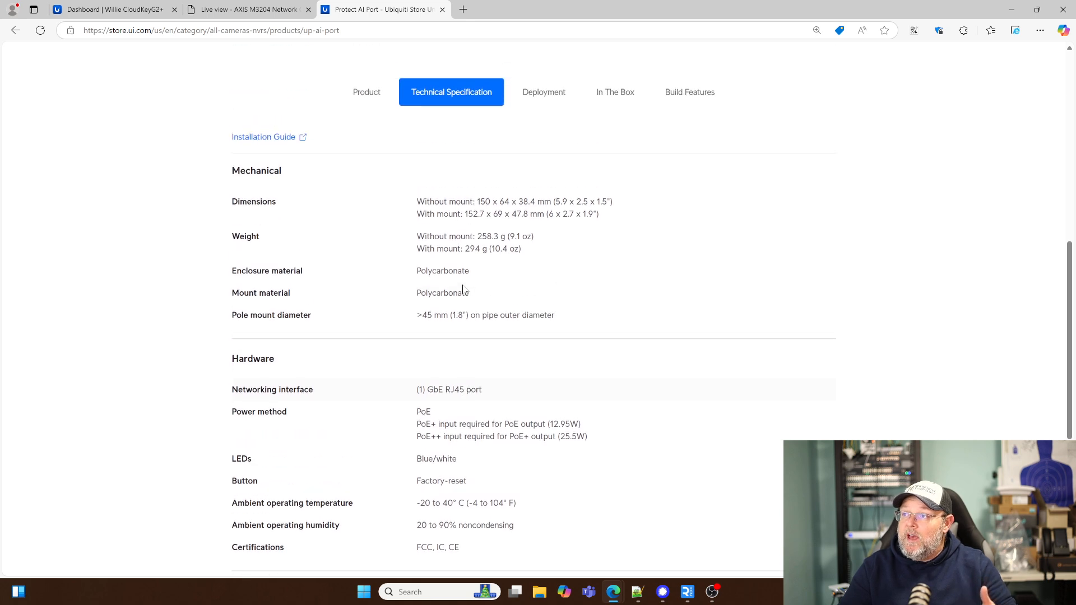
scroll(up, 3)
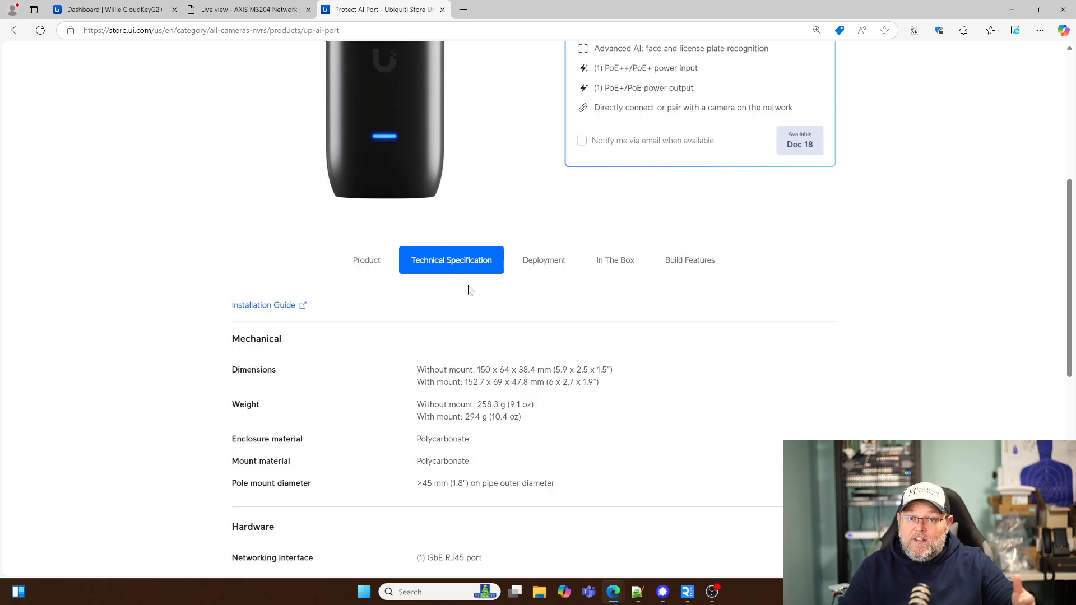
scroll(up, 3)
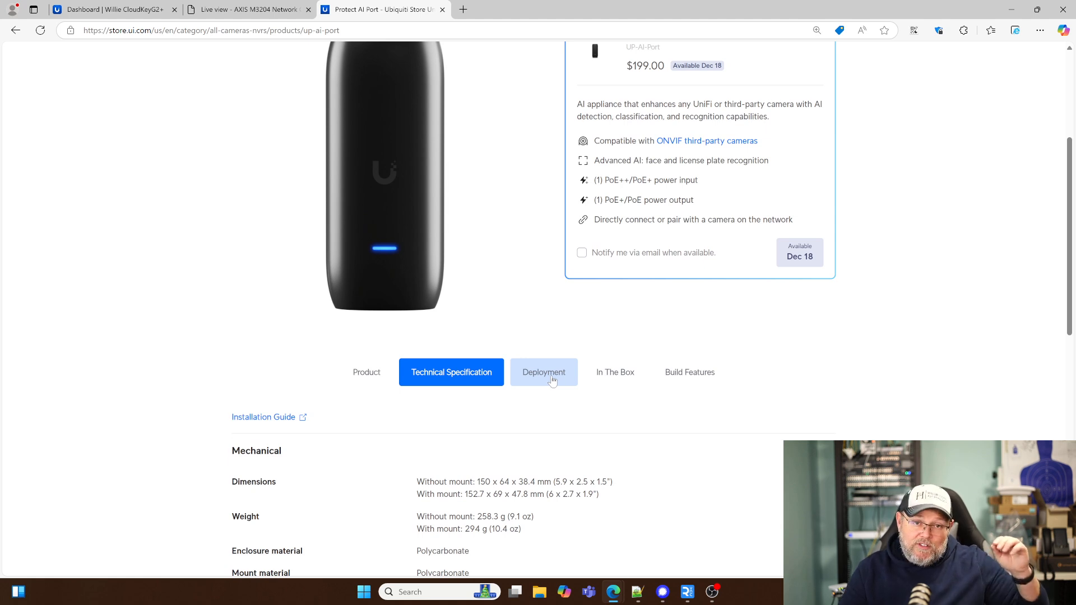
Show the Deployment diagram placing AI Ports between cameras and the switch
click(542, 372)
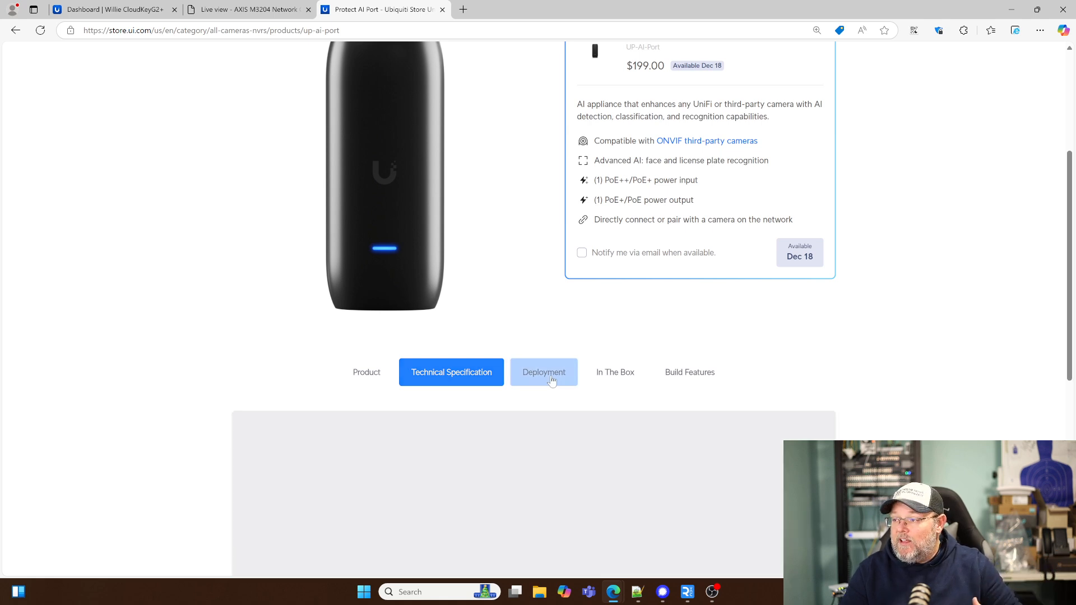
click(542, 372)
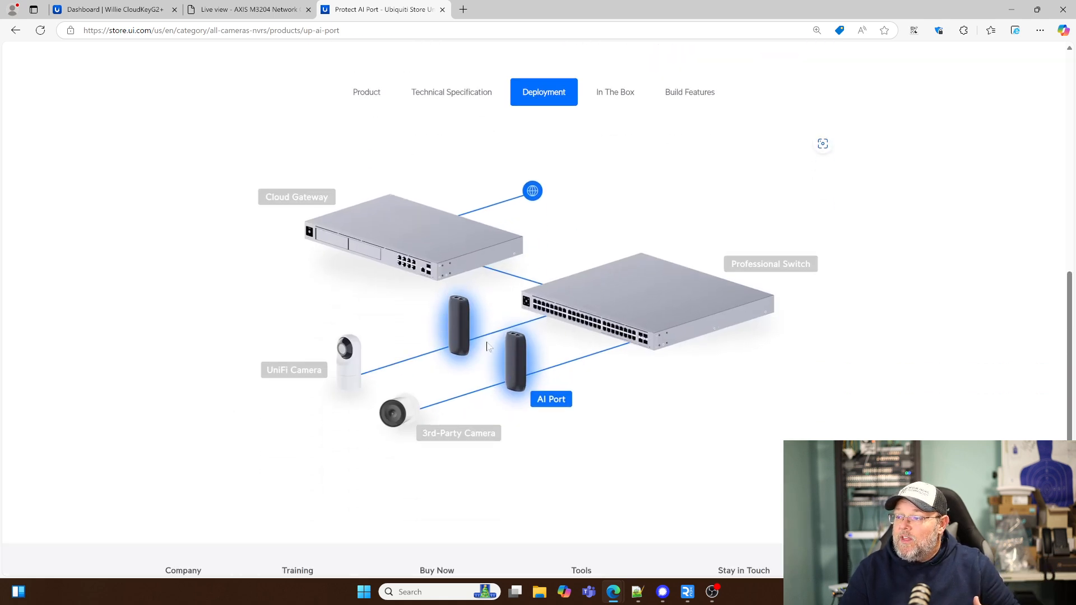
mouse_move(504, 210)
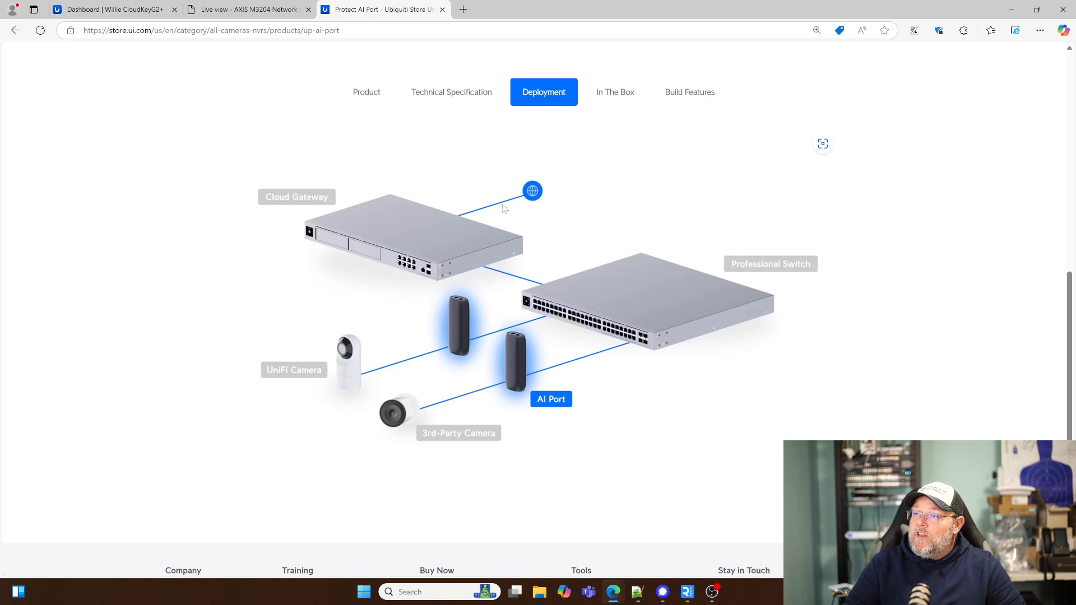
mouse_move(517, 316)
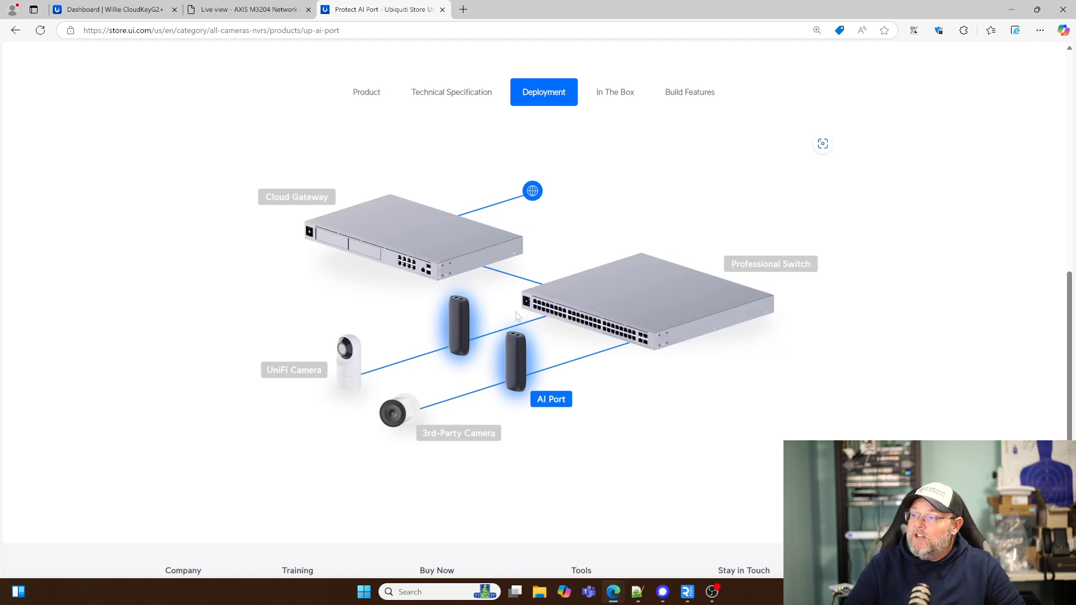
mouse_move(279, 403)
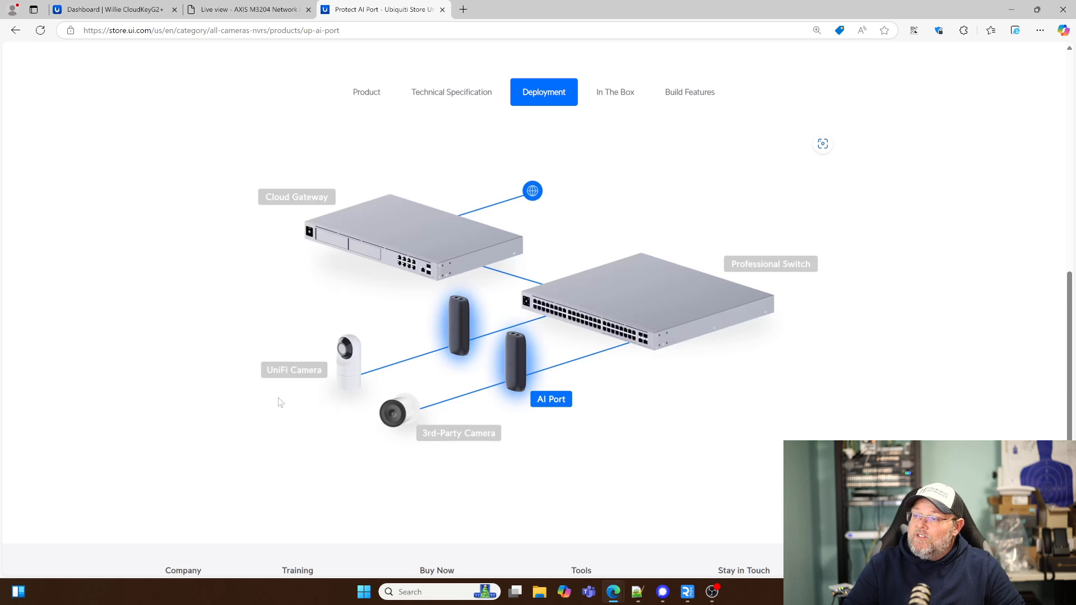
mouse_move(350, 394)
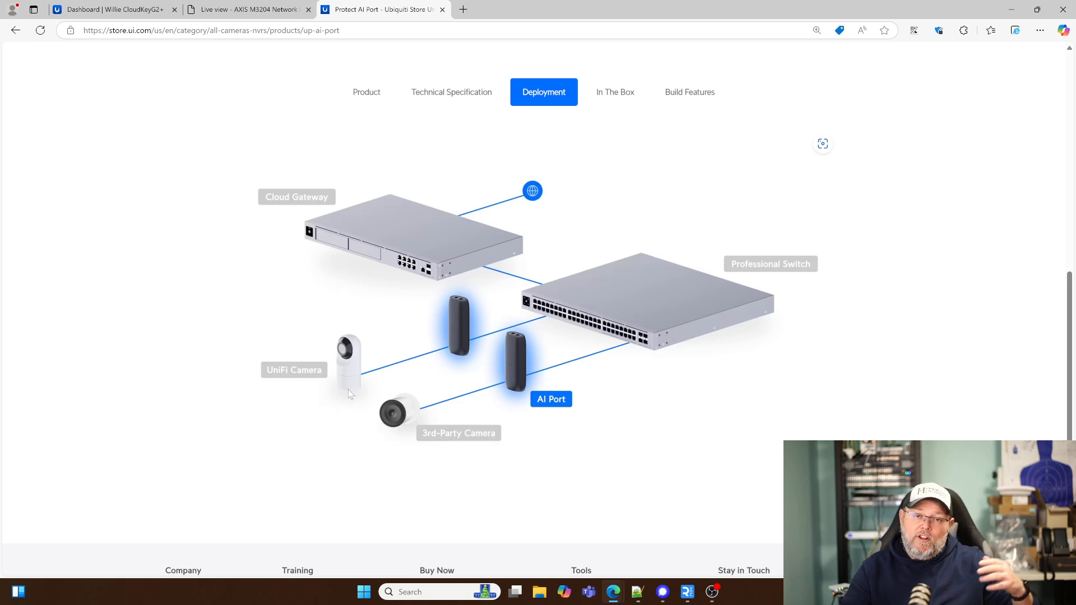
scroll(up, 3)
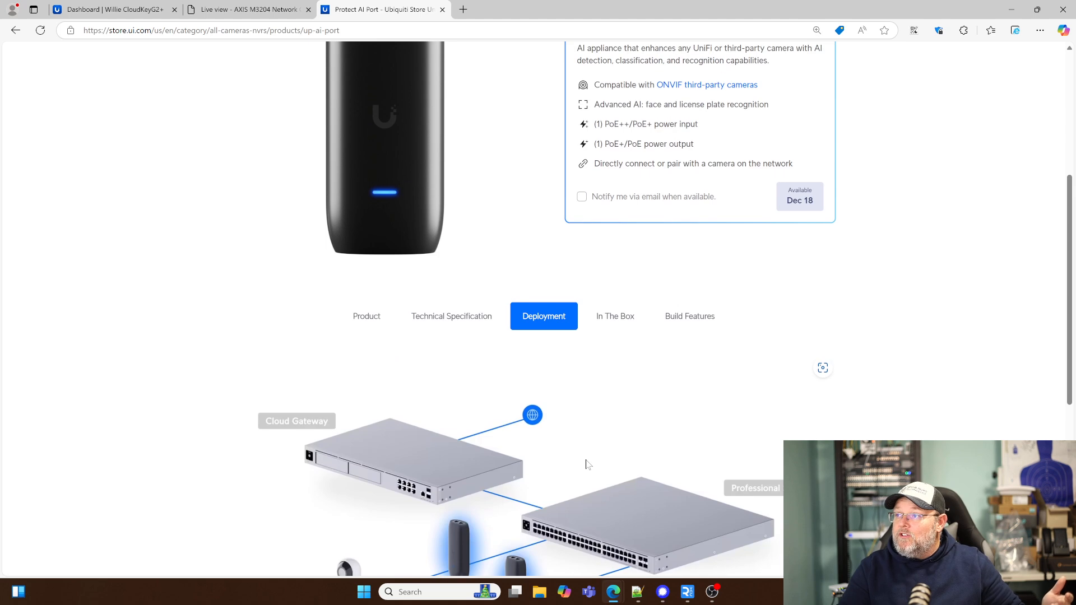
Review the AI Port's In The Box and Build Features sections, then return to the page top
click(614, 316)
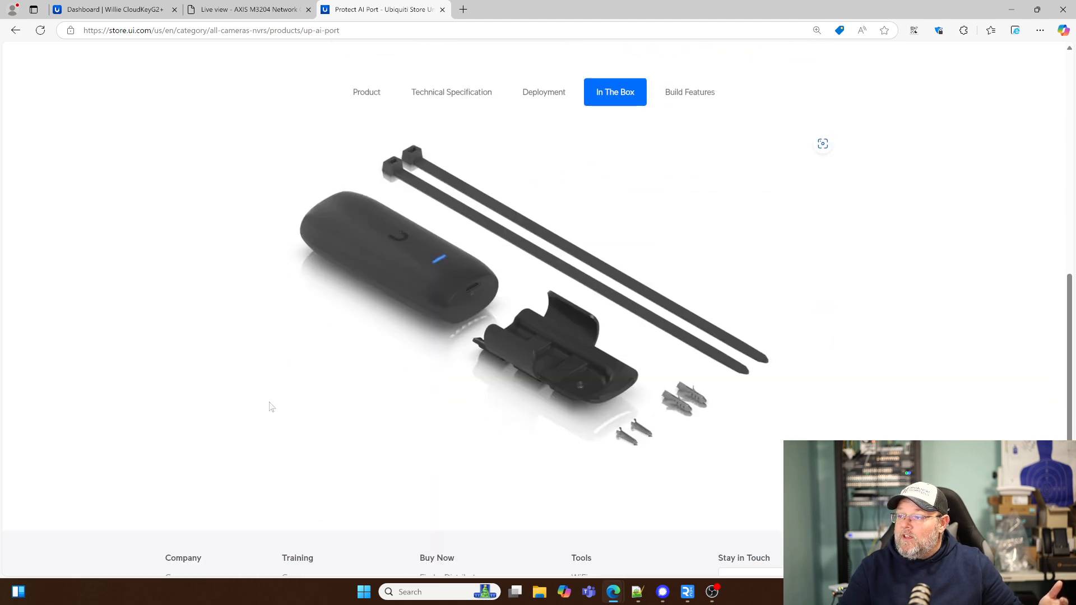
scroll(down, 3)
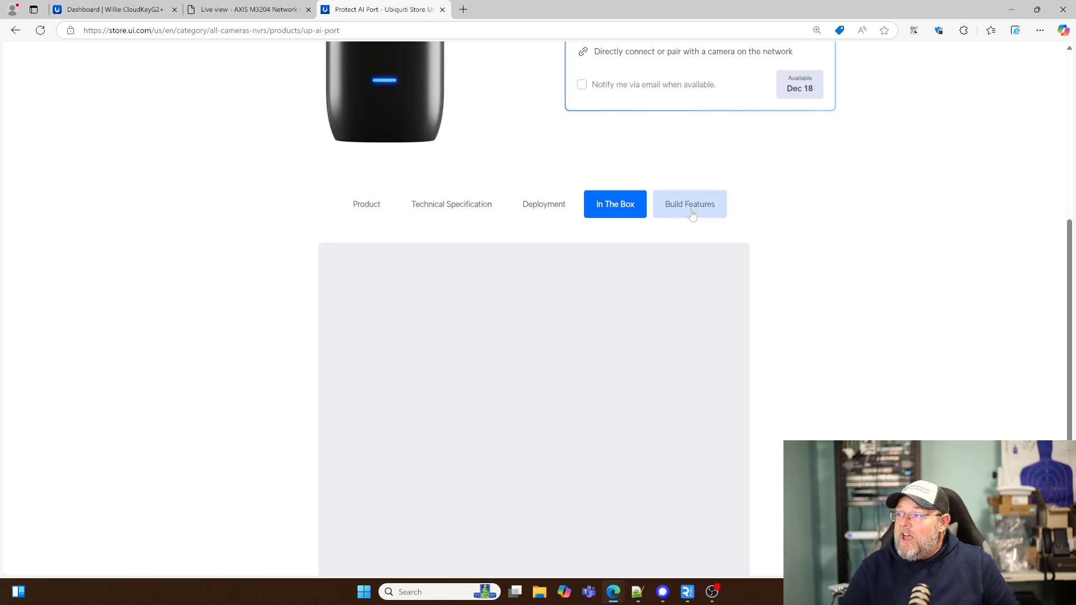
click(689, 204)
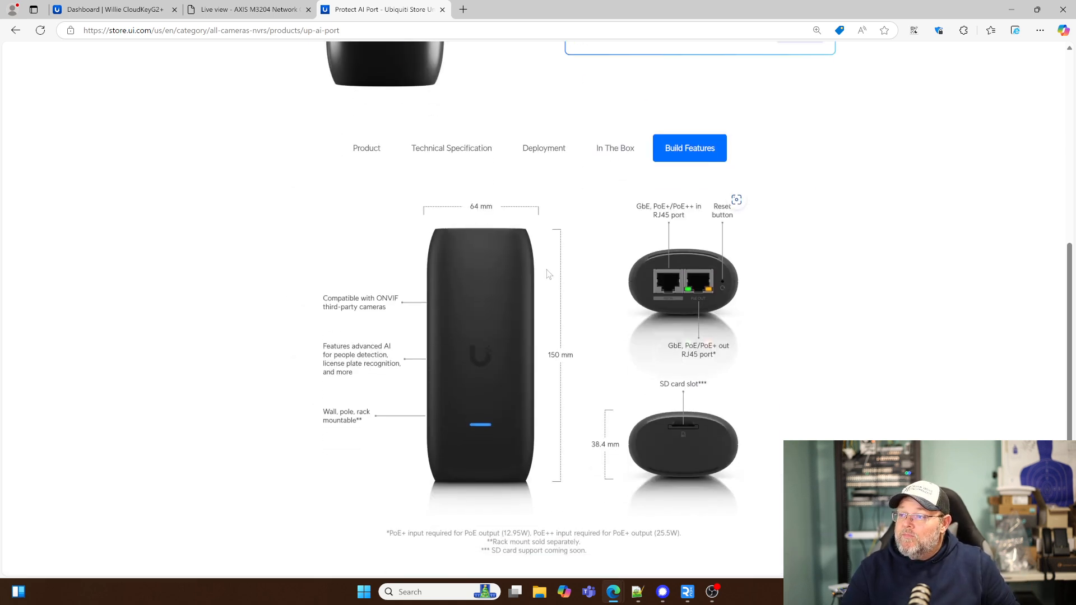
mouse_move(200, 258)
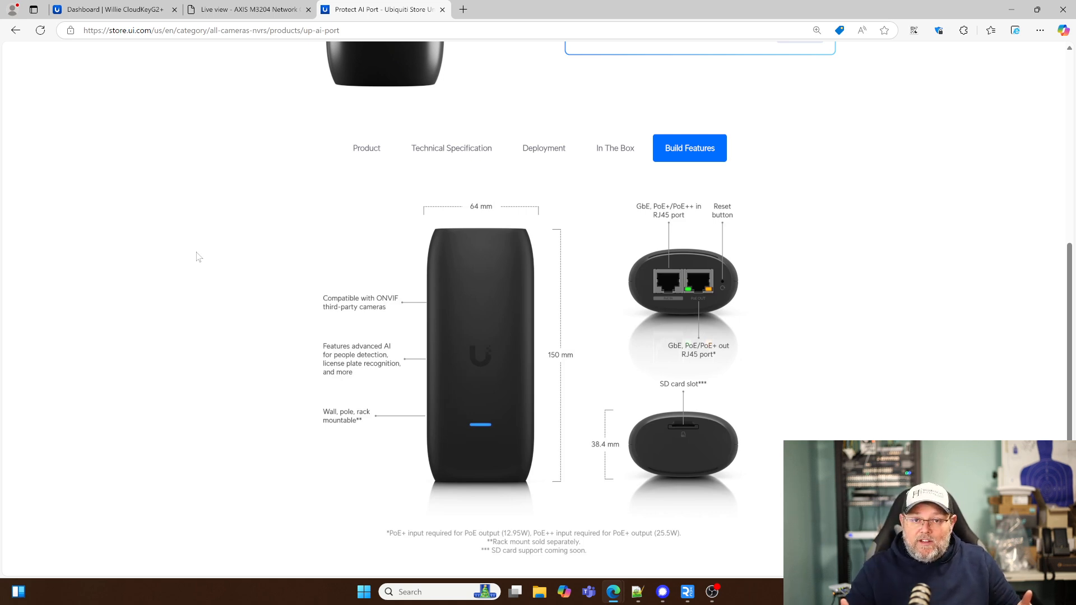
mouse_move(242, 283)
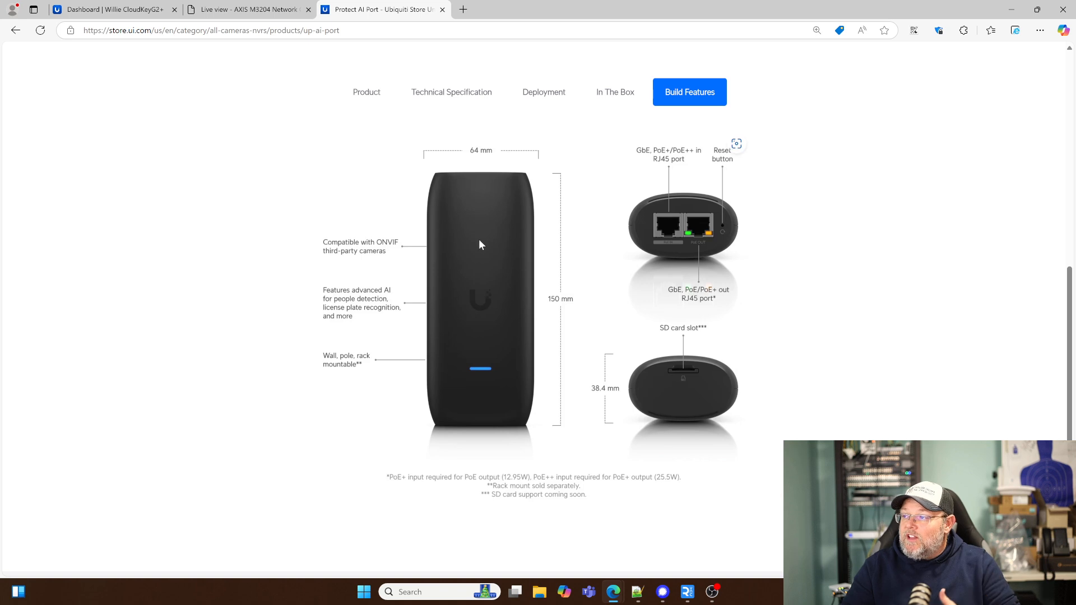
mouse_move(296, 301)
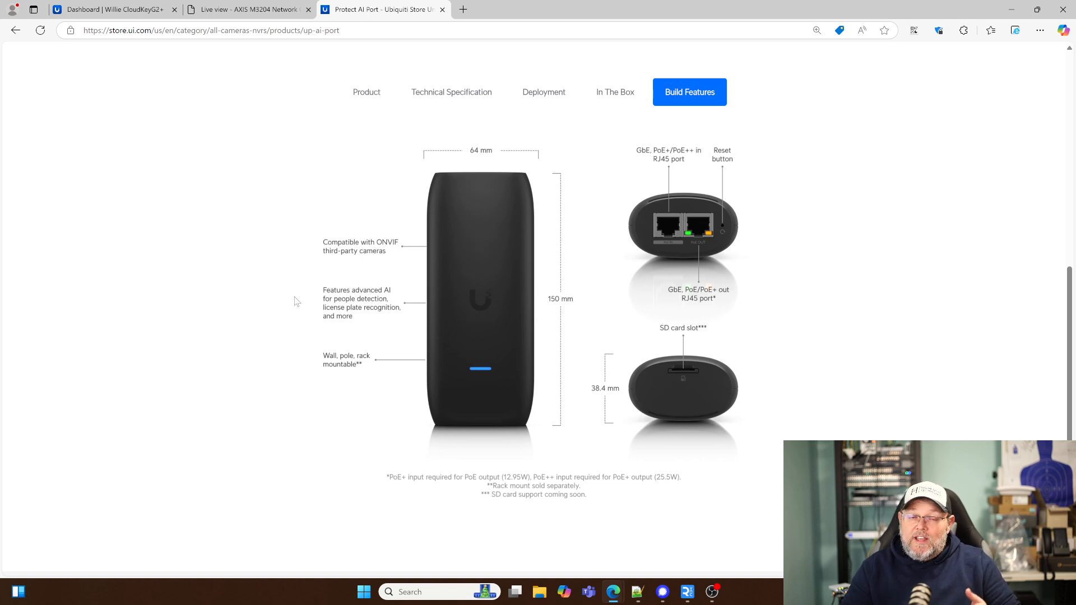
scroll(up, 3)
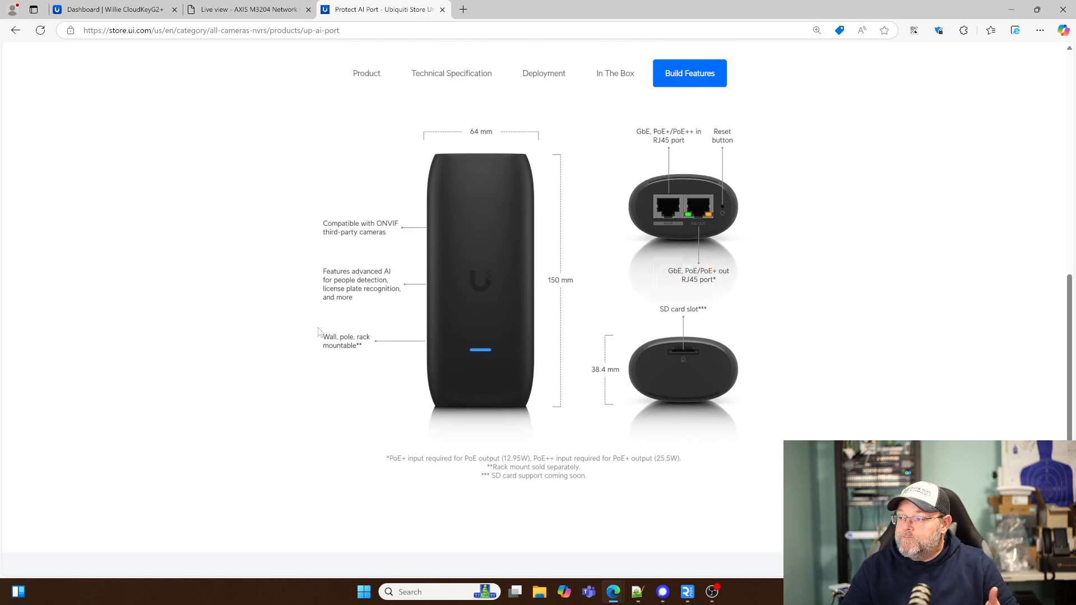
scroll(up, 3)
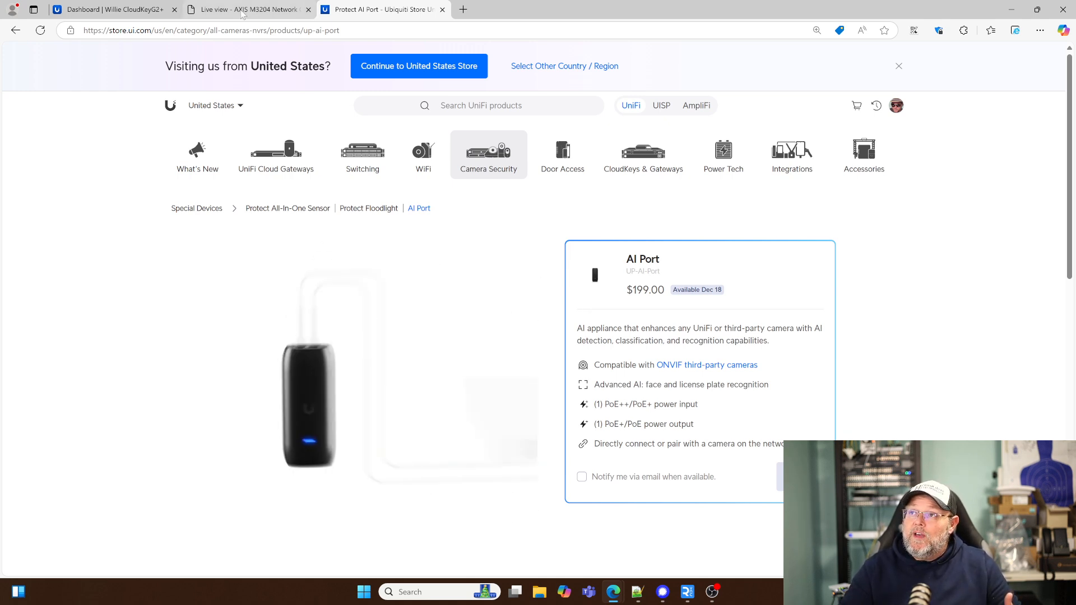
mouse_move(246, 9)
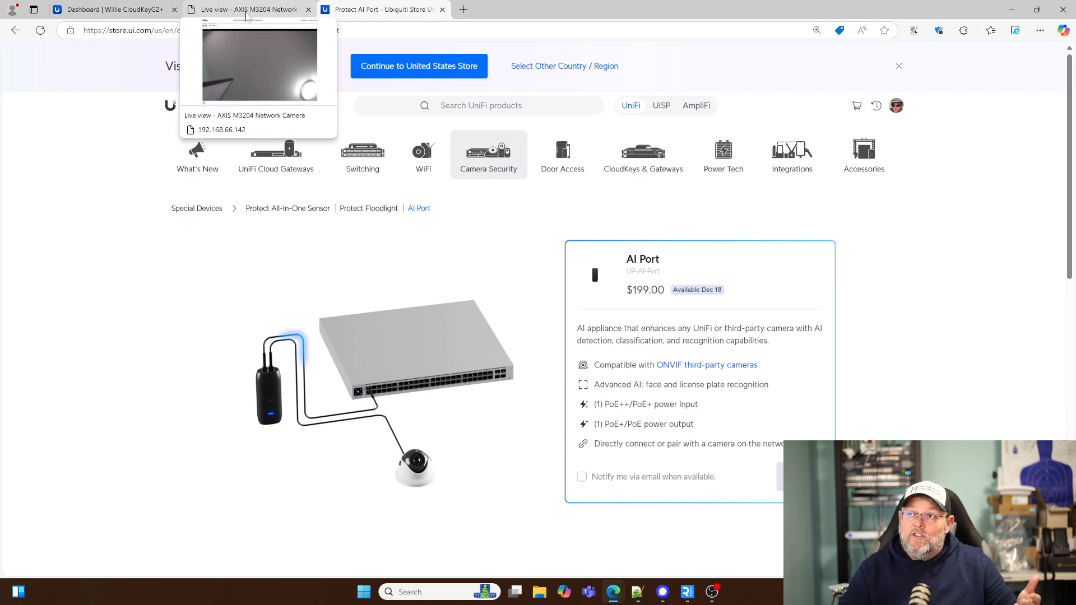
Check the AXIS camera's own live view, then switch back to the UniFi Protect dashboard
click(246, 9)
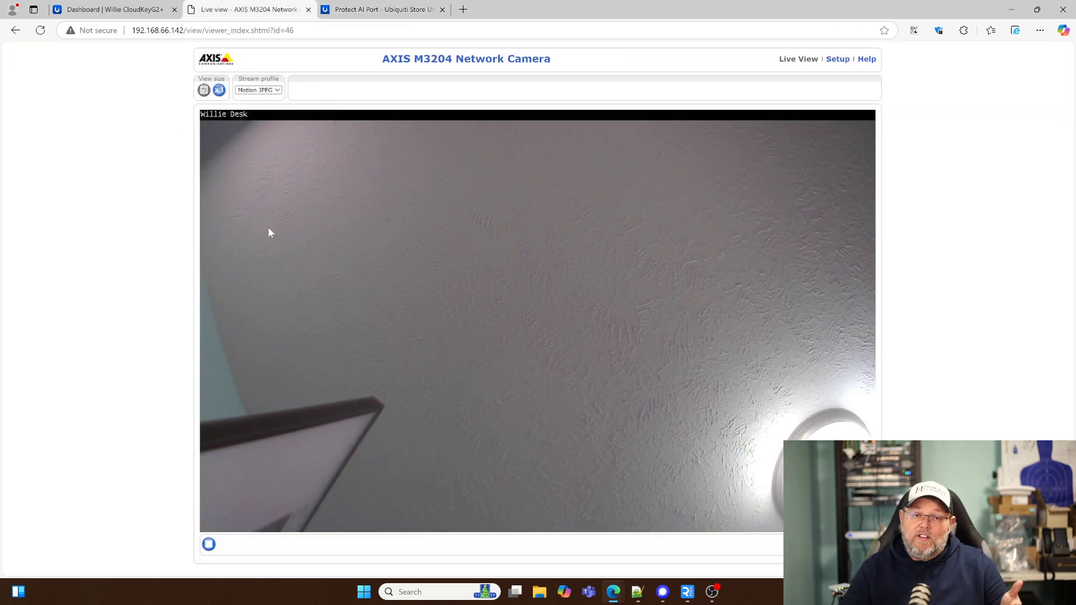
mouse_move(280, 259)
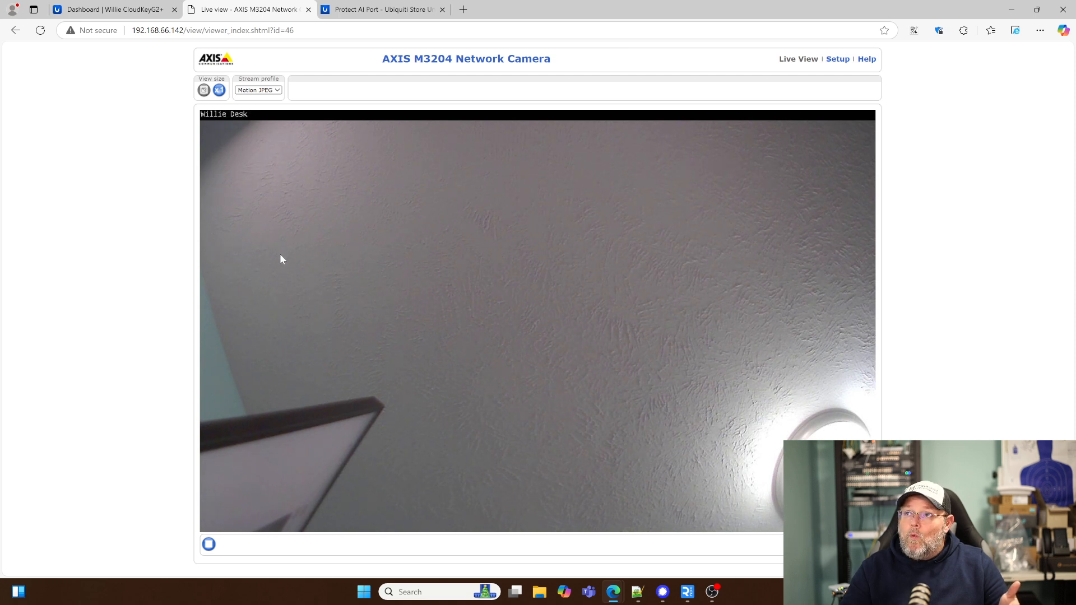
mouse_move(120, 14)
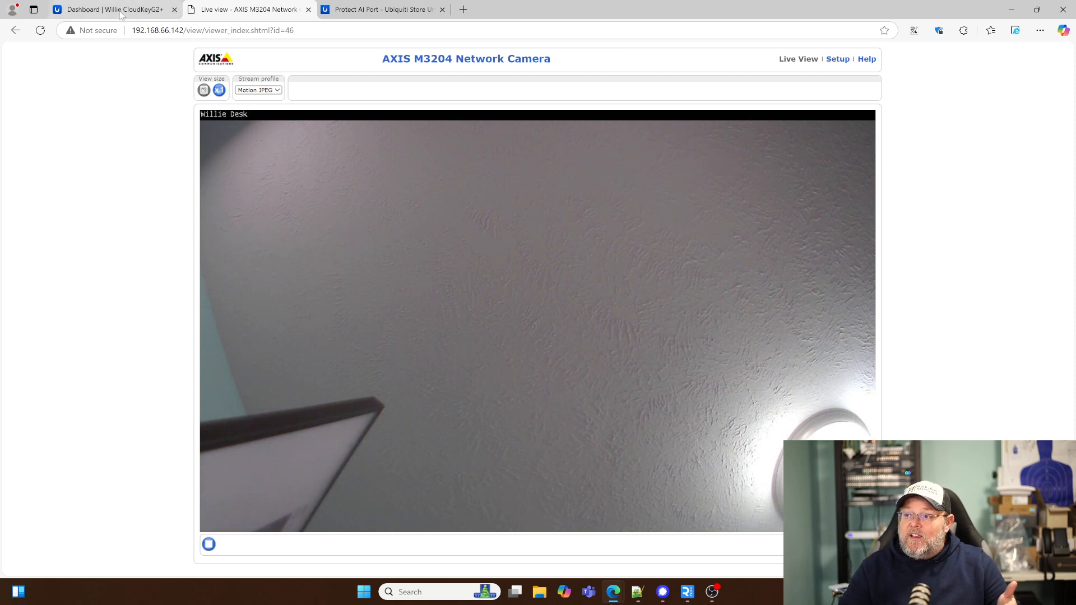
mouse_move(114, 9)
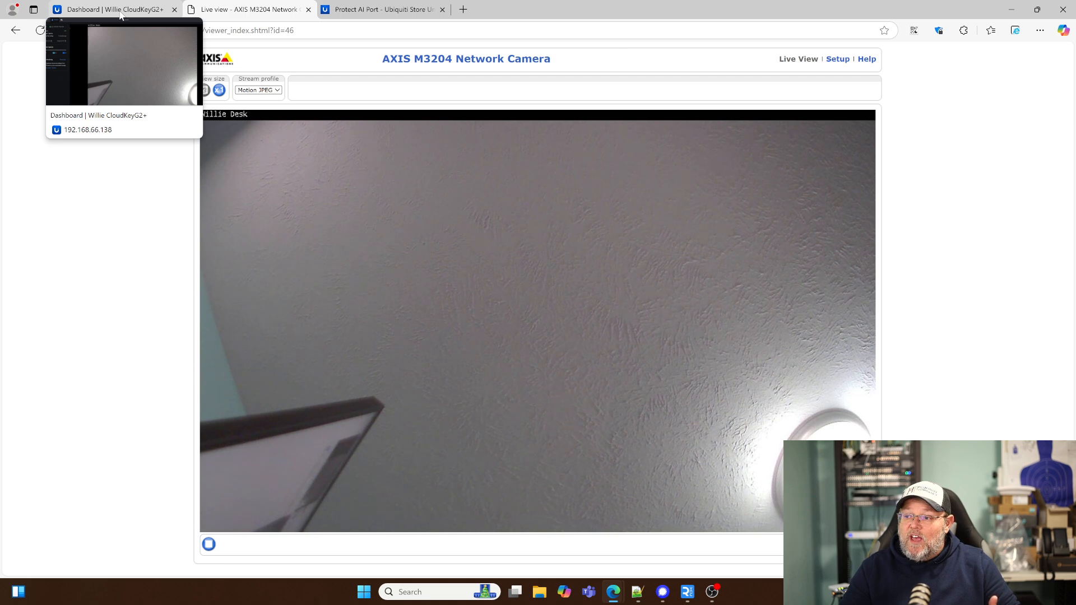
click(113, 9)
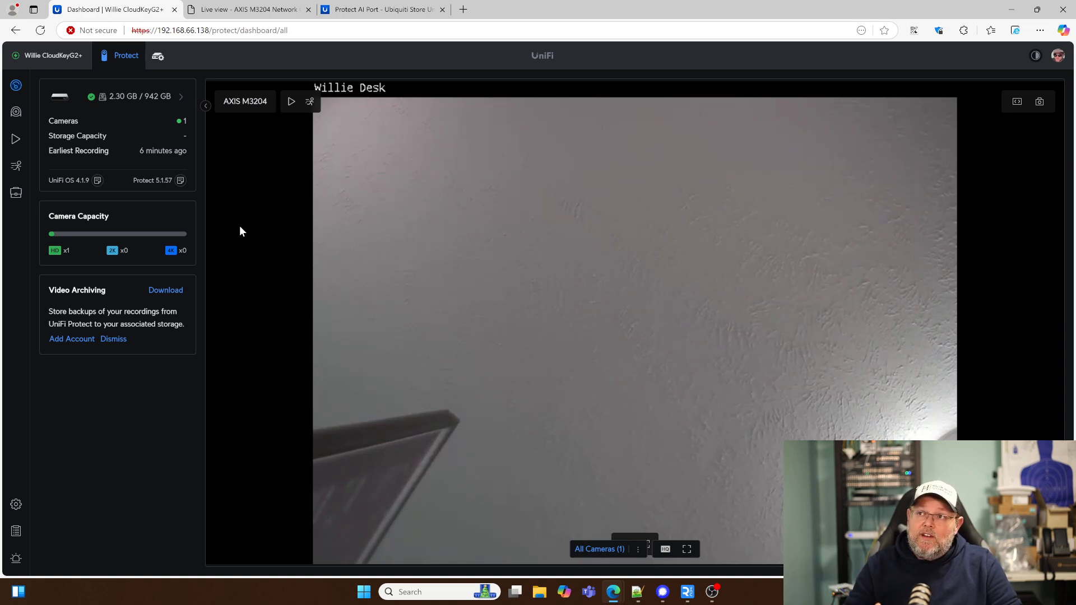
Return to the AI Port product page showing its $199 price and Dec 18 availability
click(381, 9)
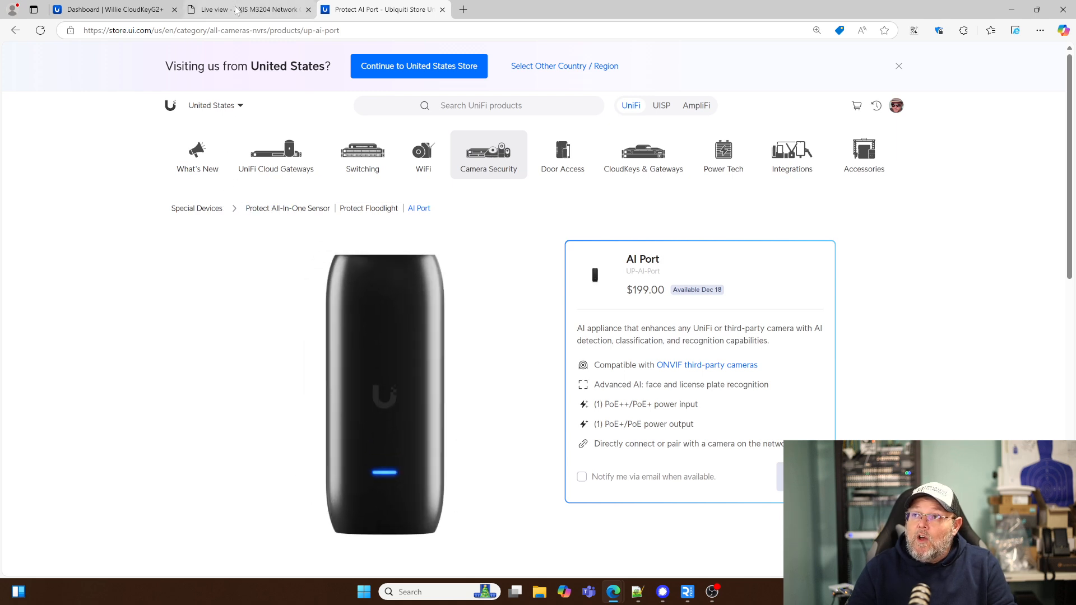
mouse_move(250, 9)
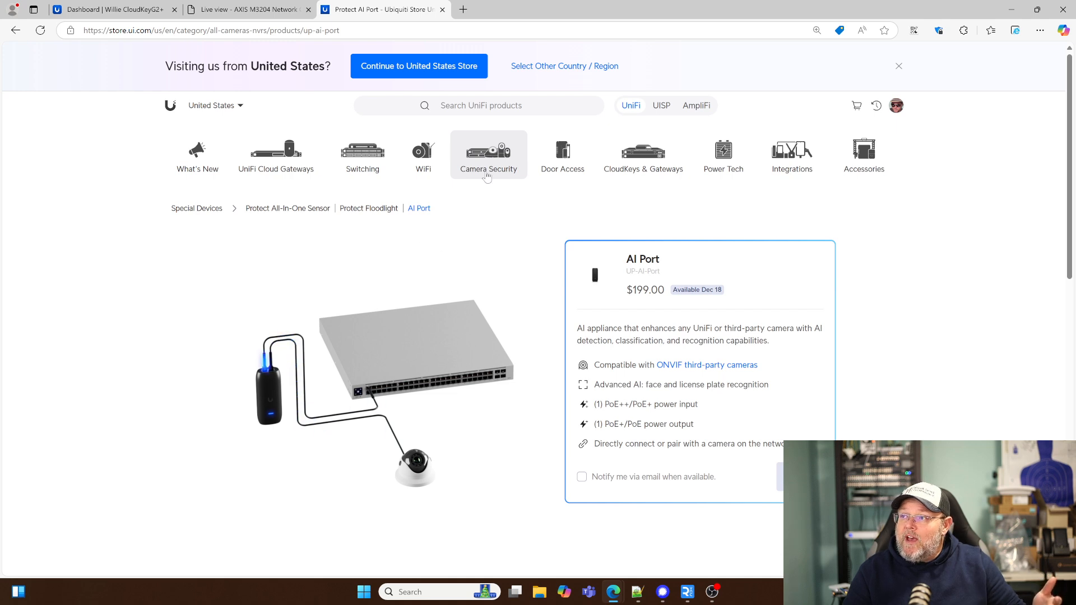
Browse the Camera Security catalogue listing the Enterprise NVR, UNVR Pro, UNVR and CloudKey+
click(489, 156)
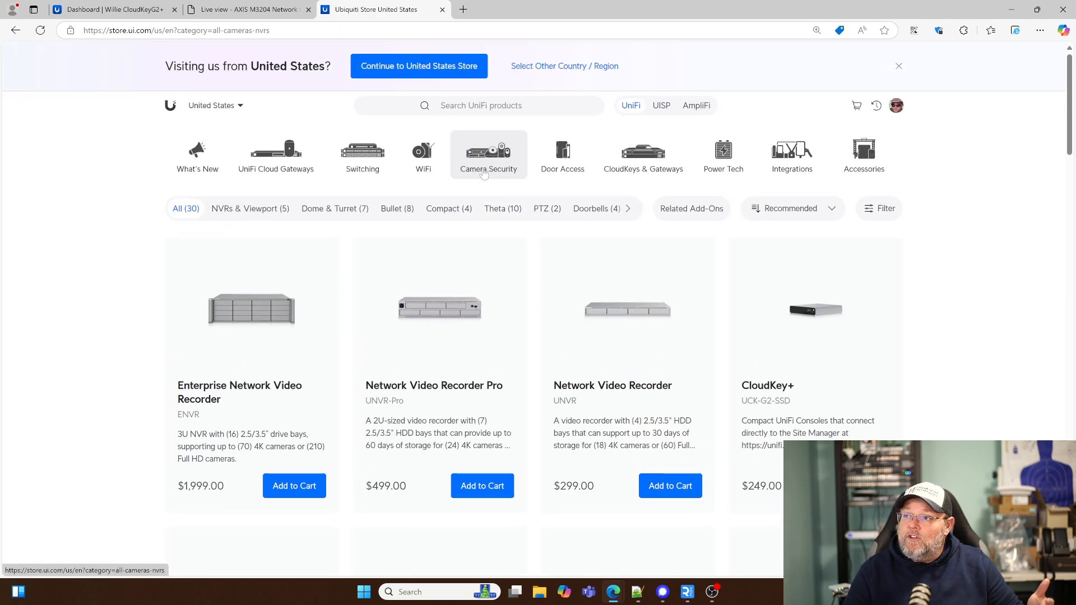
scroll(down, 3)
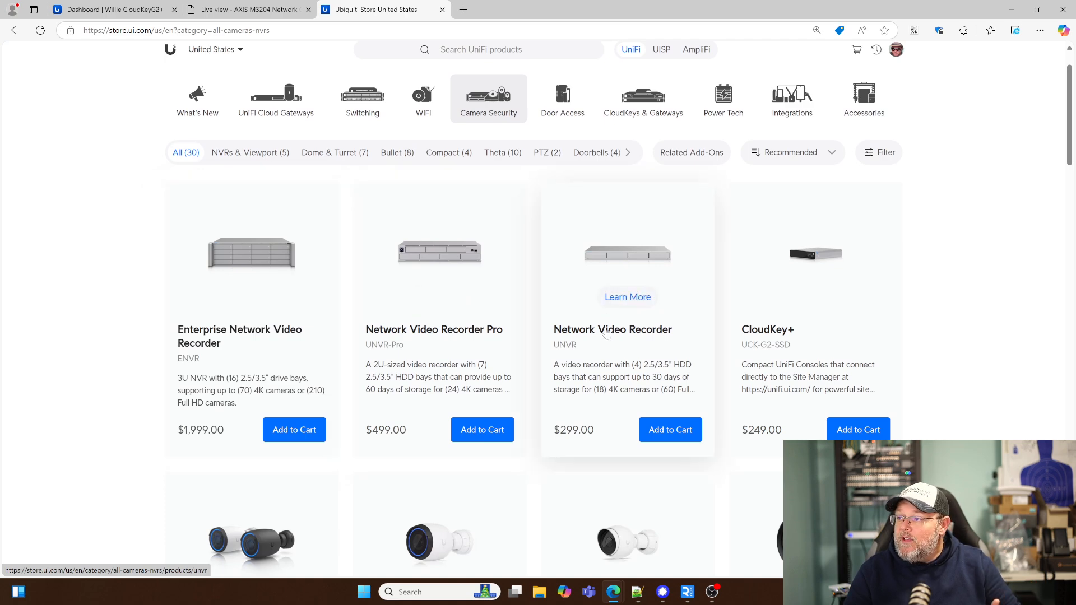
mouse_move(792, 362)
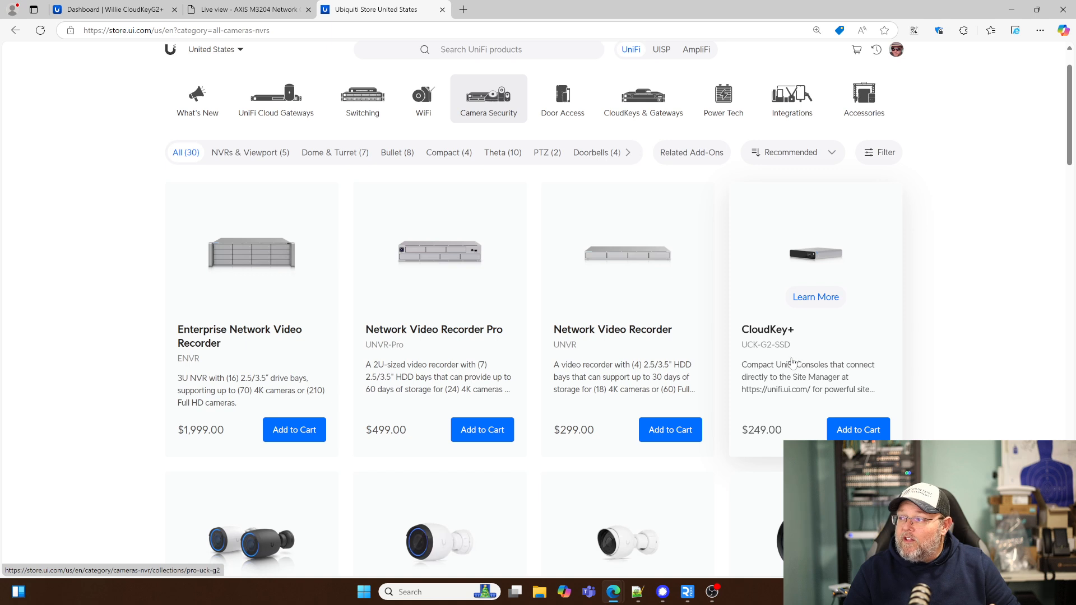
mouse_move(141, 305)
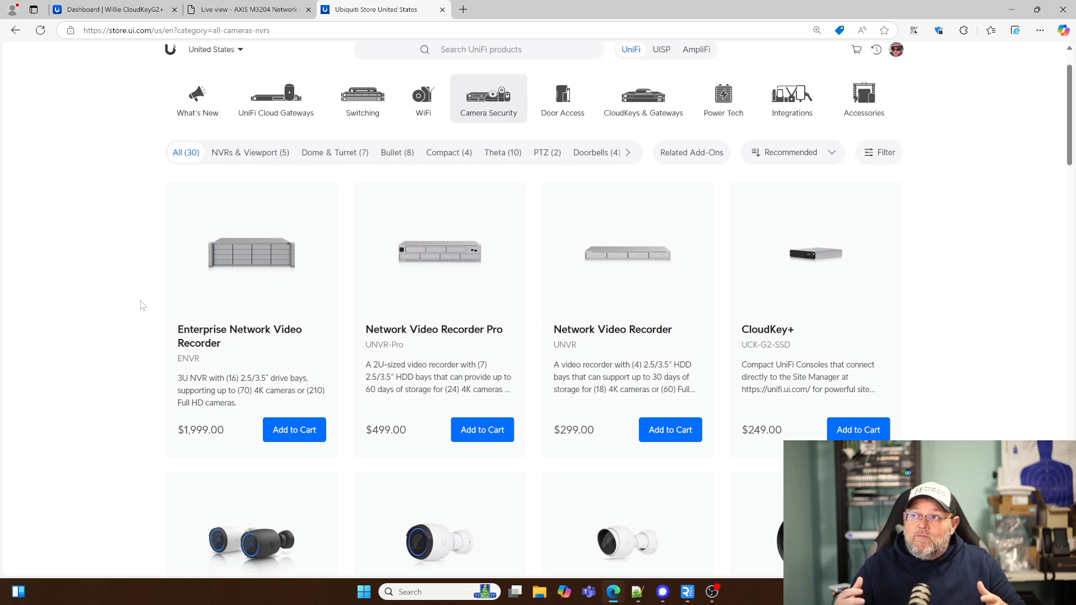
mouse_move(487, 112)
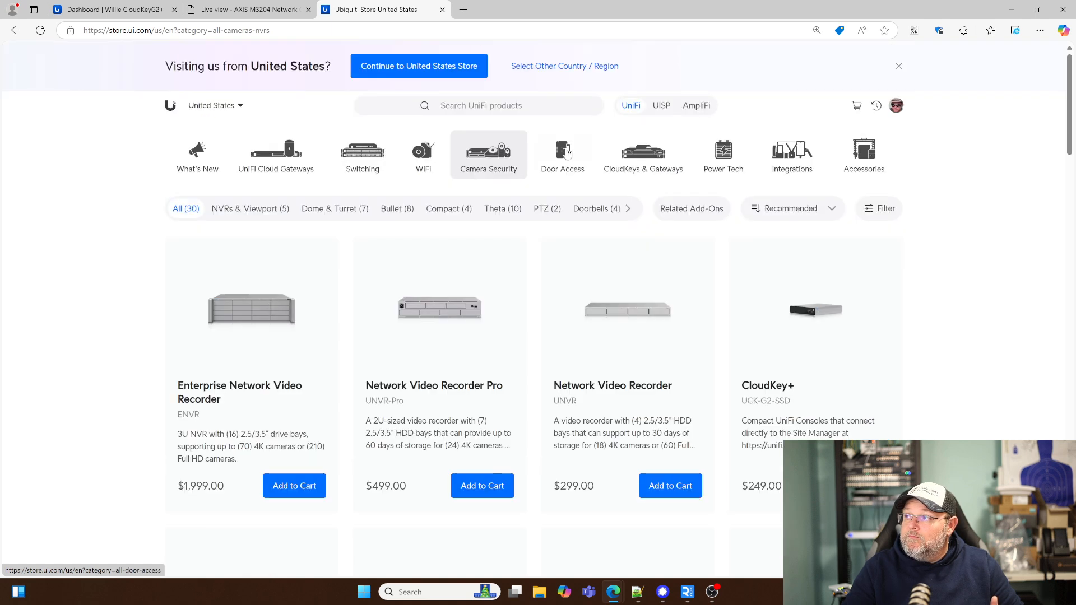
mouse_move(569, 254)
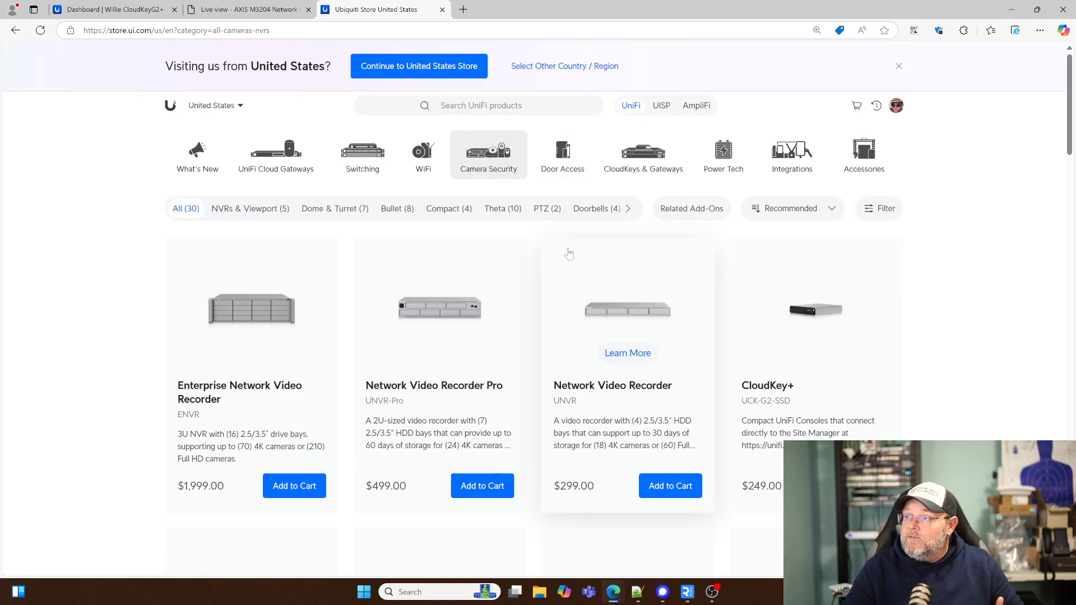
Scroll through the Related Add-Ons camera listing and go back to the AI Port product page
click(691, 209)
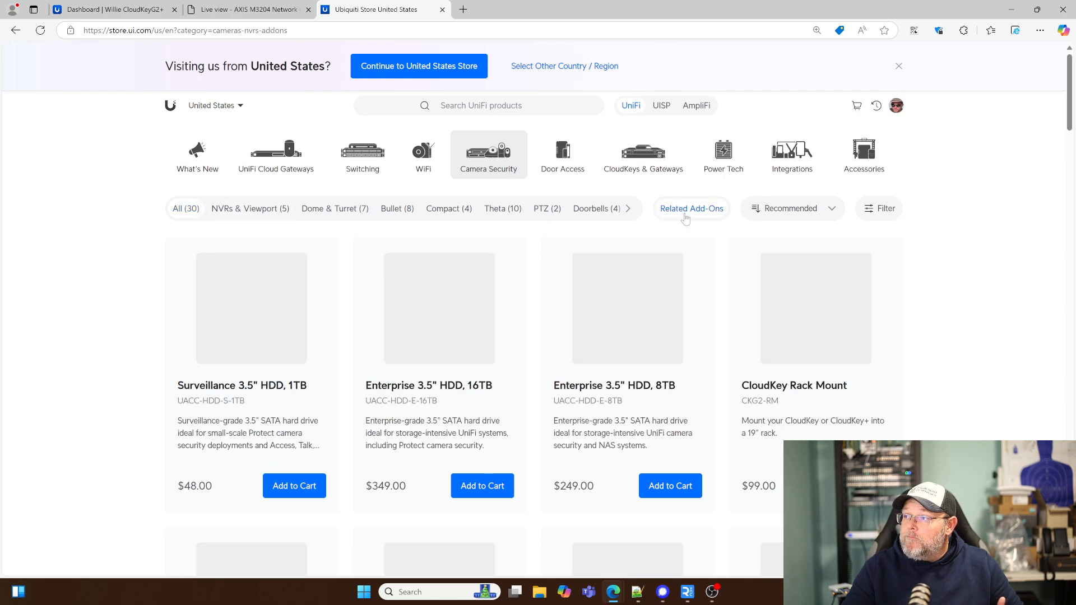
scroll(down, 3)
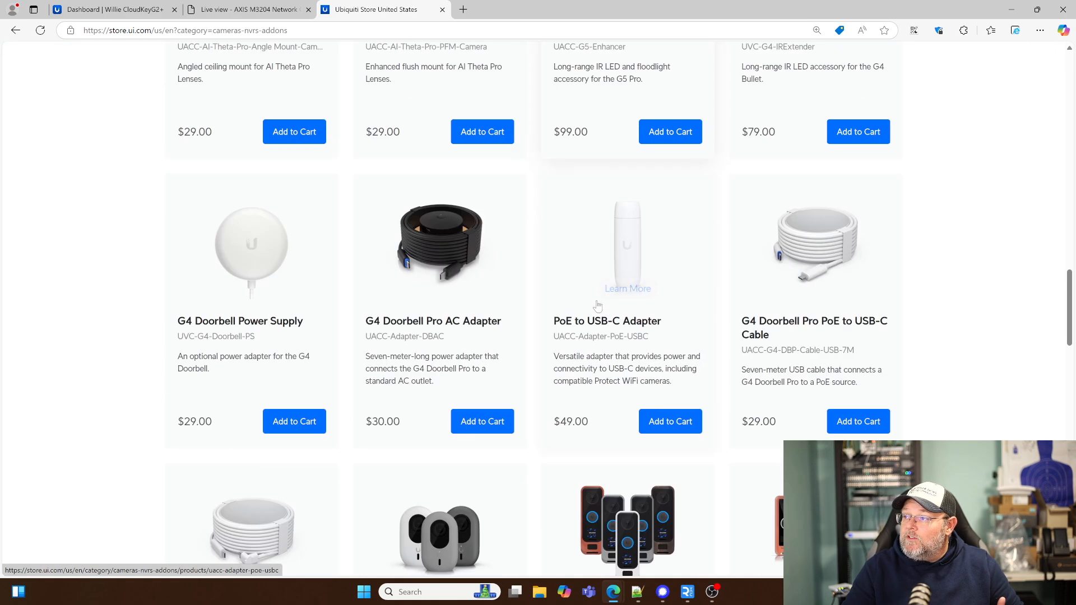
scroll(down, 3)
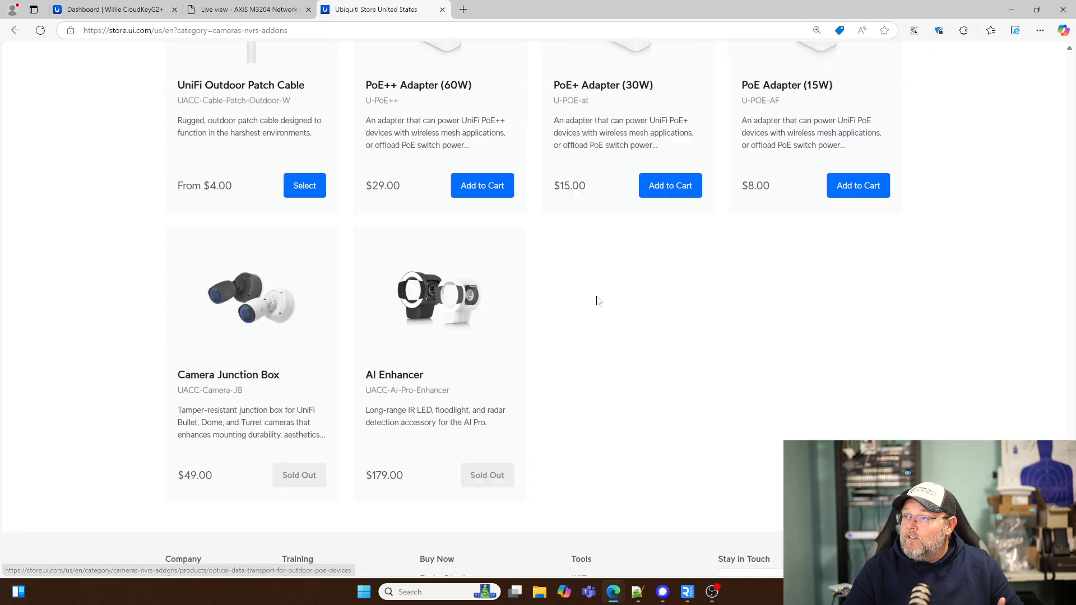
click(15, 30)
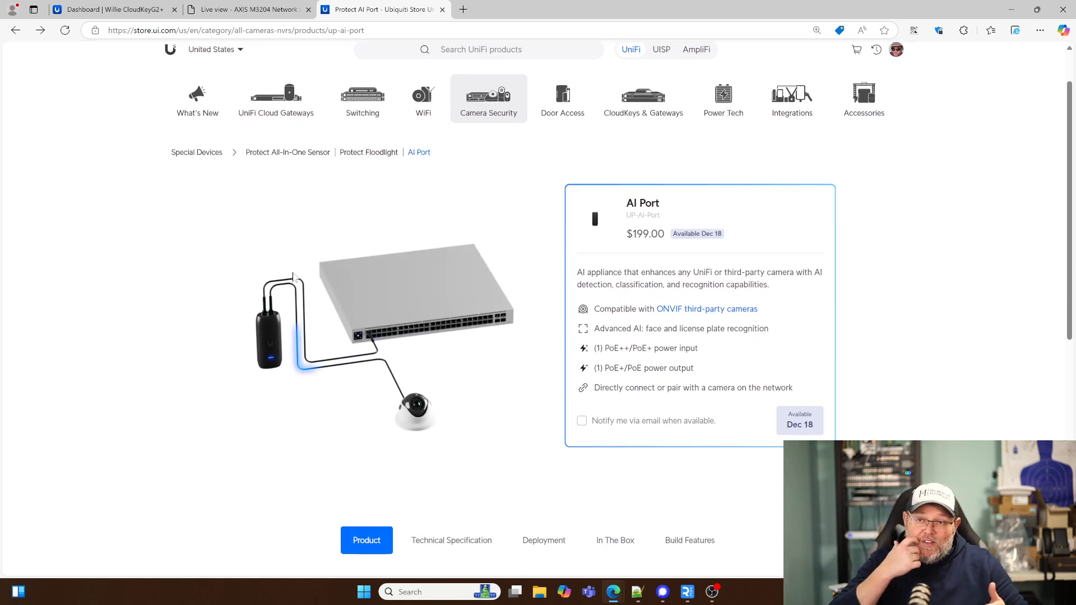
Switch to the 'Dashboard | CloudKeyG2+' tab showing the AXIS M3204 Willie Desk live feed
click(110, 9)
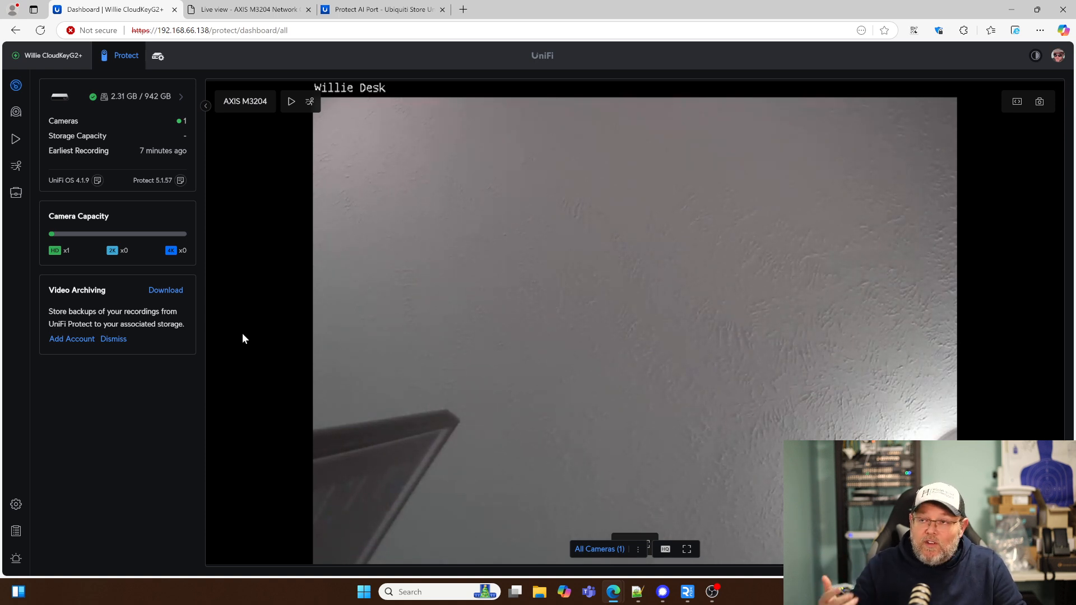
Replay the AXIS M3204 Willie Desk recording from the Playback page with its timeline
click(16, 139)
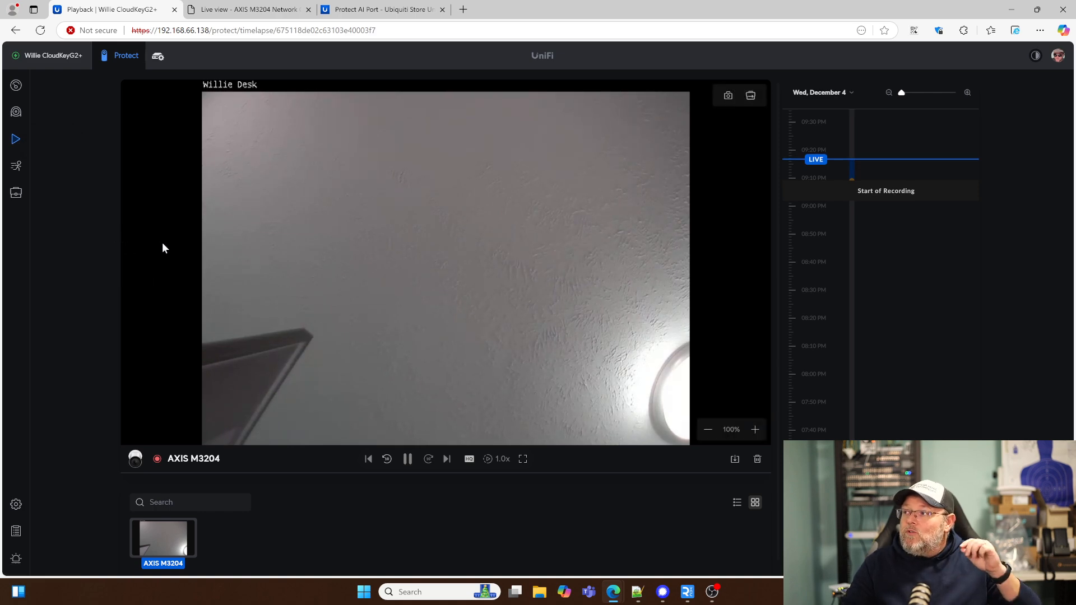
mouse_move(177, 245)
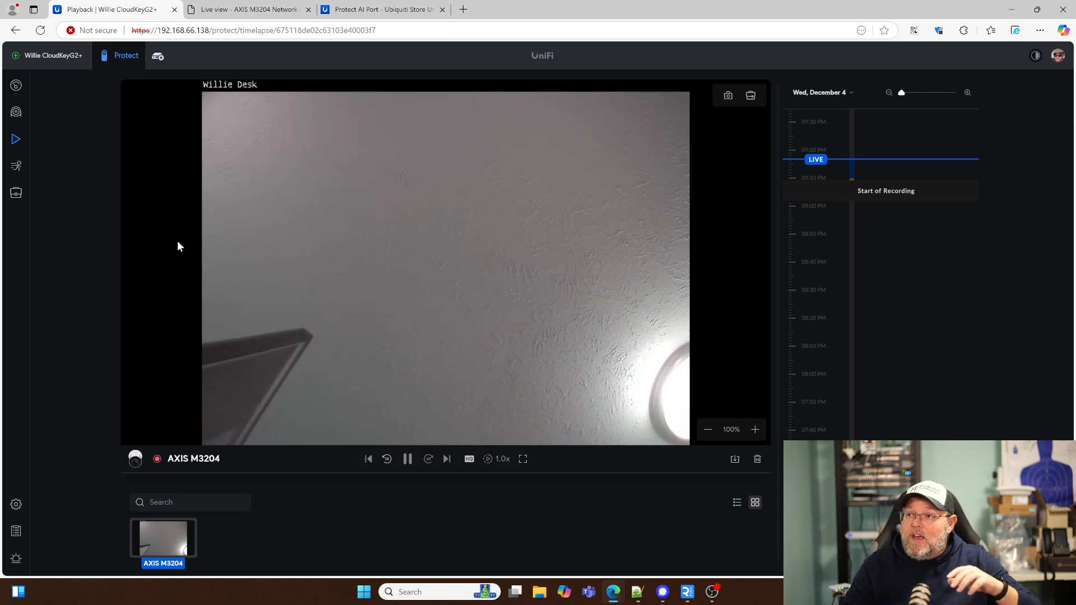
mouse_move(229, 137)
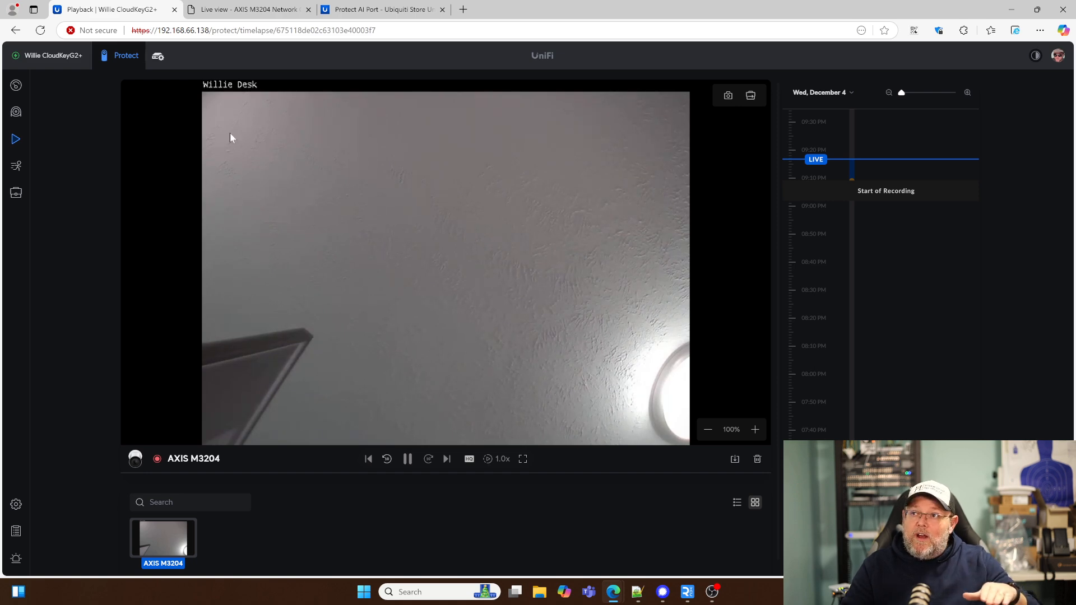
mouse_move(246, 9)
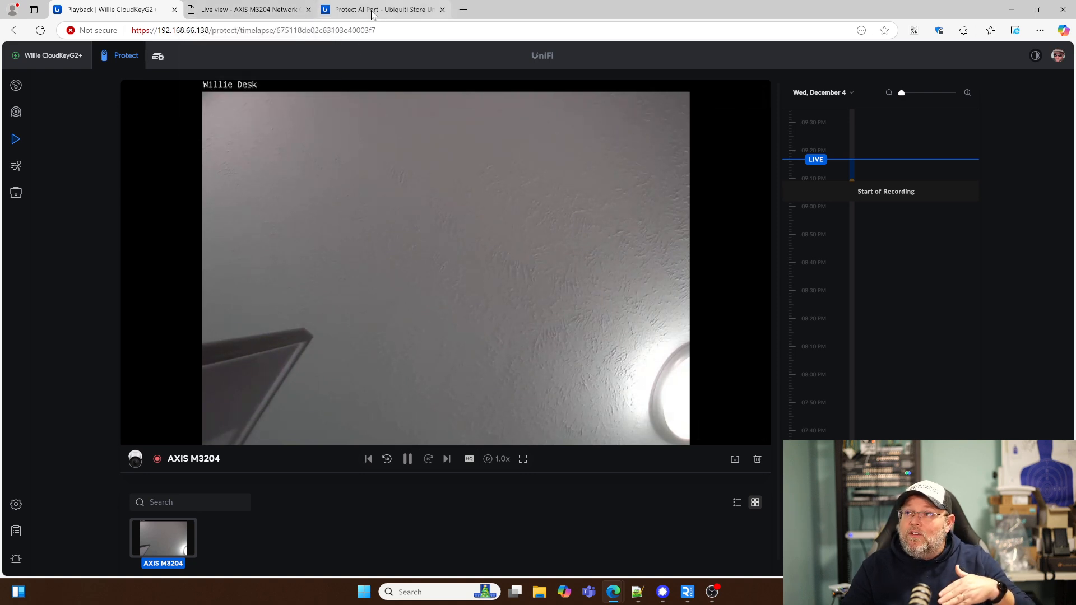
mouse_move(258, 263)
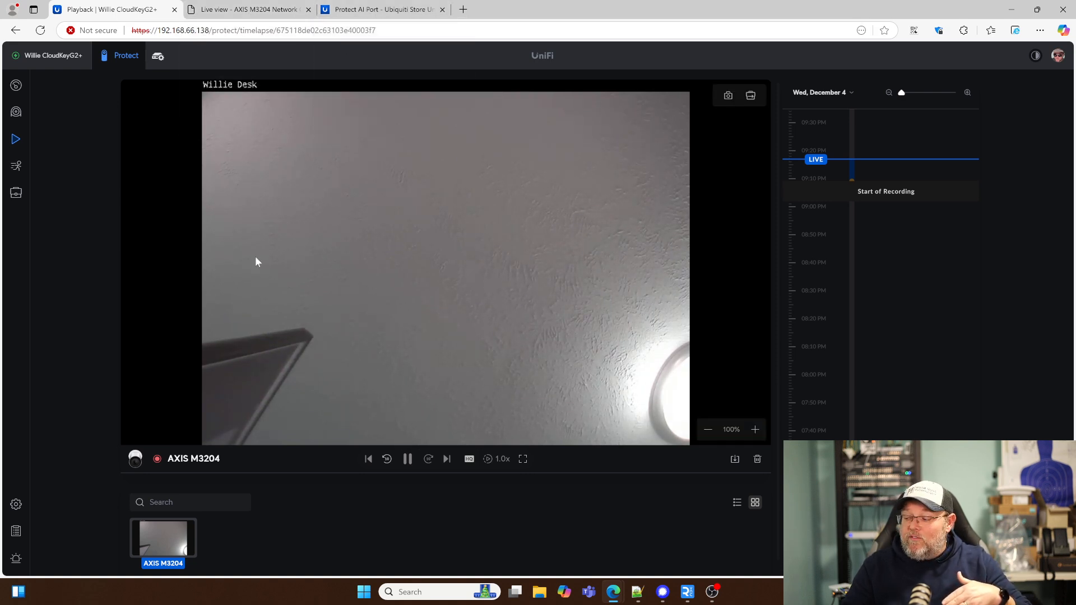